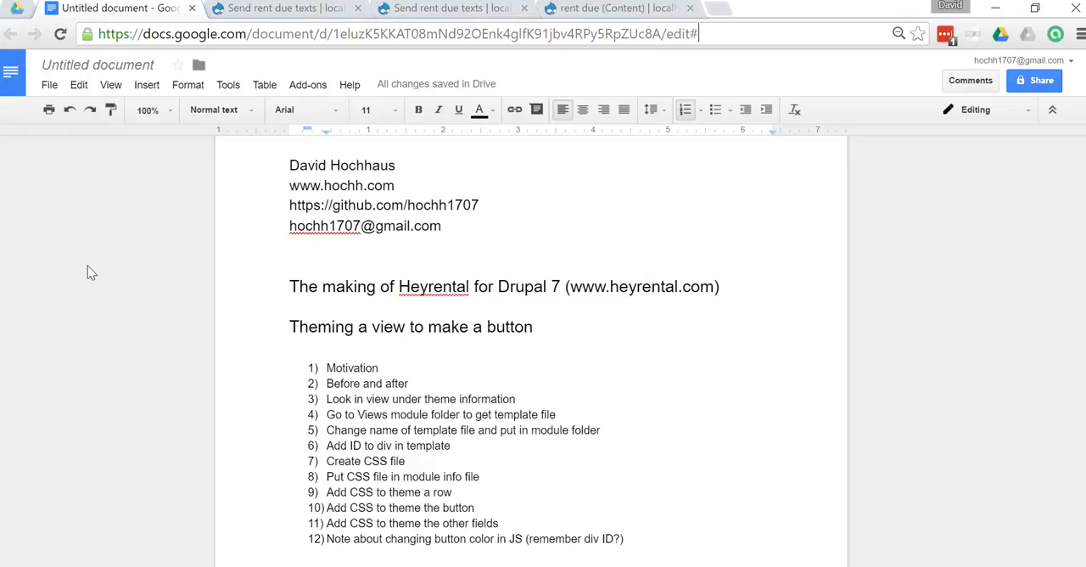
pyautogui.moveTo(138, 221)
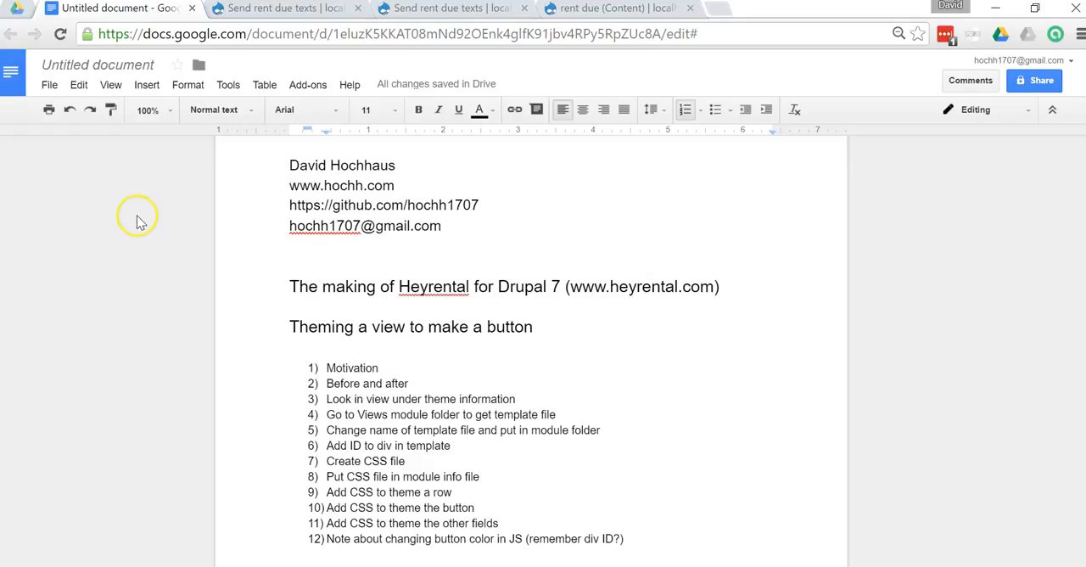
# Step: Compare the unstyled rent-due listing with the Docs outline, then bring up the themed rent-due/1 page
pyautogui.click(284, 8)
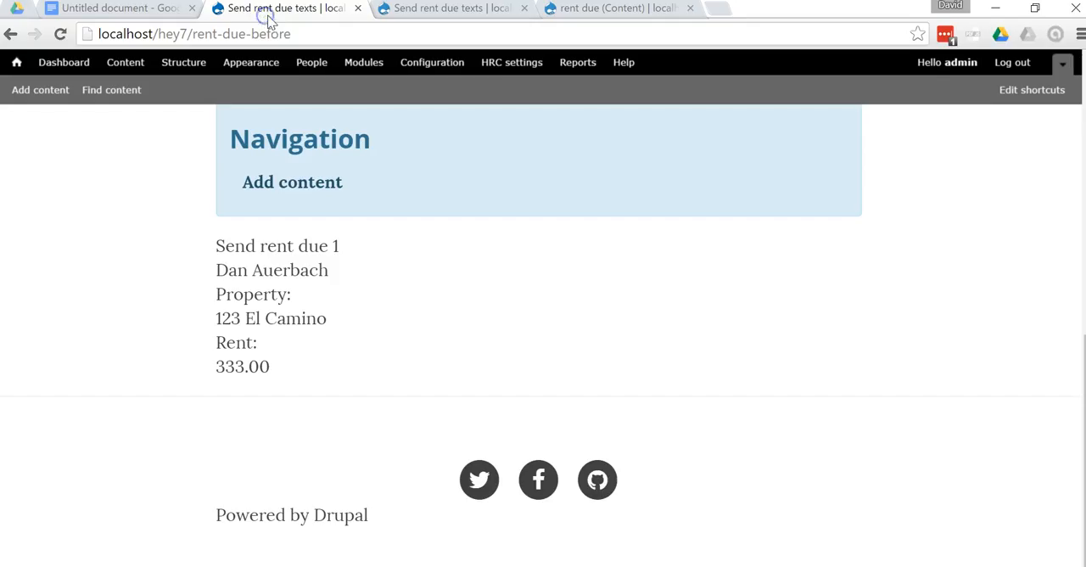
pyautogui.moveTo(156, 238)
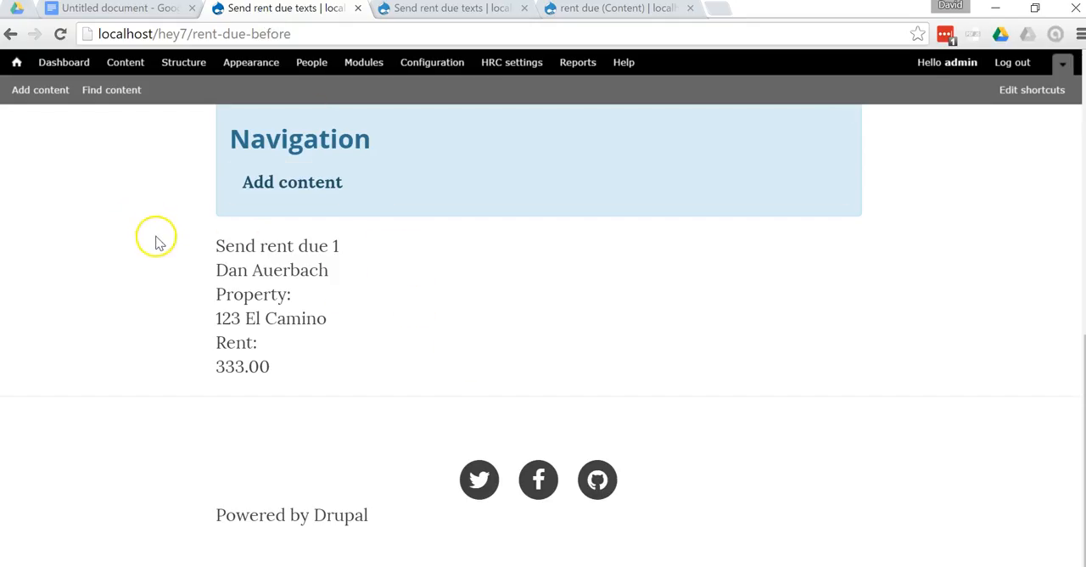
pyautogui.moveTo(303, 246)
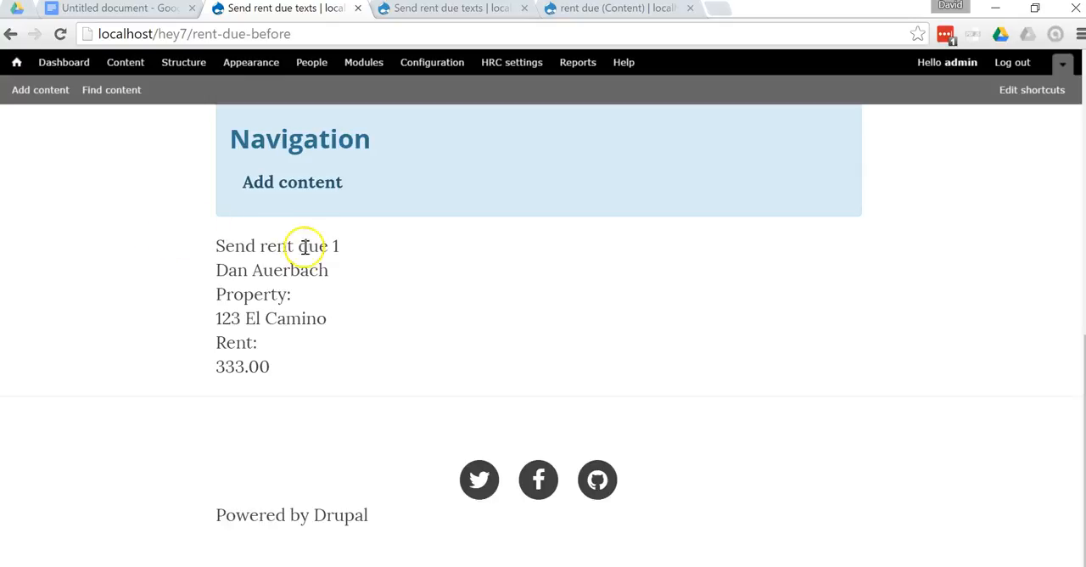
pyautogui.moveTo(270, 355)
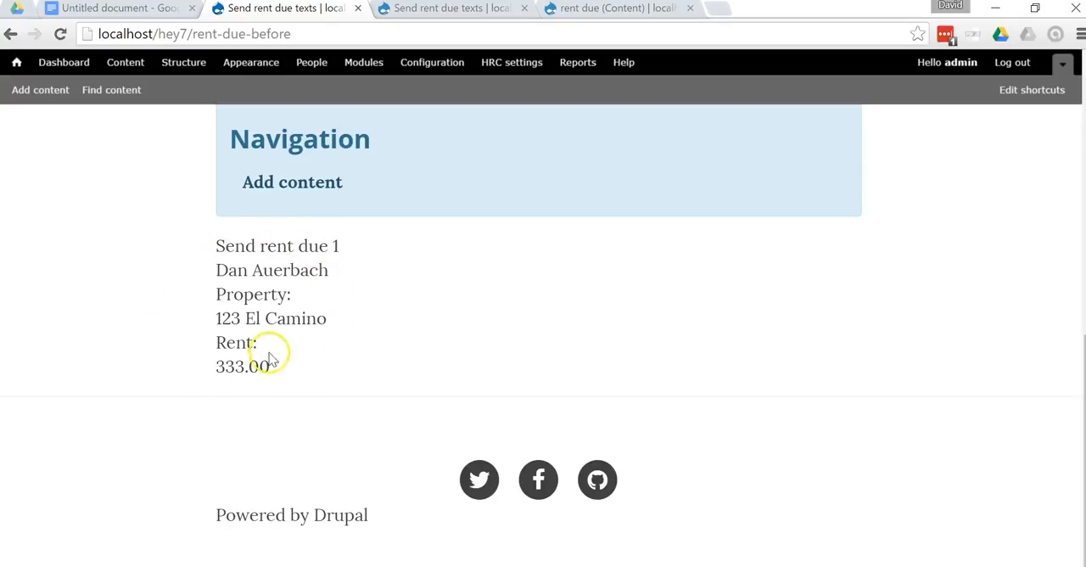
pyautogui.moveTo(336, 238)
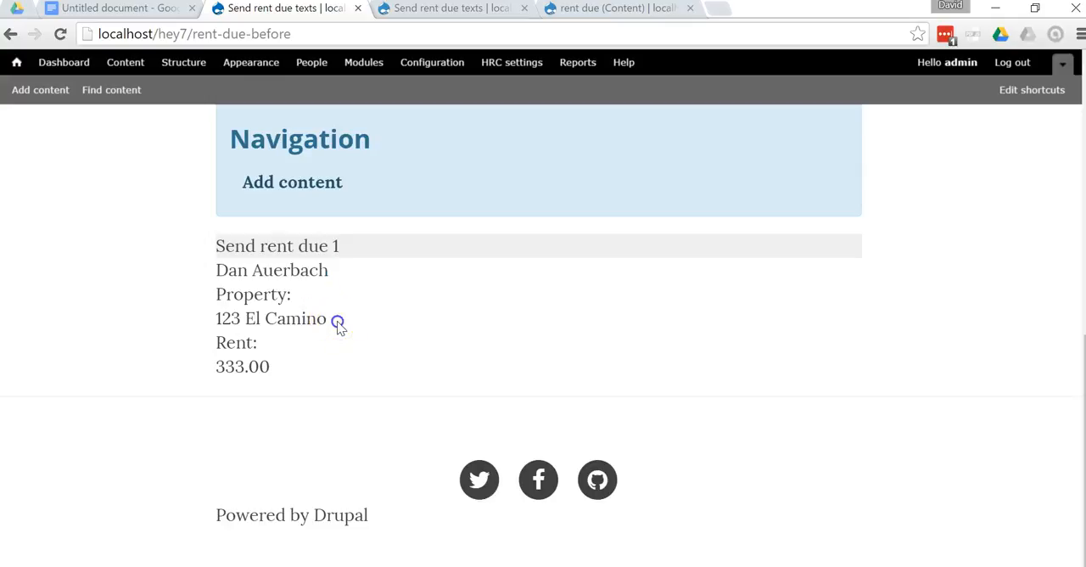
pyautogui.doubleClick(269, 317)
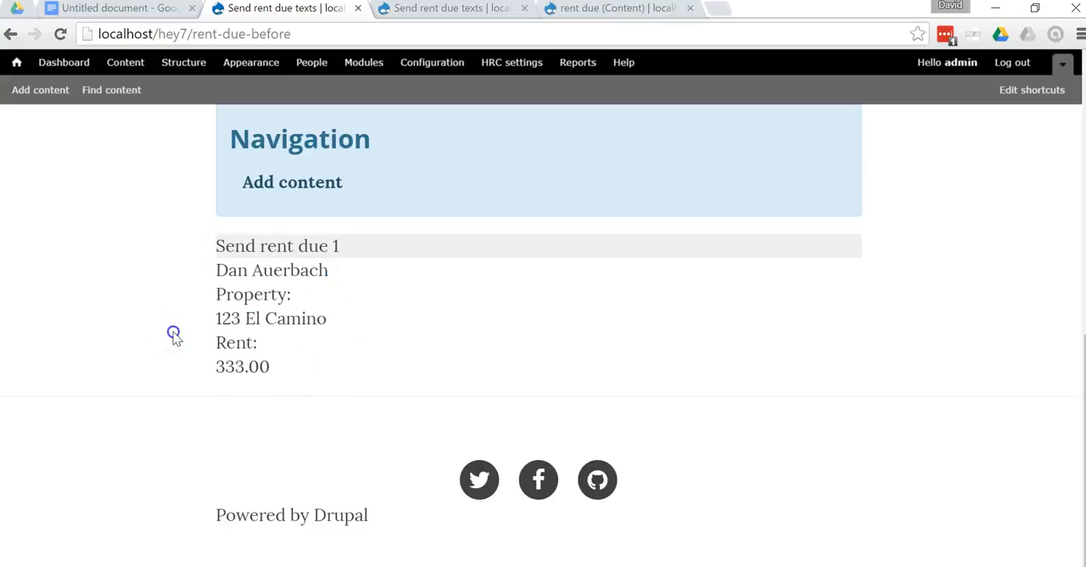
pyautogui.moveTo(174, 326)
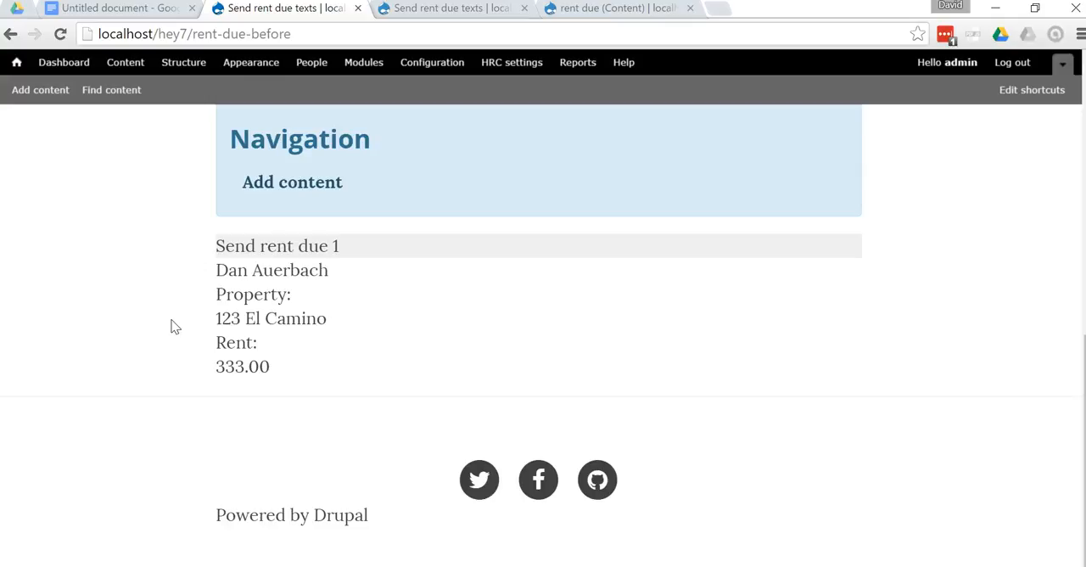
pyautogui.moveTo(186, 276)
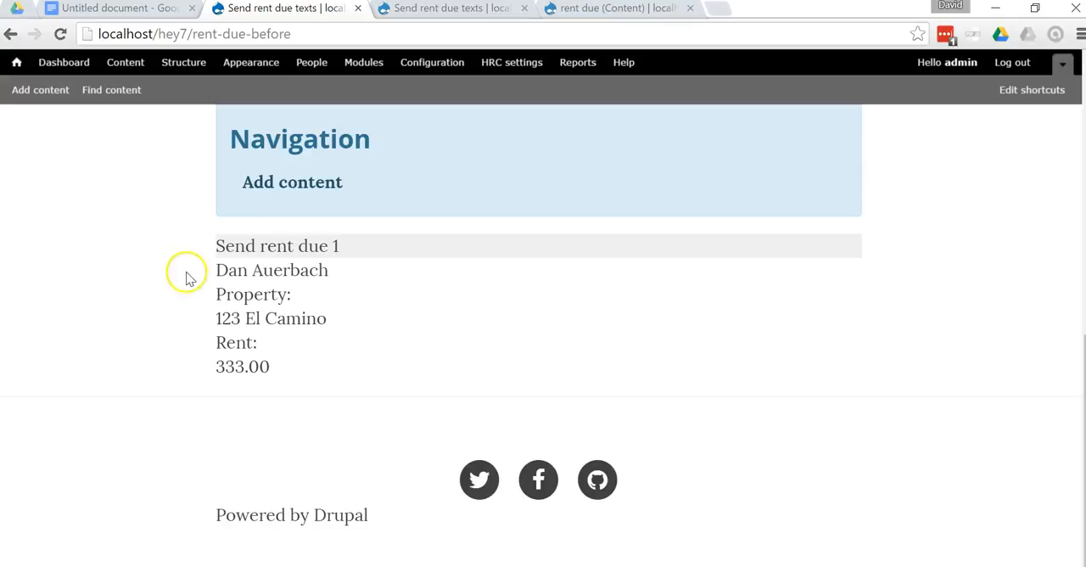
pyautogui.moveTo(220, 314)
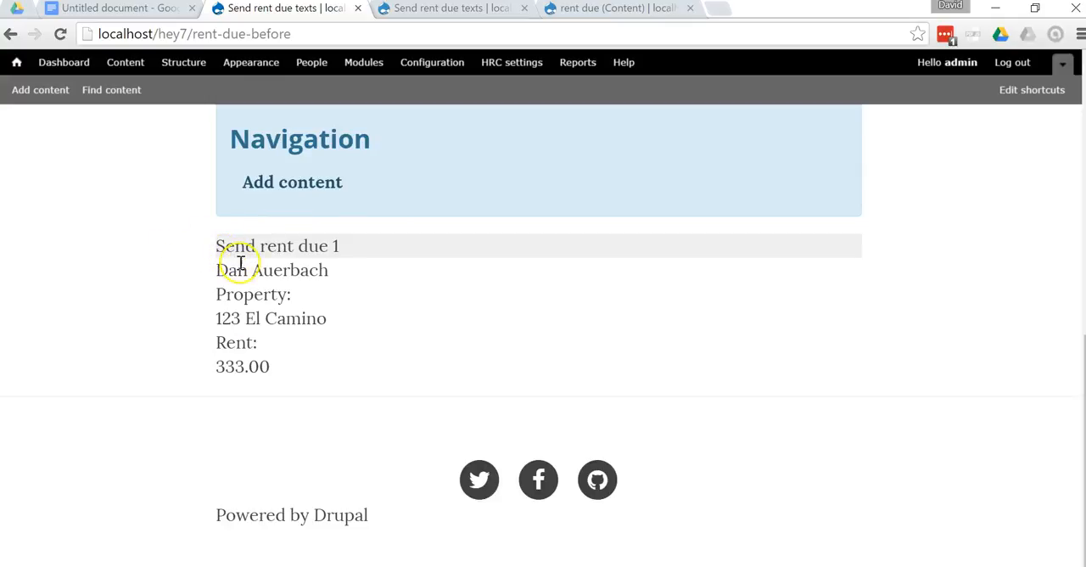
pyautogui.moveTo(195, 247)
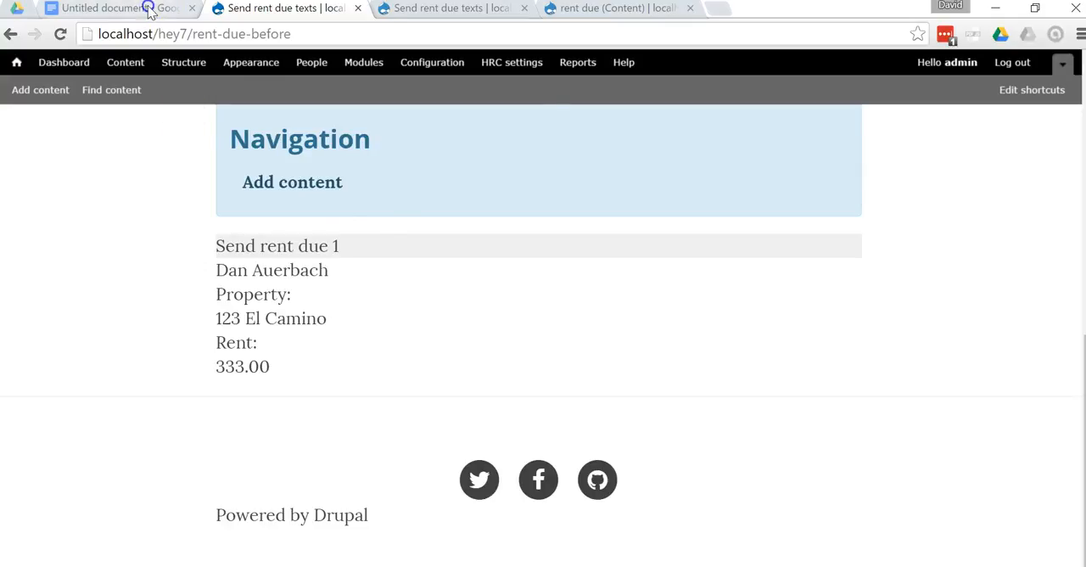
pyautogui.click(115, 7)
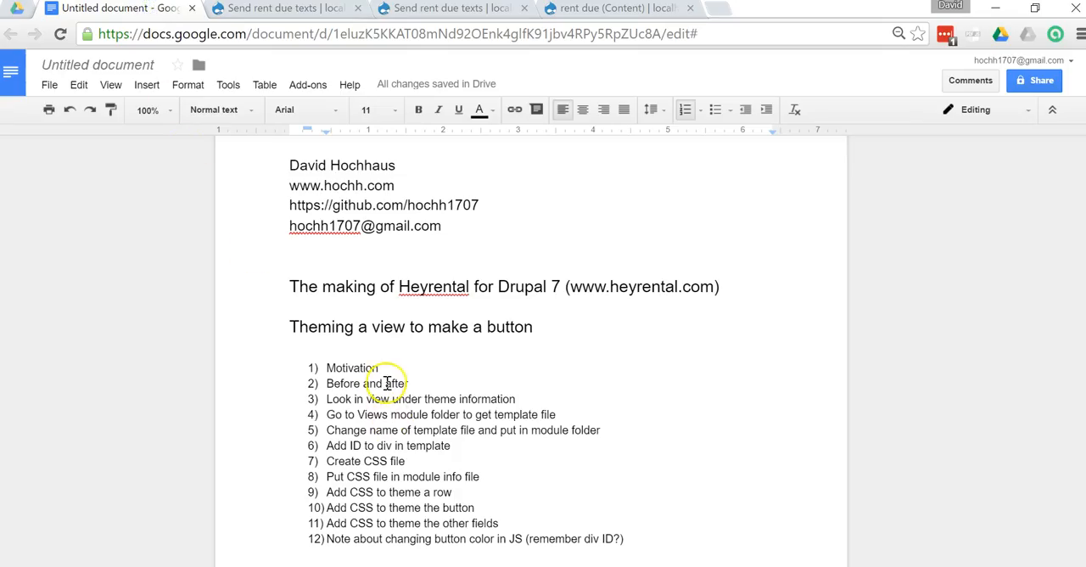
pyautogui.click(409, 383)
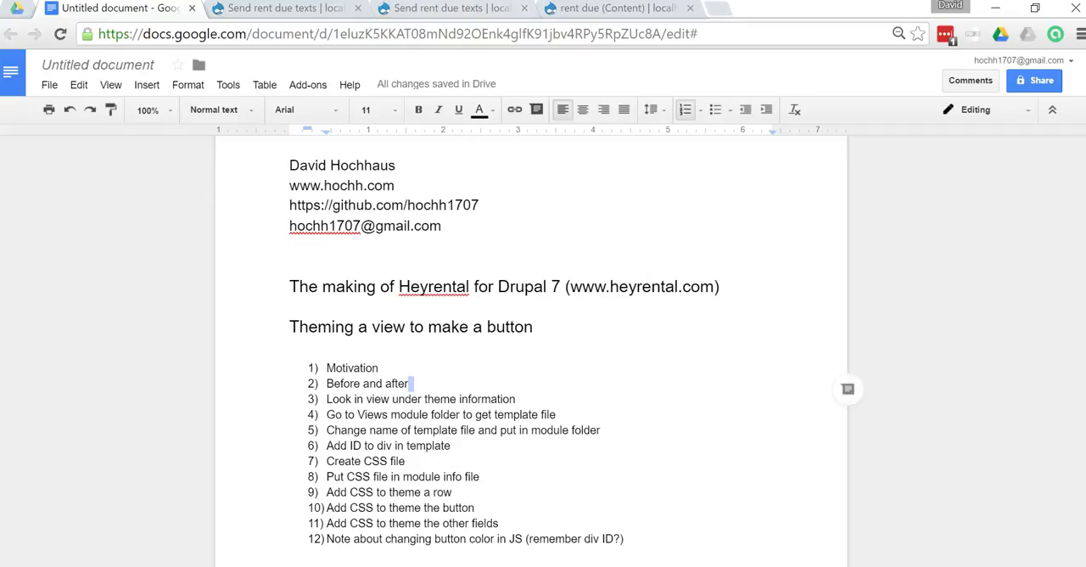
pyautogui.click(450, 7)
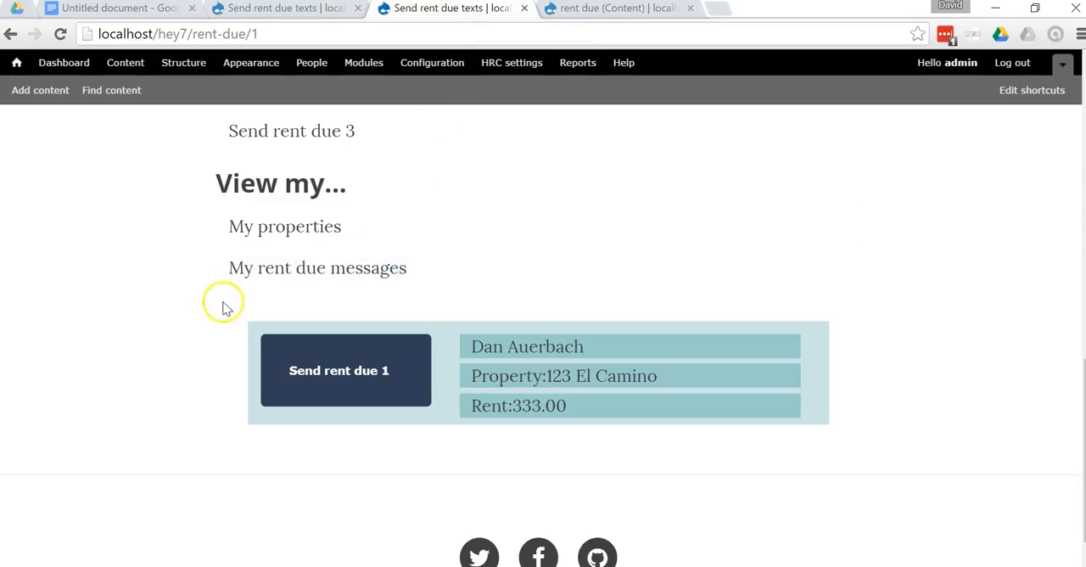
pyautogui.moveTo(212, 329)
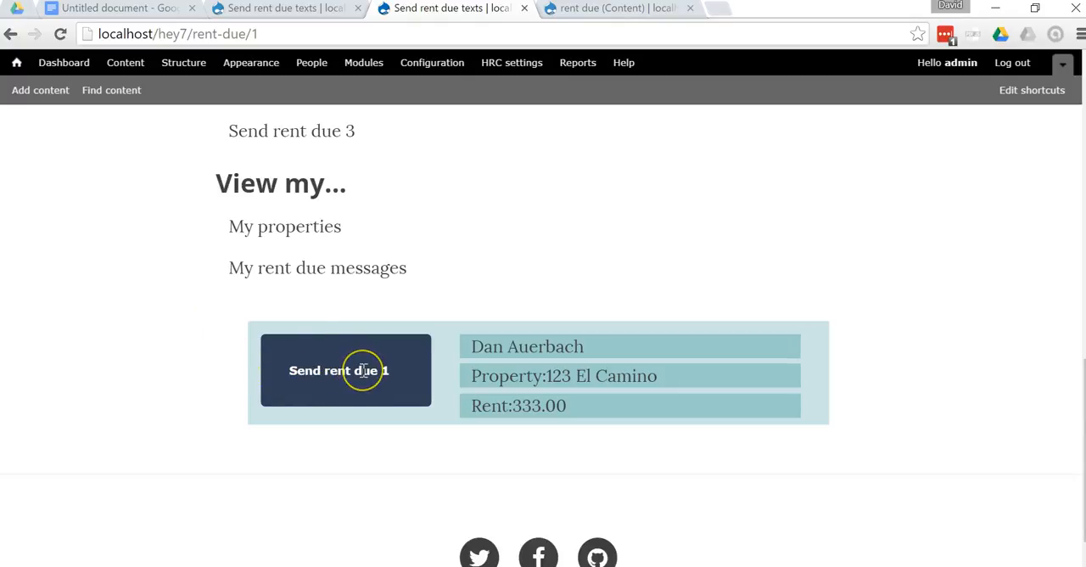
pyautogui.moveTo(354, 329)
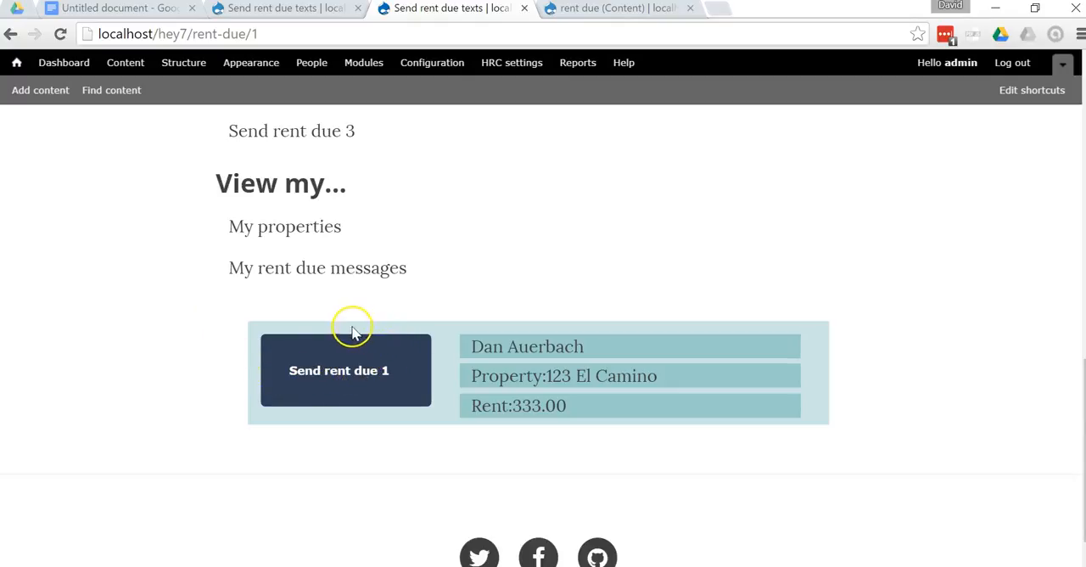
pyautogui.moveTo(378, 404)
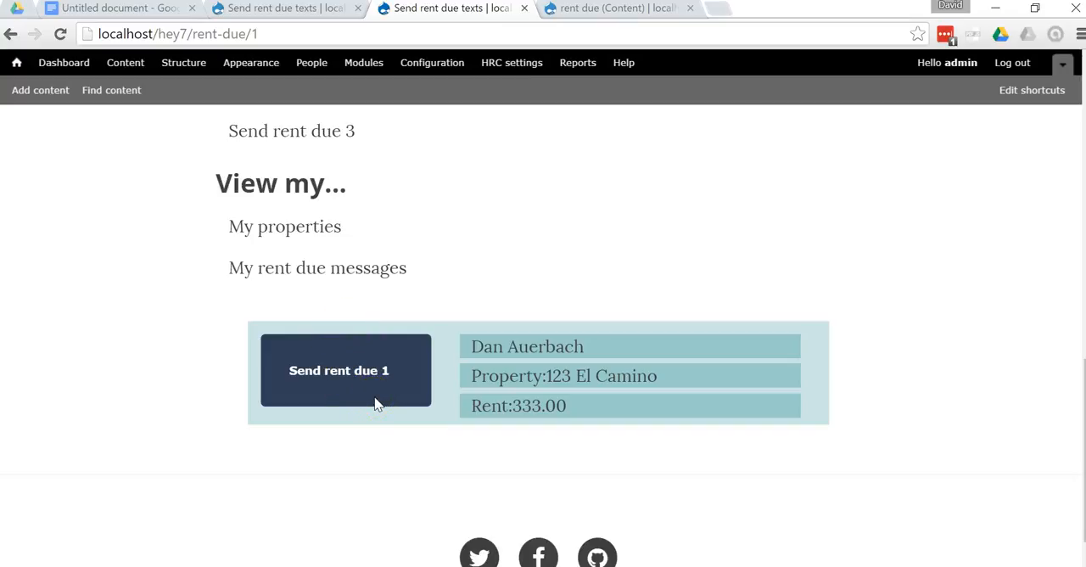
pyautogui.moveTo(657, 326)
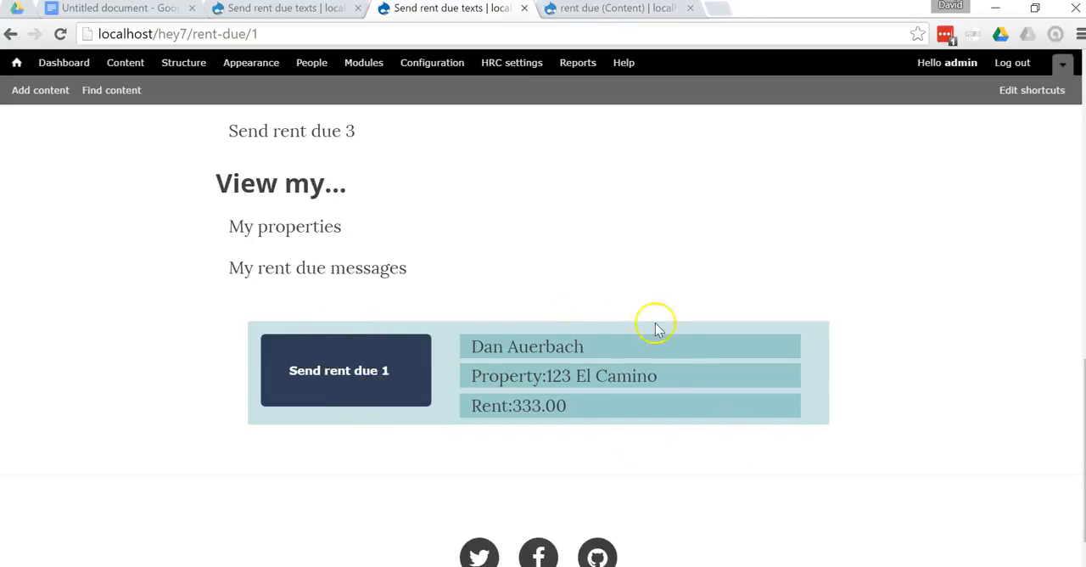
pyautogui.moveTo(657, 326)
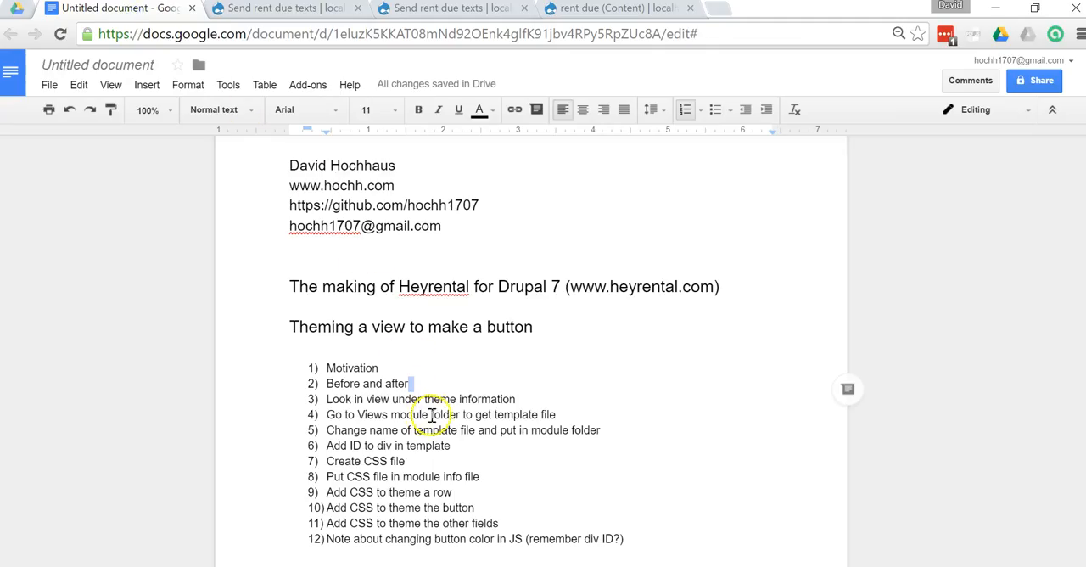
pyautogui.doubleClick(485, 399)
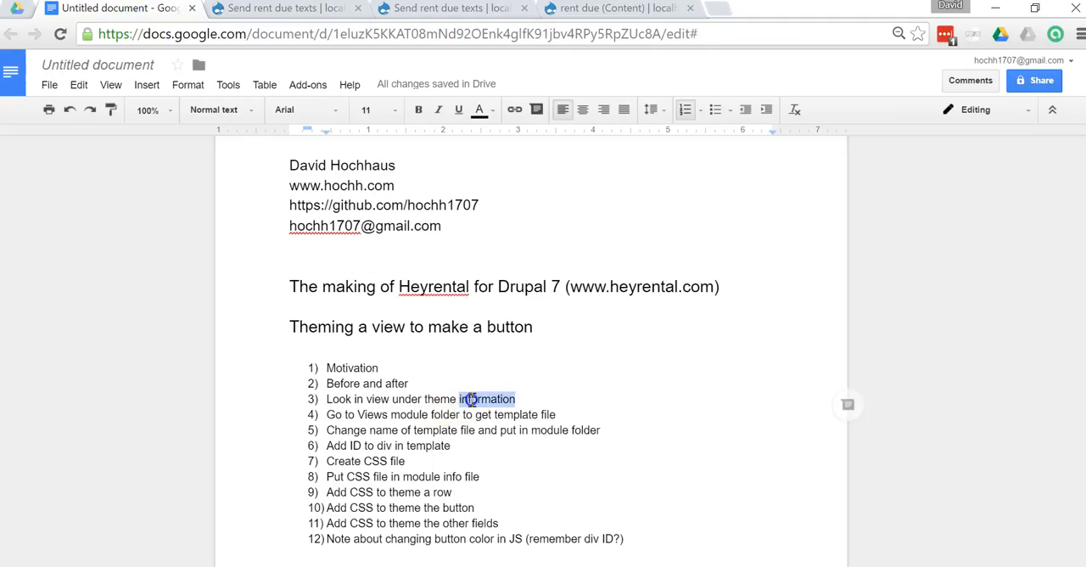
pyautogui.tripleClick(416, 398)
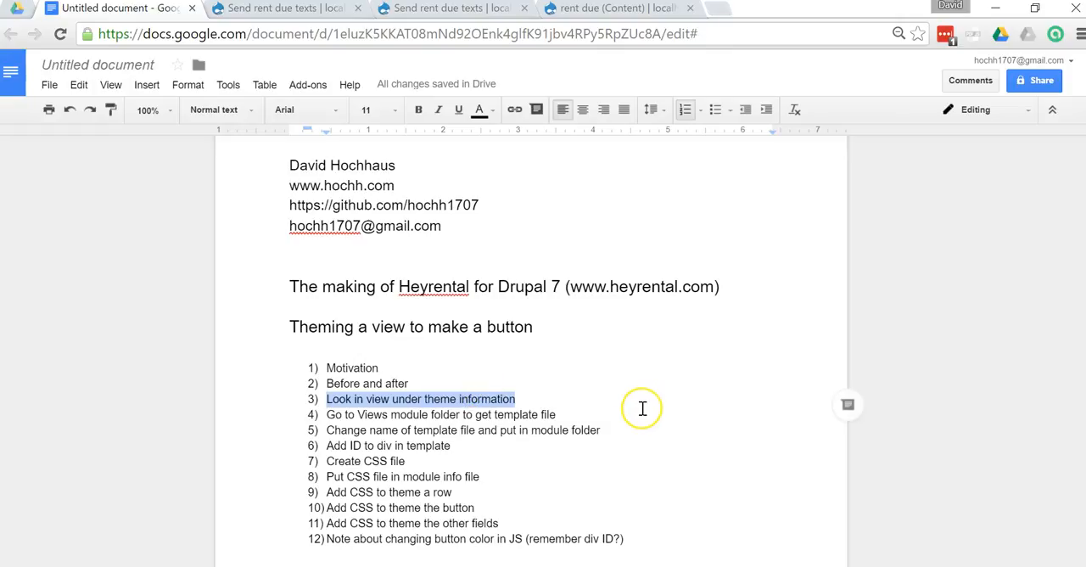
pyautogui.moveTo(642, 408)
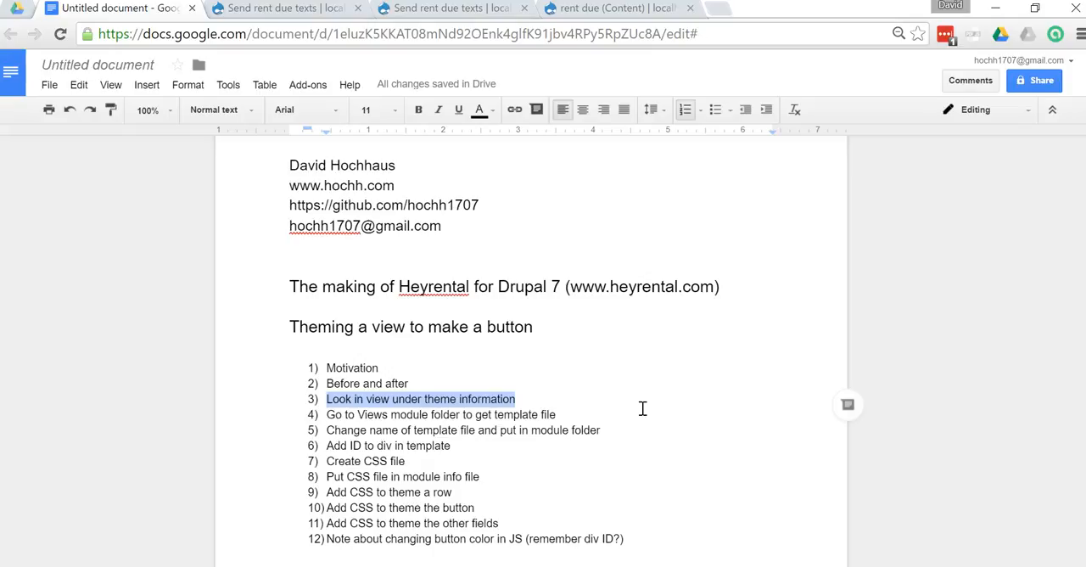
# Step: On the rent due view's edit page, scroll to Other and choose Theme: Information
pyautogui.click(619, 8)
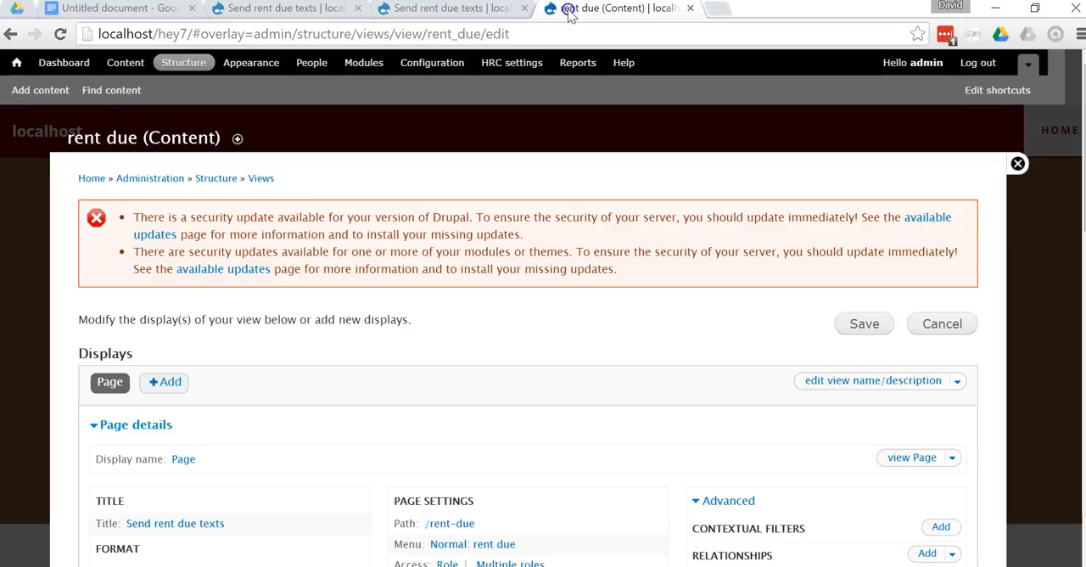
pyautogui.scroll(-3)
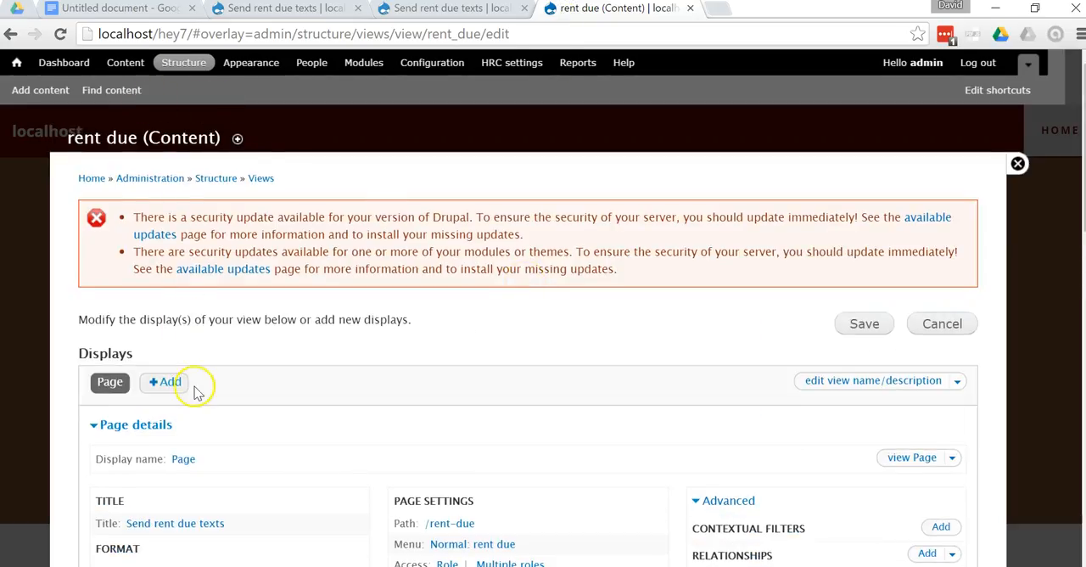
pyautogui.scroll(-3)
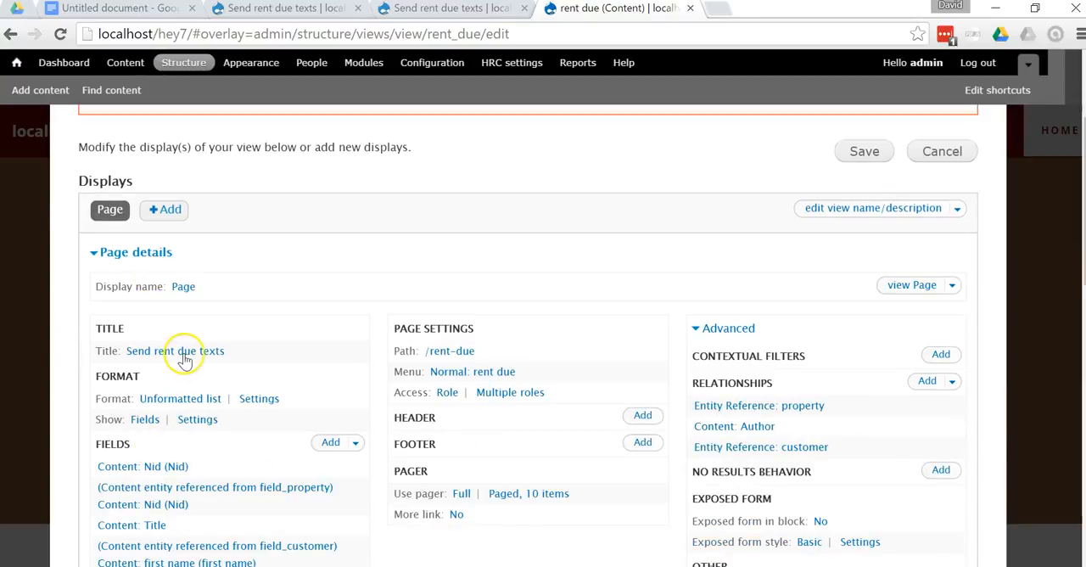
pyautogui.scroll(-3)
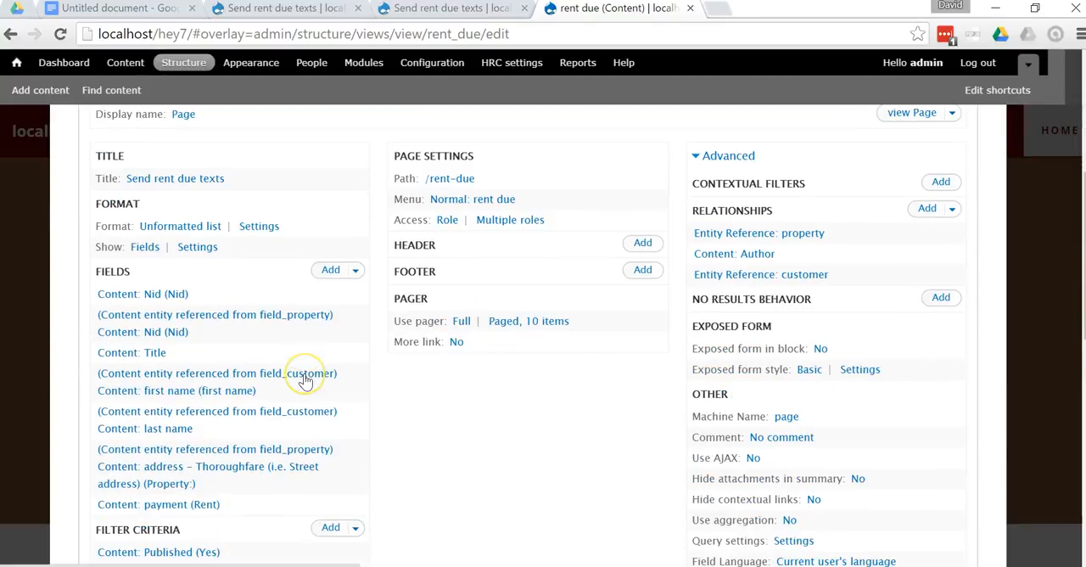
pyautogui.scroll(-3)
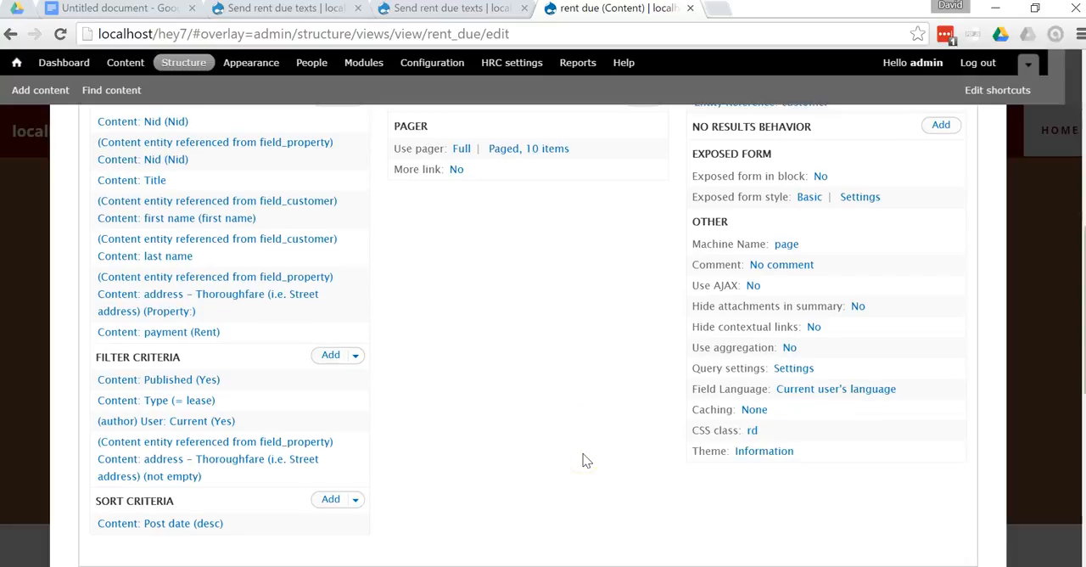
pyautogui.moveTo(873, 413)
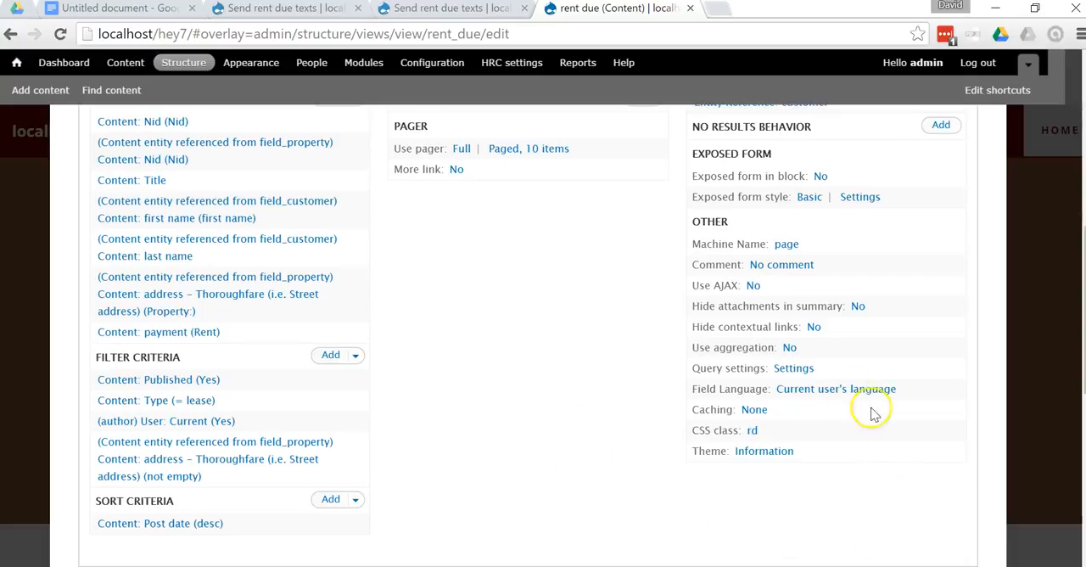
pyautogui.moveTo(704, 390)
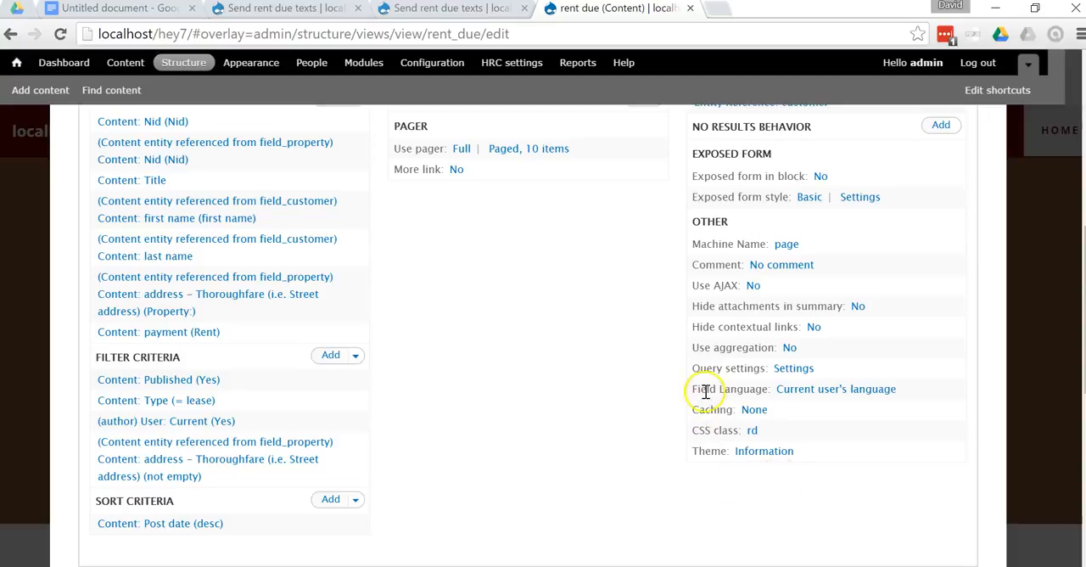
pyautogui.moveTo(685, 437)
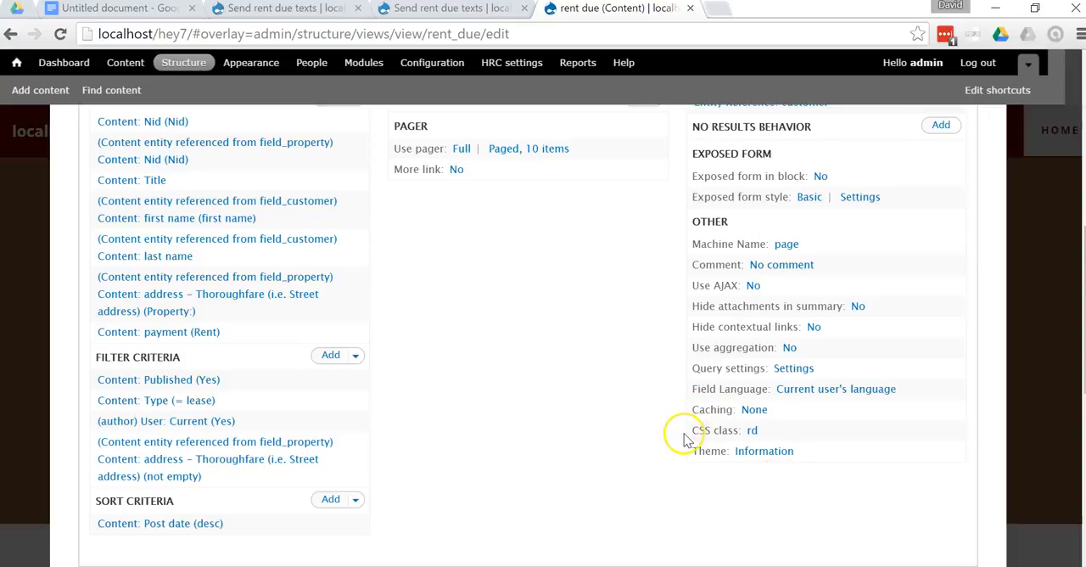
pyautogui.moveTo(782, 469)
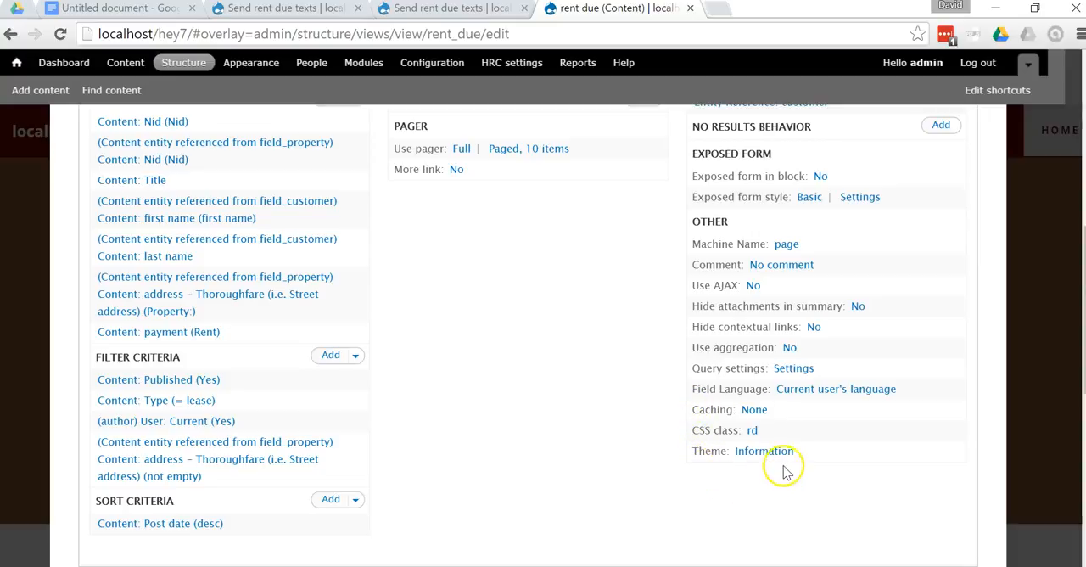
pyautogui.moveTo(763, 450)
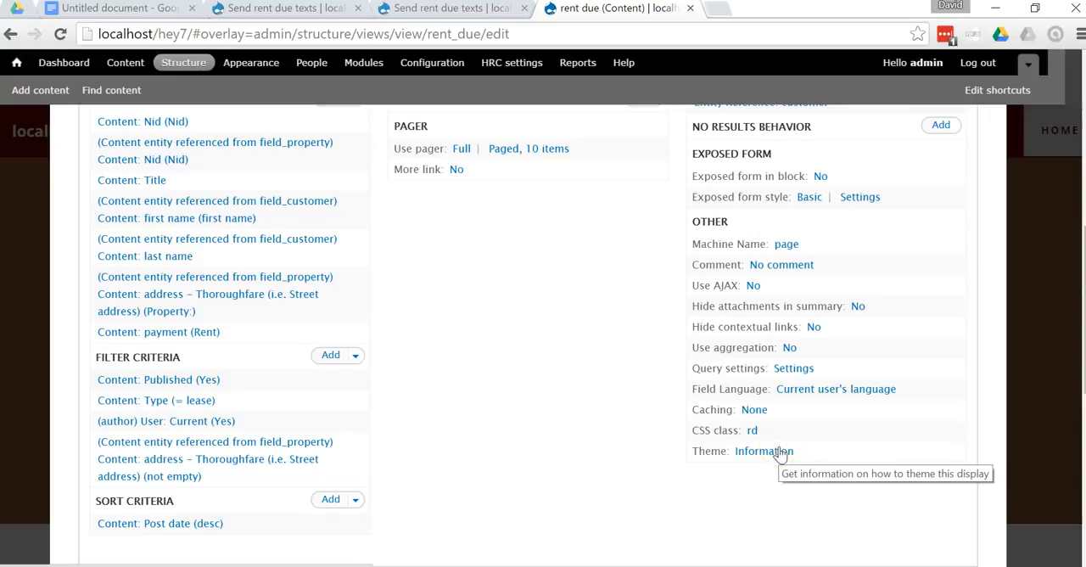
pyautogui.moveTo(768, 430)
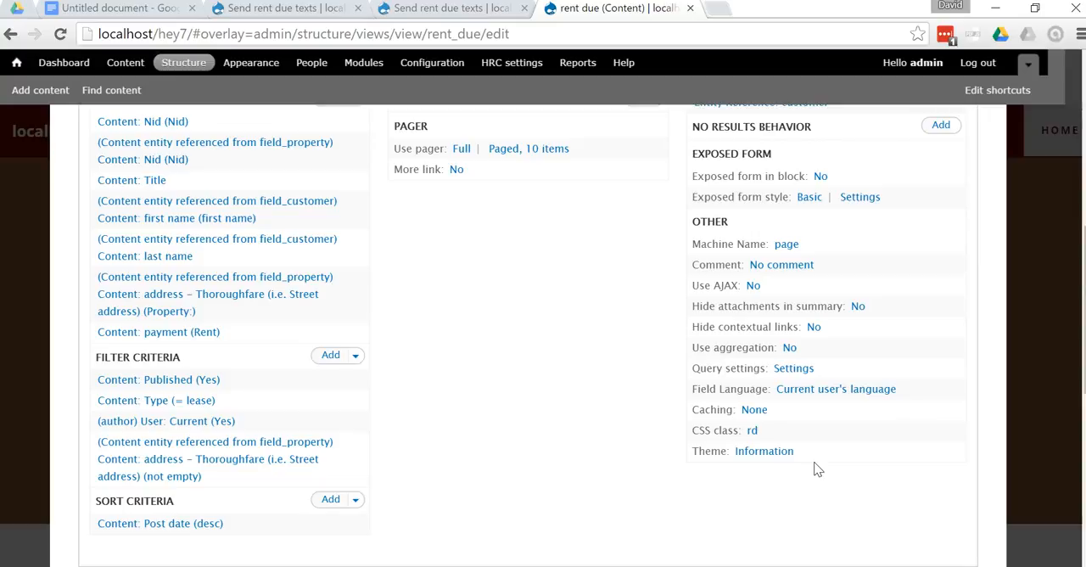
pyautogui.moveTo(808, 447)
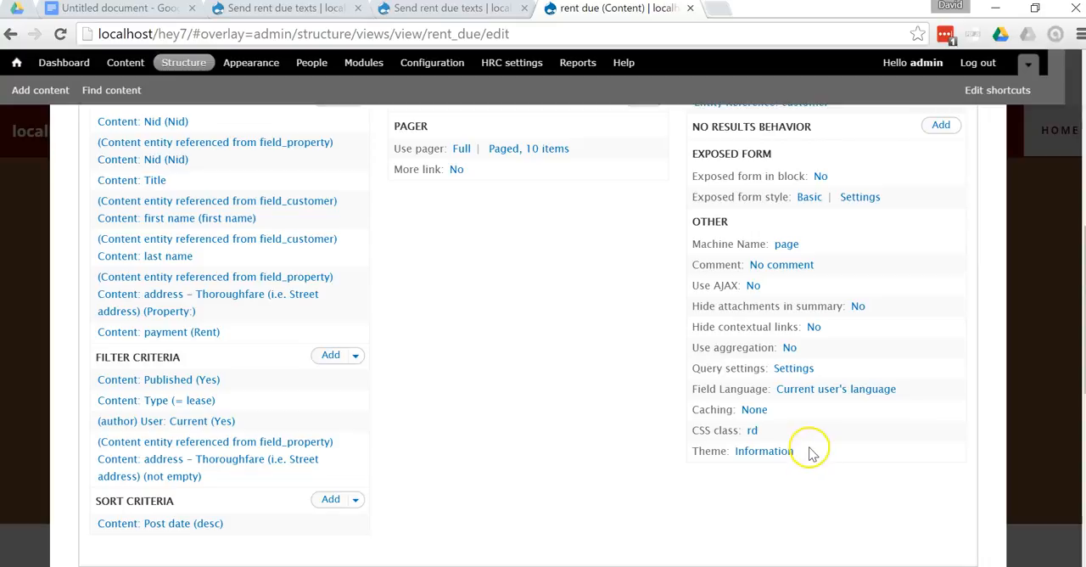
pyautogui.click(760, 450)
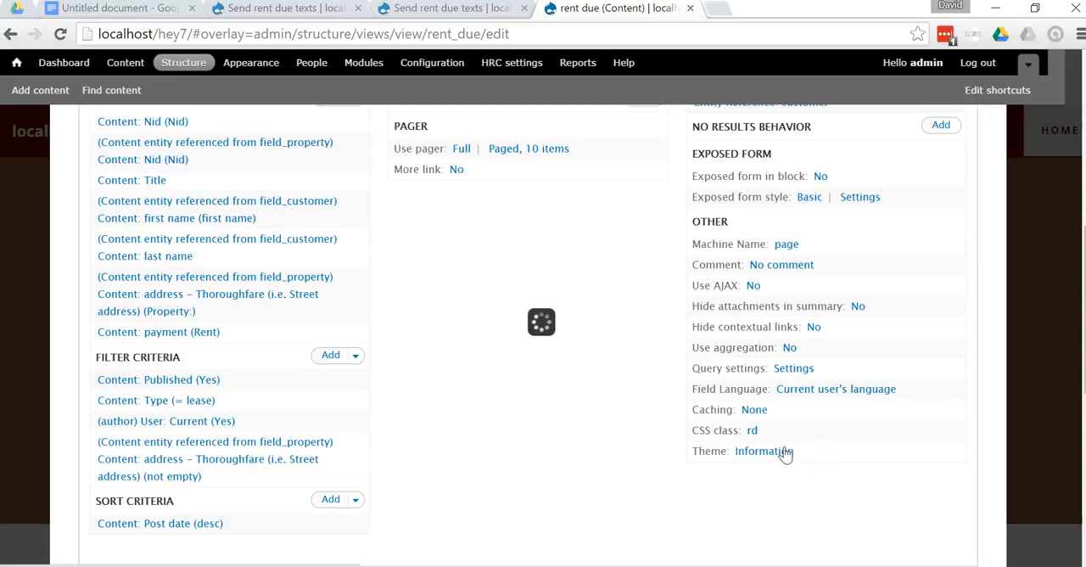
# Step: Scroll the Theming information dialog to views-view-unformatted--rent-due.tpl.php under Style output
pyautogui.click(763, 450)
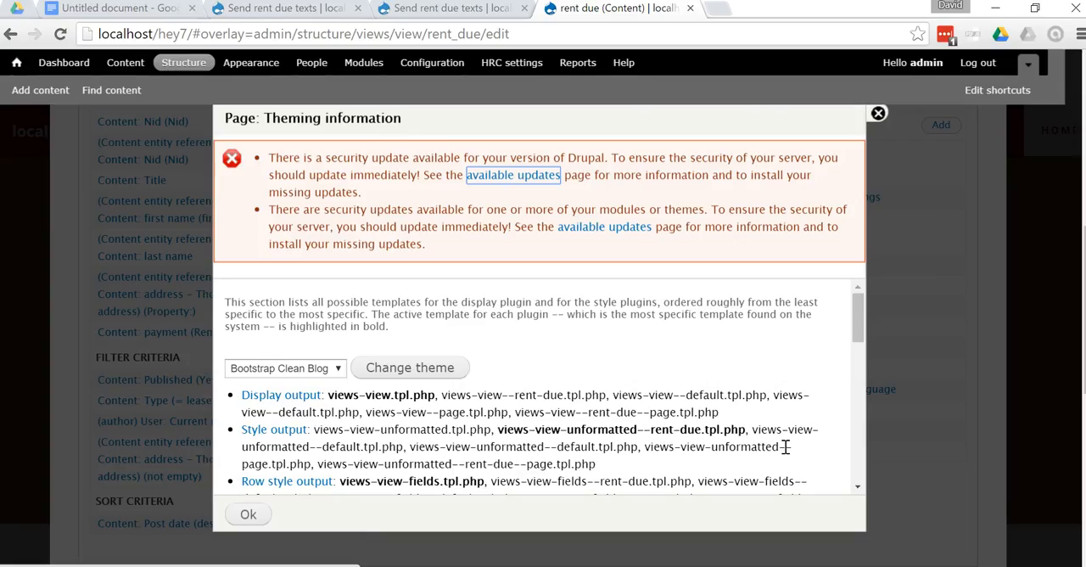
pyautogui.moveTo(735, 350)
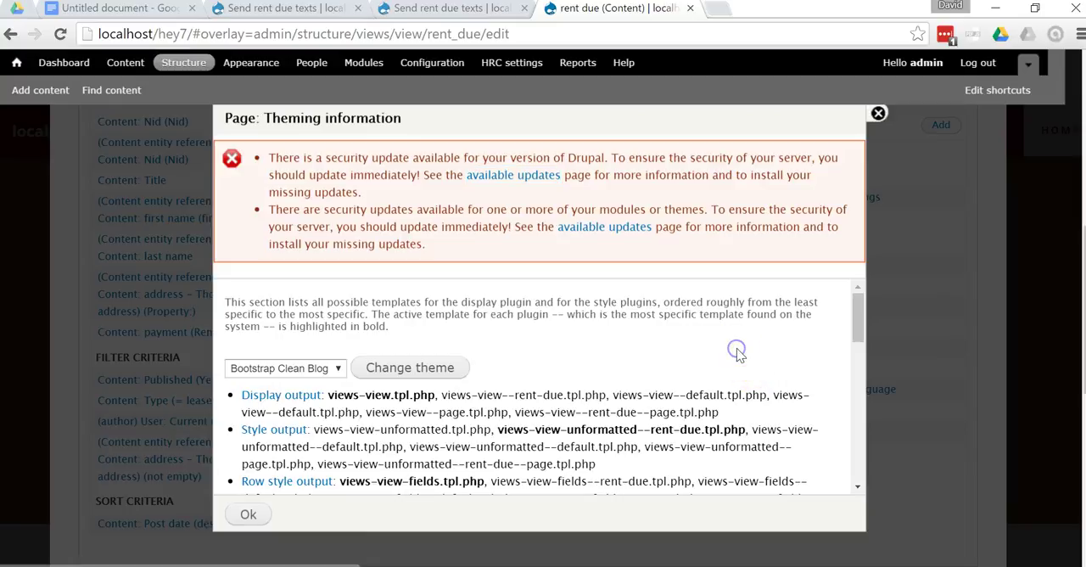
pyautogui.moveTo(736, 352)
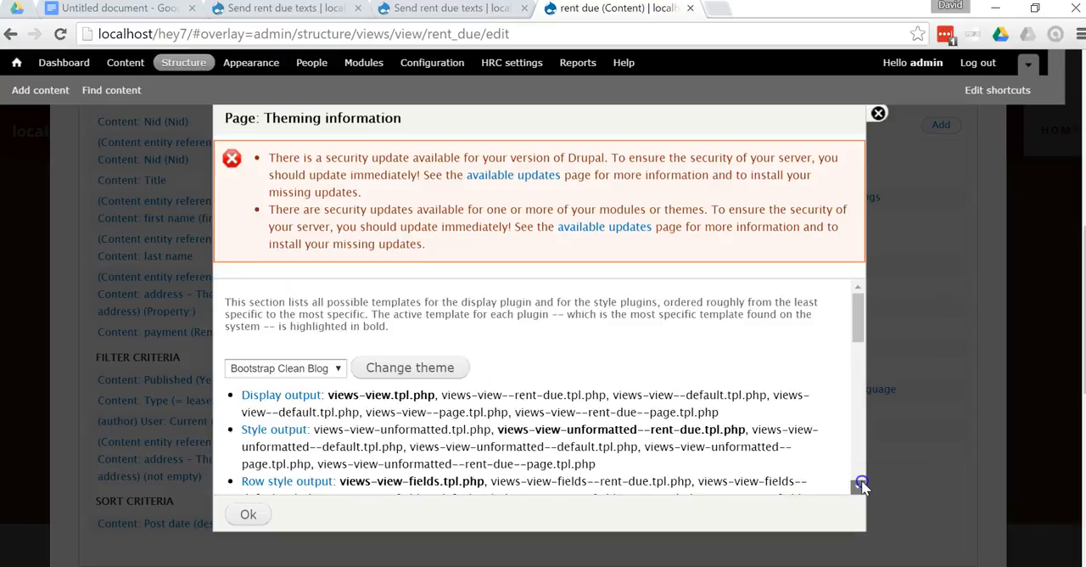
pyautogui.scroll(-3)
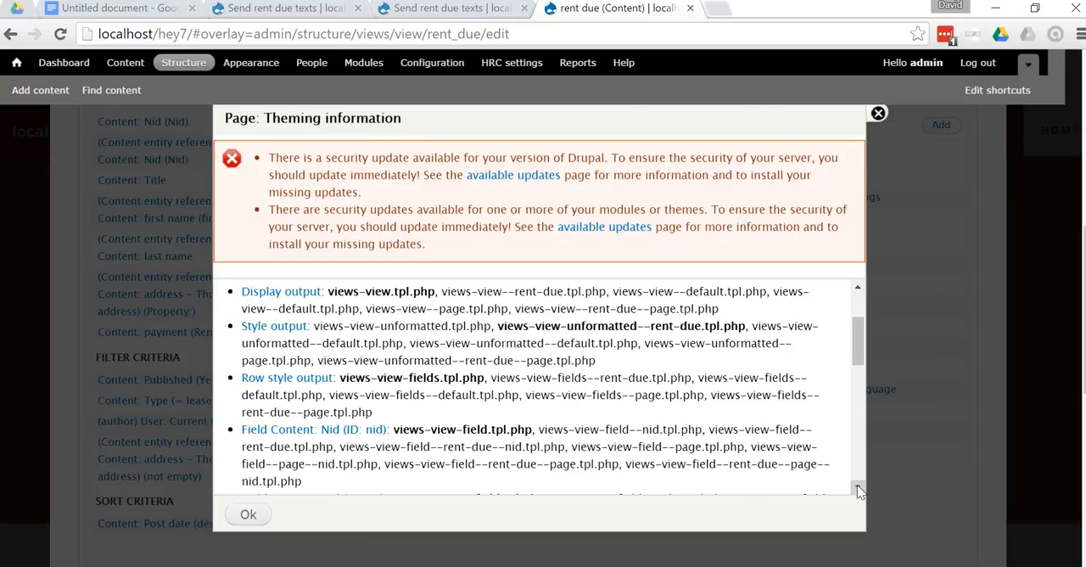
pyautogui.moveTo(826, 449)
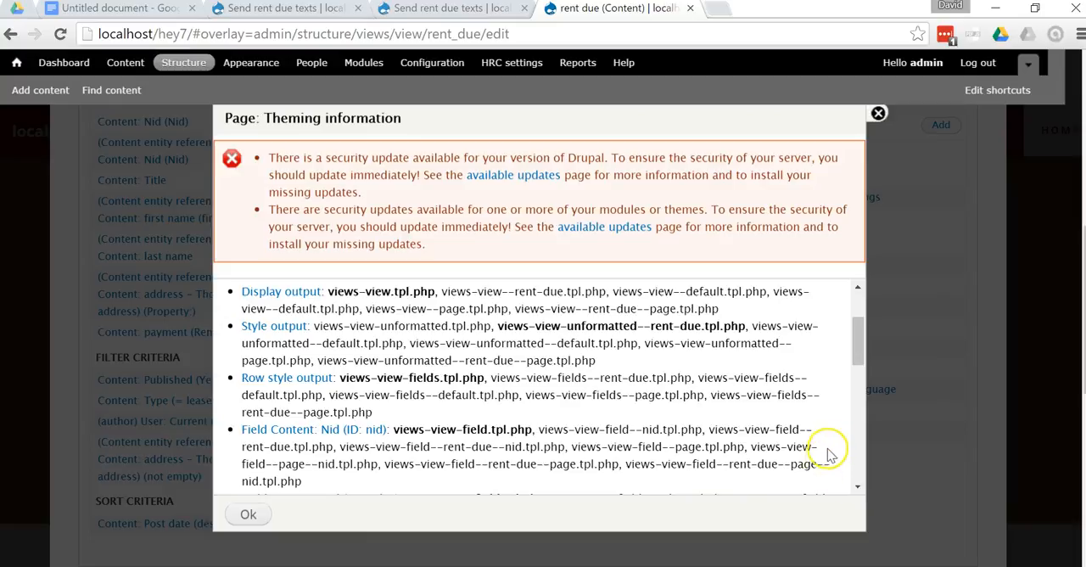
pyautogui.moveTo(345, 331)
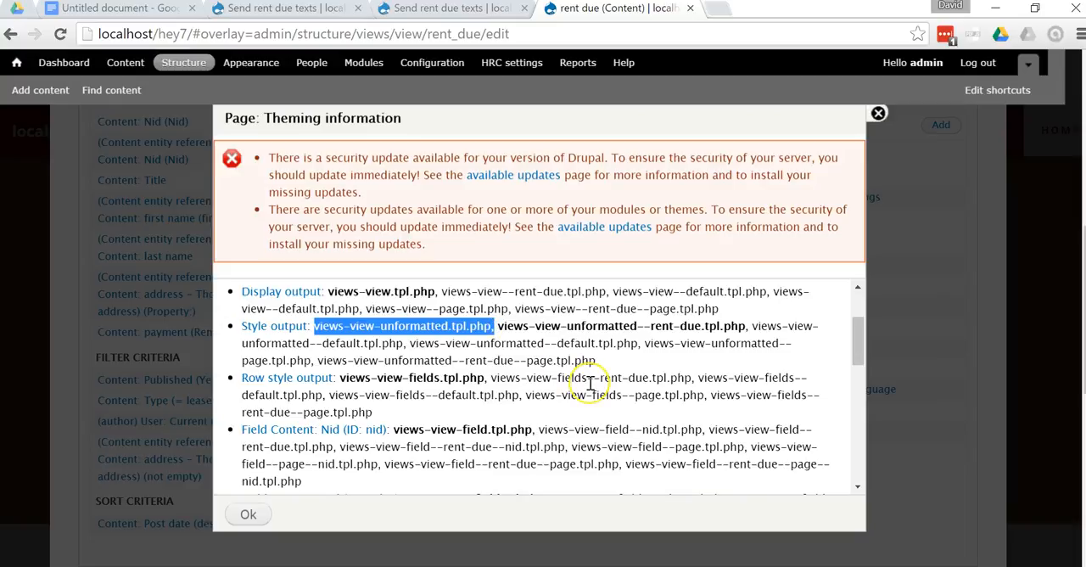
pyautogui.moveTo(520, 329)
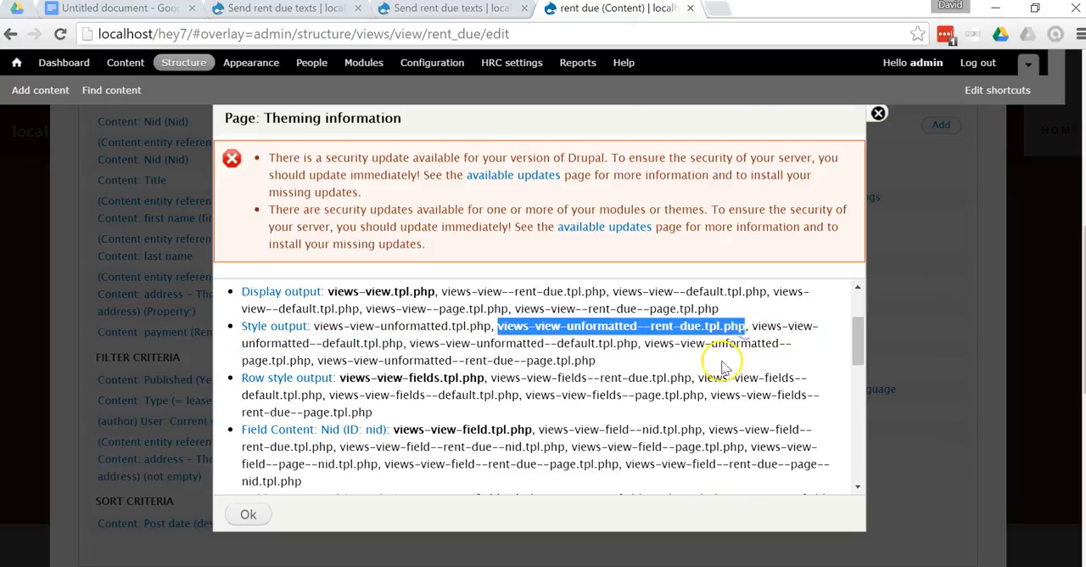
pyautogui.moveTo(716, 369)
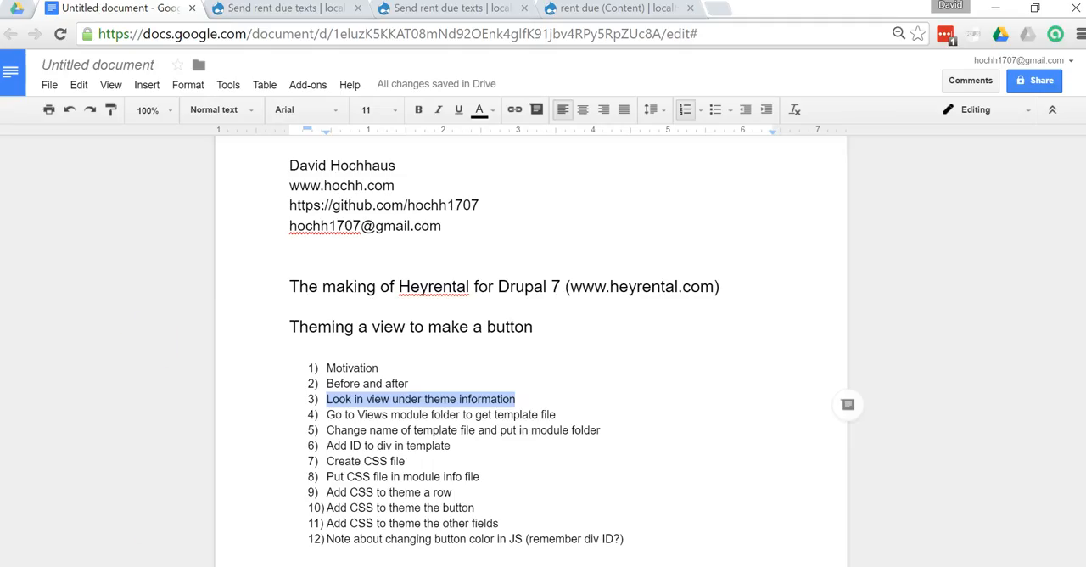
pyautogui.moveTo(426, 420)
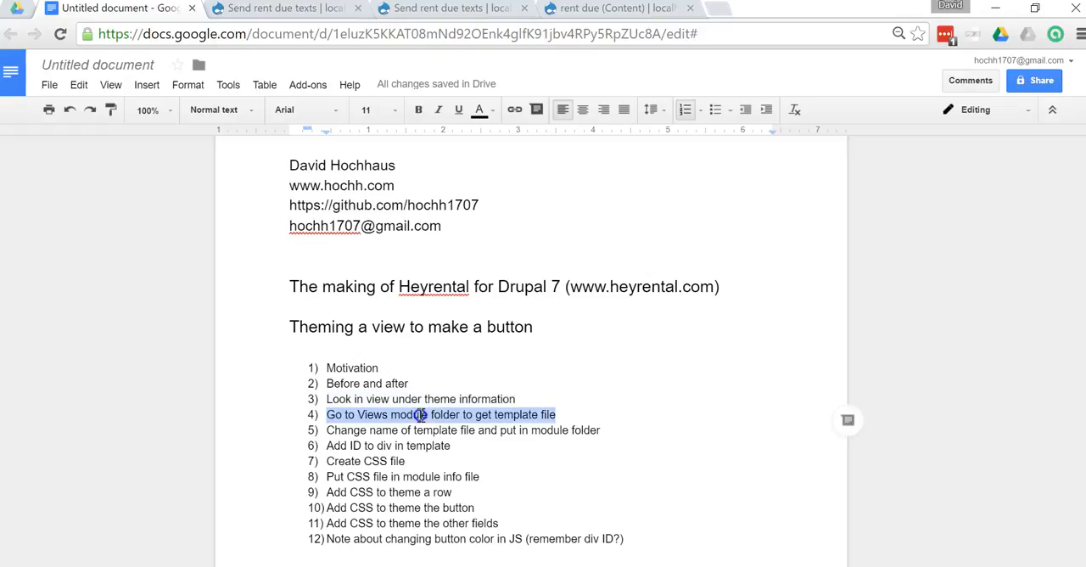
pyautogui.moveTo(728, 496)
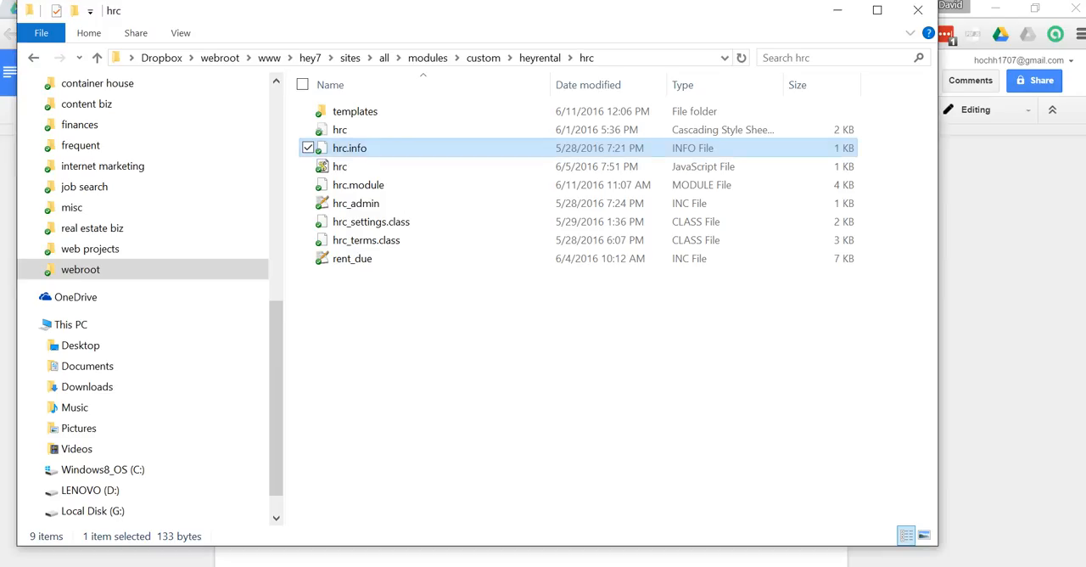
pyautogui.moveTo(350, 57)
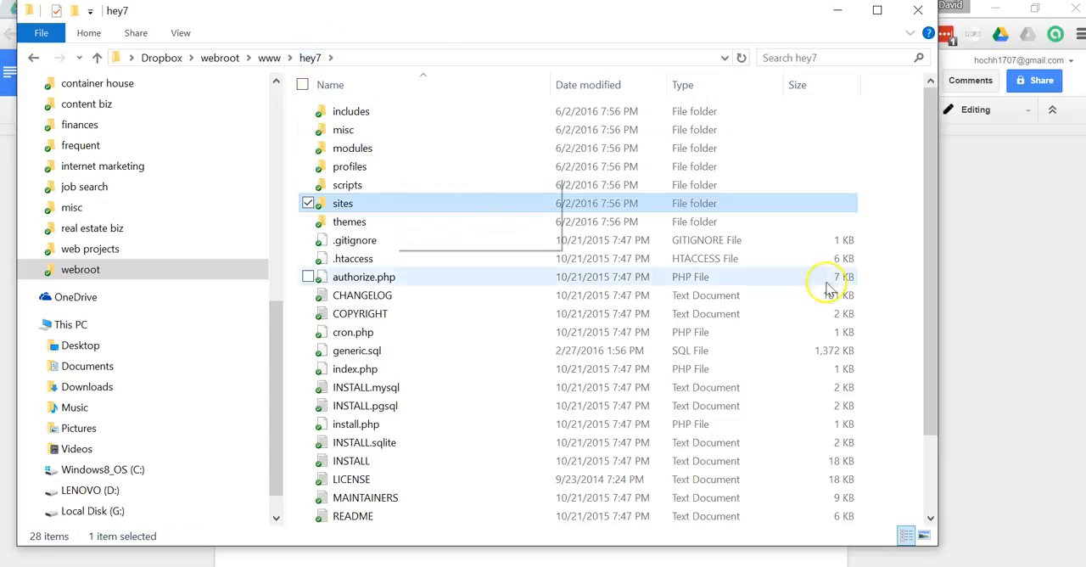
pyautogui.moveTo(880, 247)
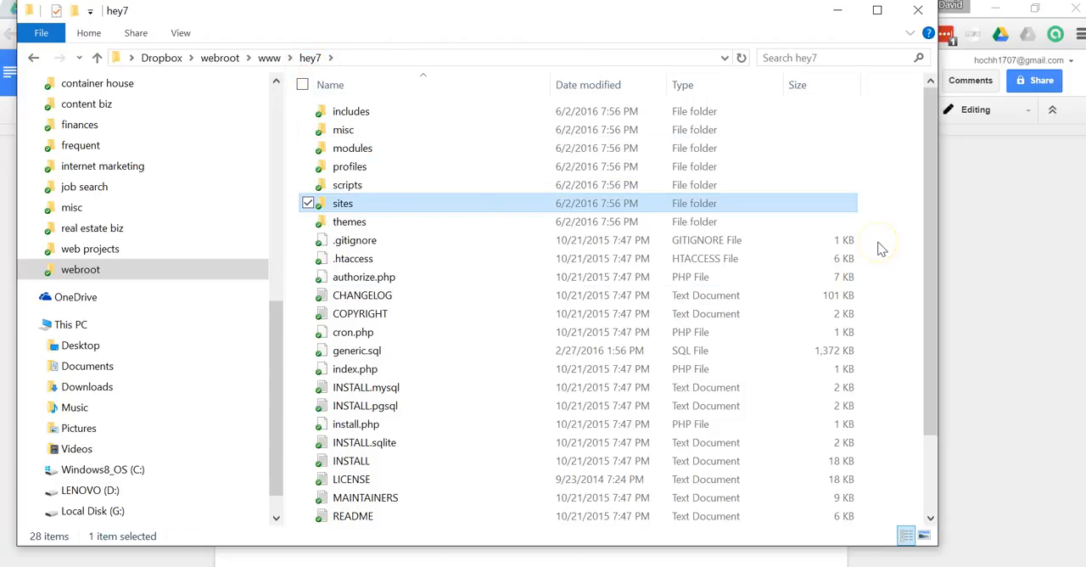
# Step: Browse sites > all > modules > contrib > views > theme and select views-view-unformatted.tpl.php
pyautogui.doubleClick(342, 203)
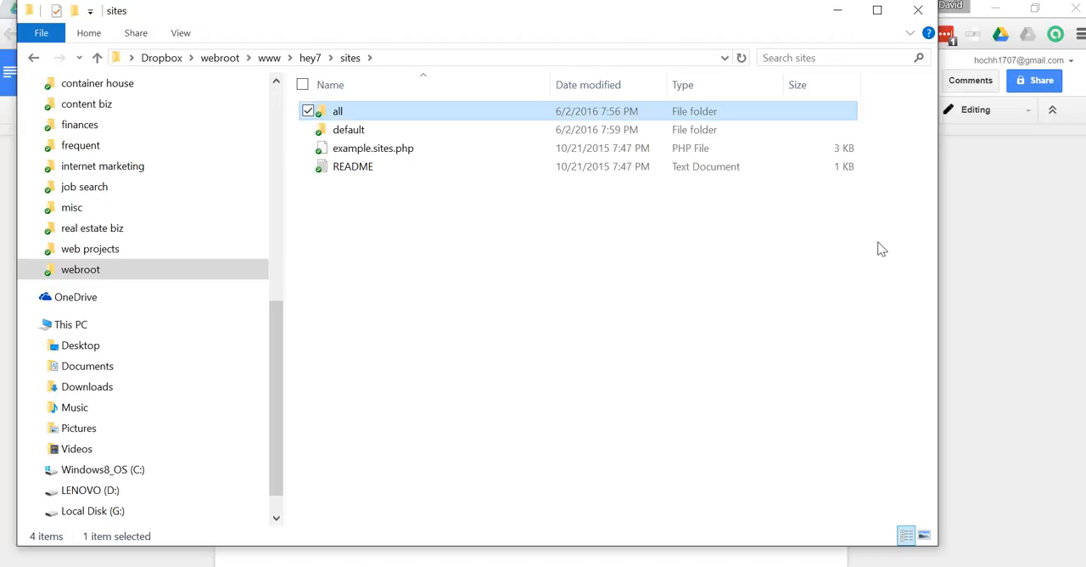
pyautogui.doubleClick(337, 110)
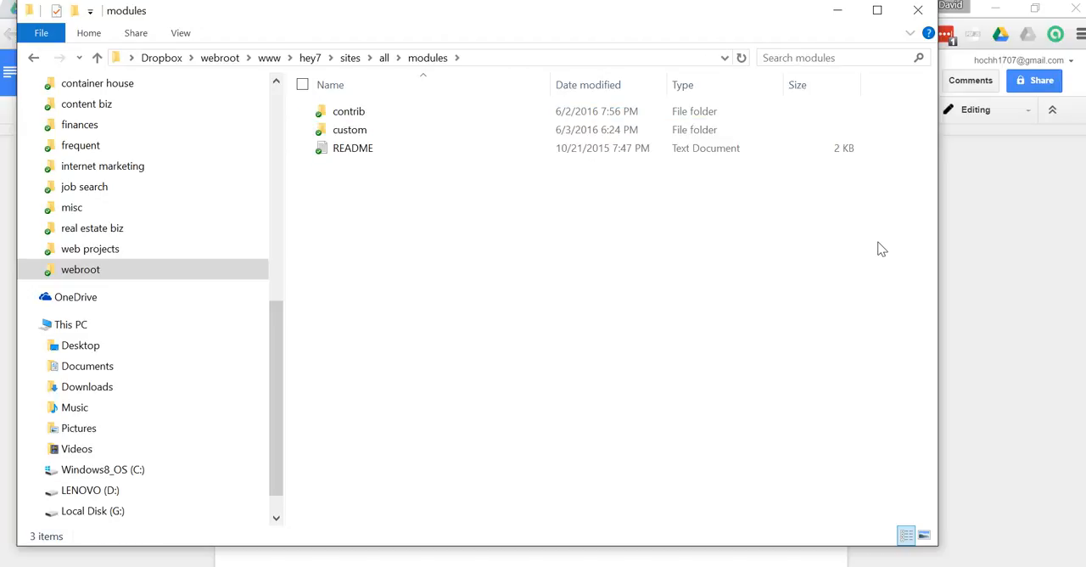
pyautogui.doubleClick(349, 110)
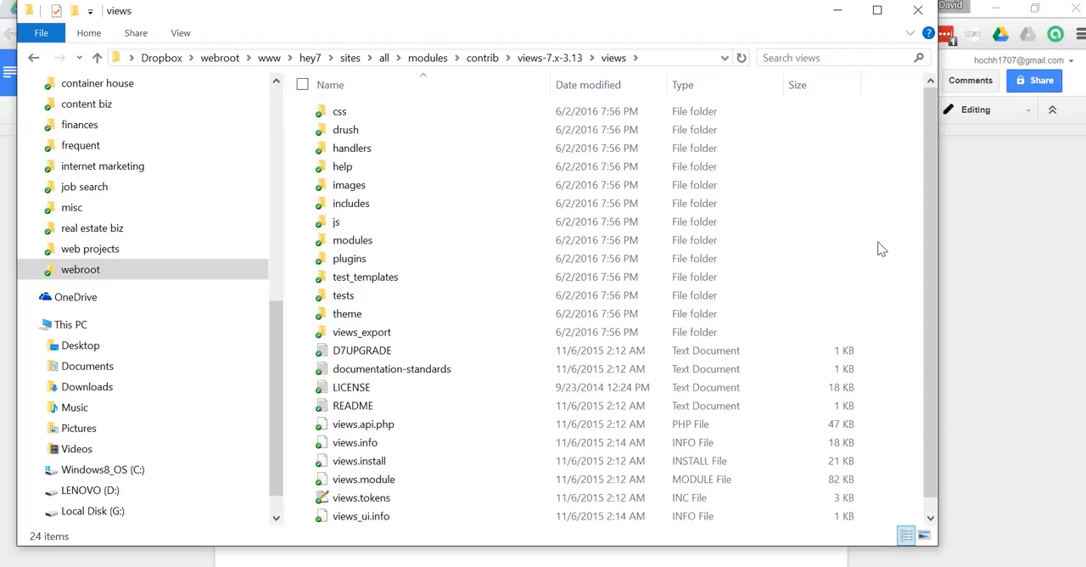
pyautogui.click(348, 313)
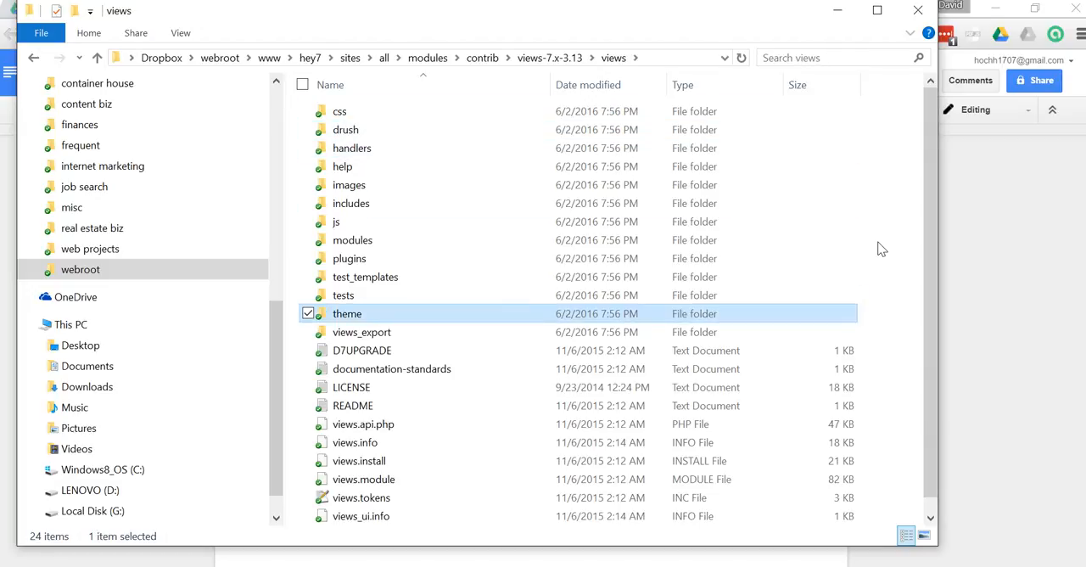
pyautogui.doubleClick(347, 313)
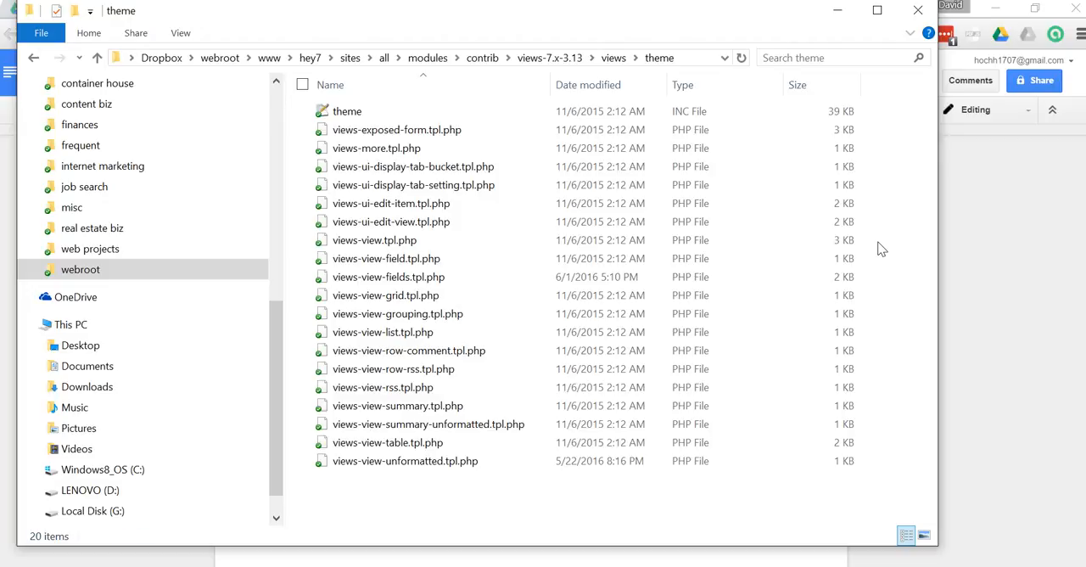
pyautogui.click(413, 166)
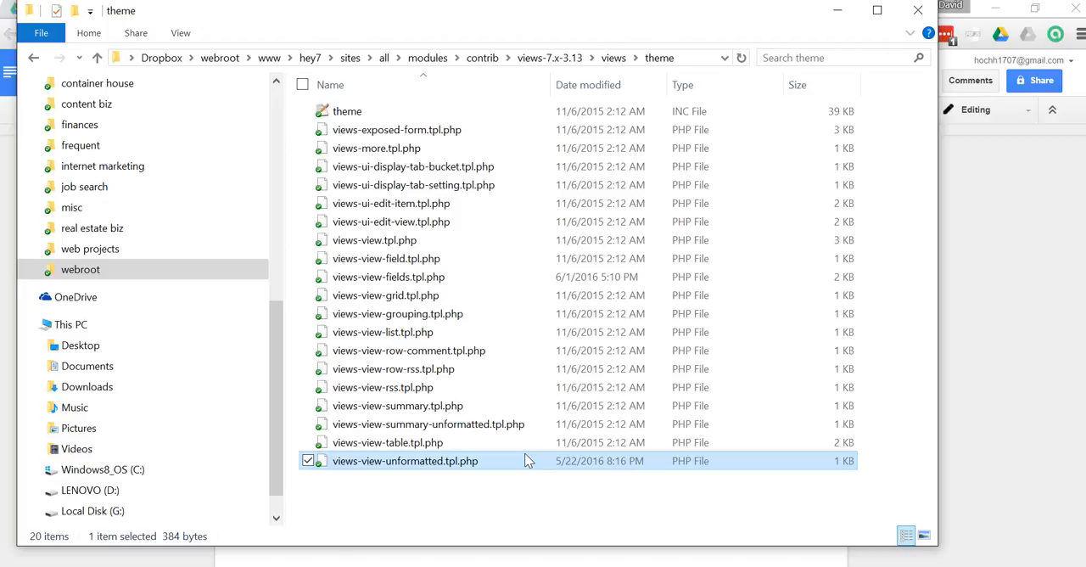
pyautogui.moveTo(486, 416)
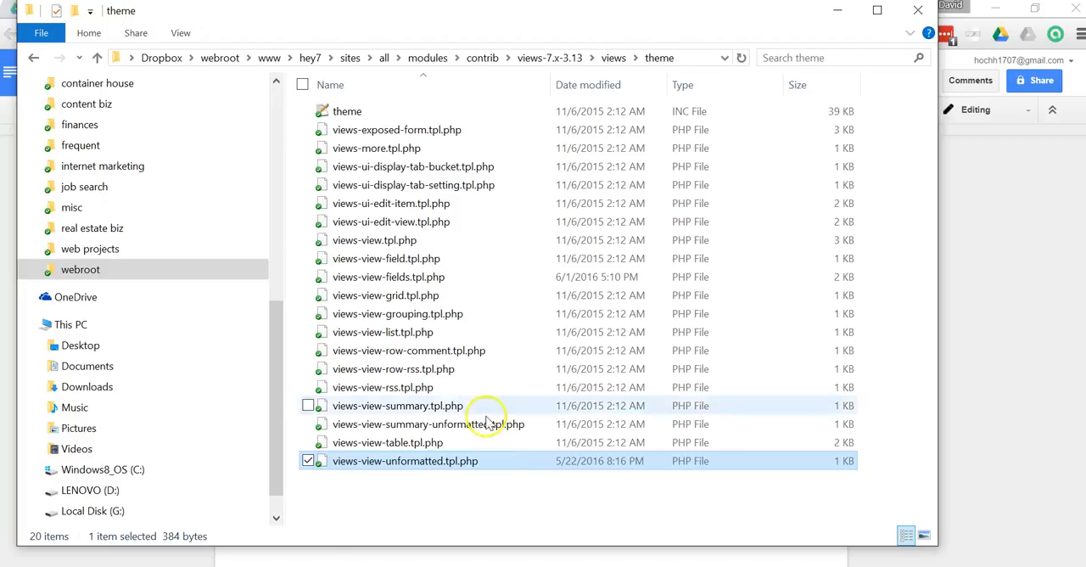
pyautogui.moveTo(514, 543)
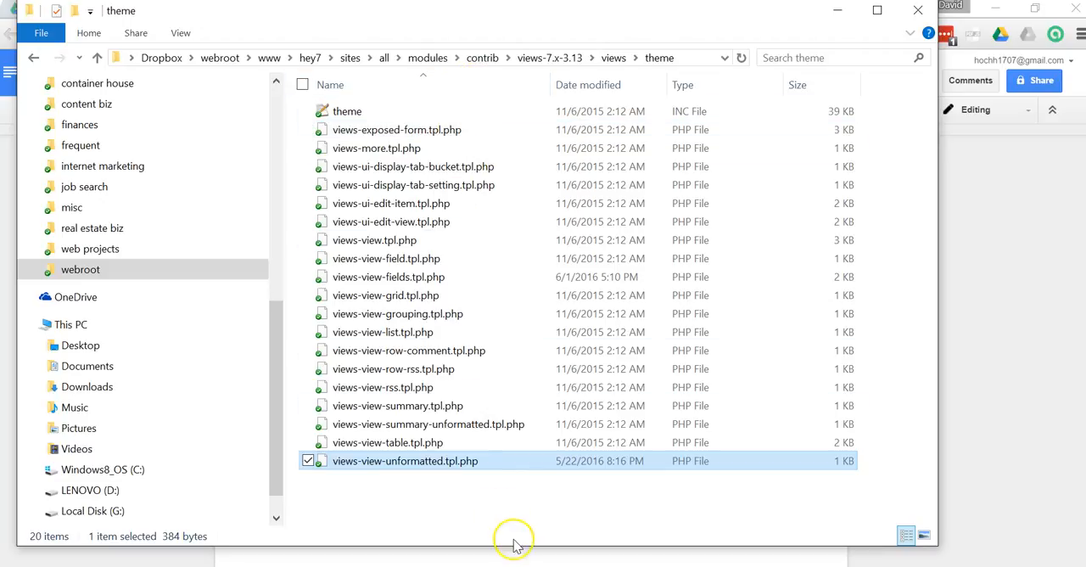
# Step: Go to modules > custom > hrc > templates, beside views-view-unformatted--rent-due.tpl.php, to paste the copy
pyautogui.click(445, 517)
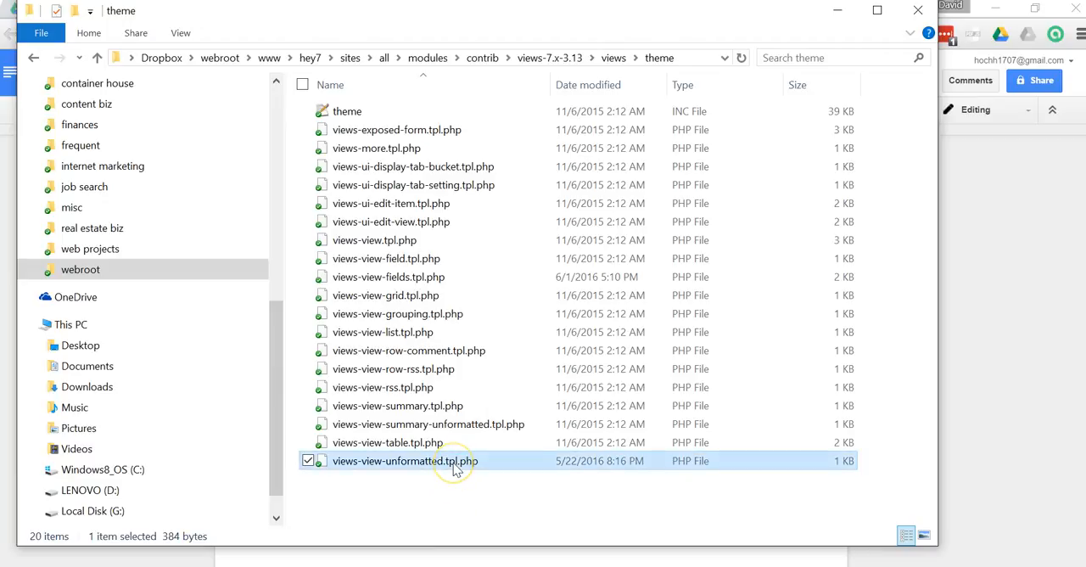
pyautogui.moveTo(426, 58)
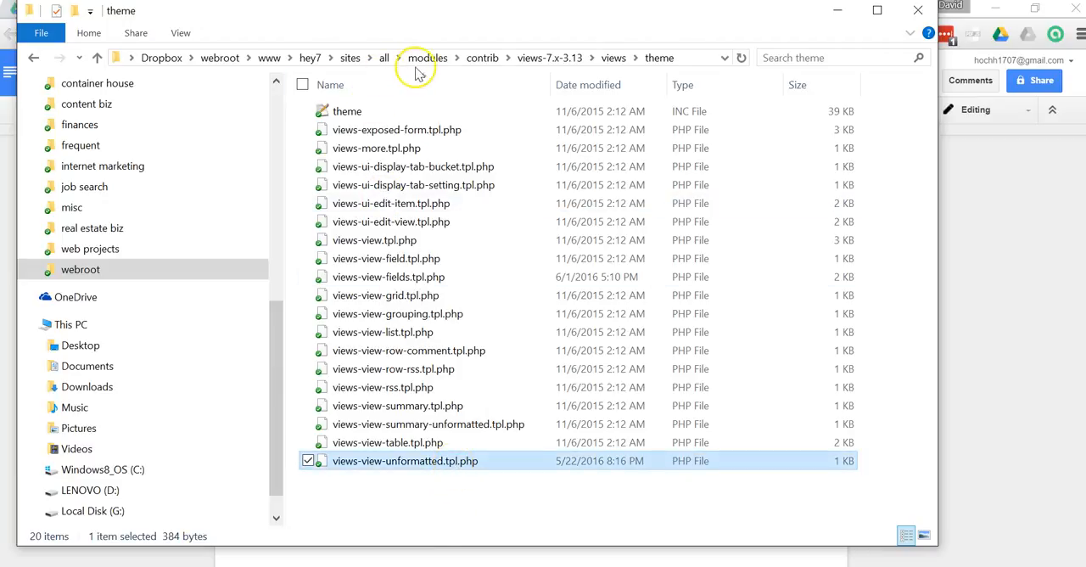
pyautogui.click(427, 56)
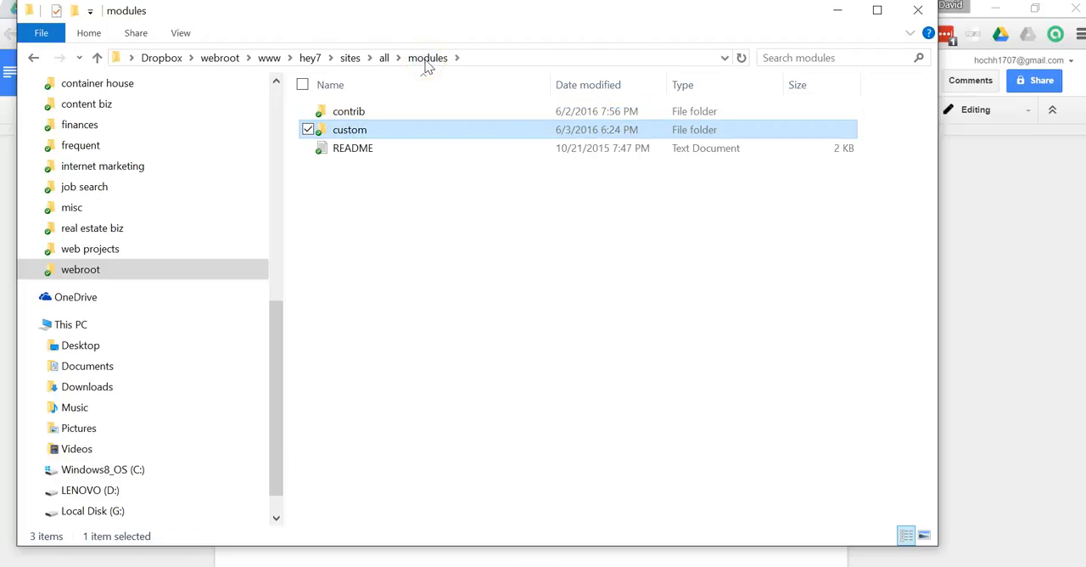
pyautogui.doubleClick(349, 129)
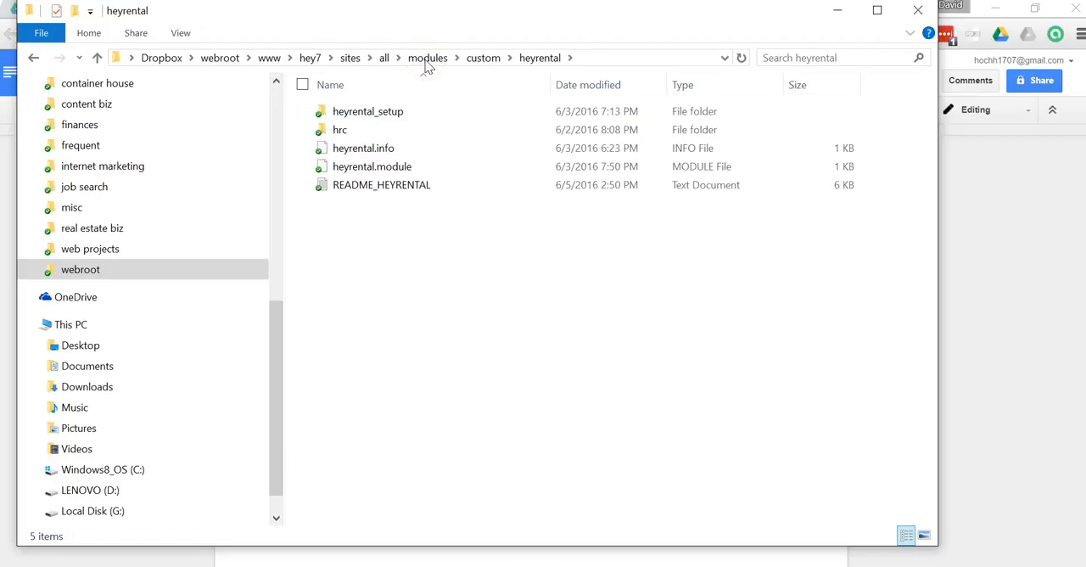
pyautogui.click(340, 129)
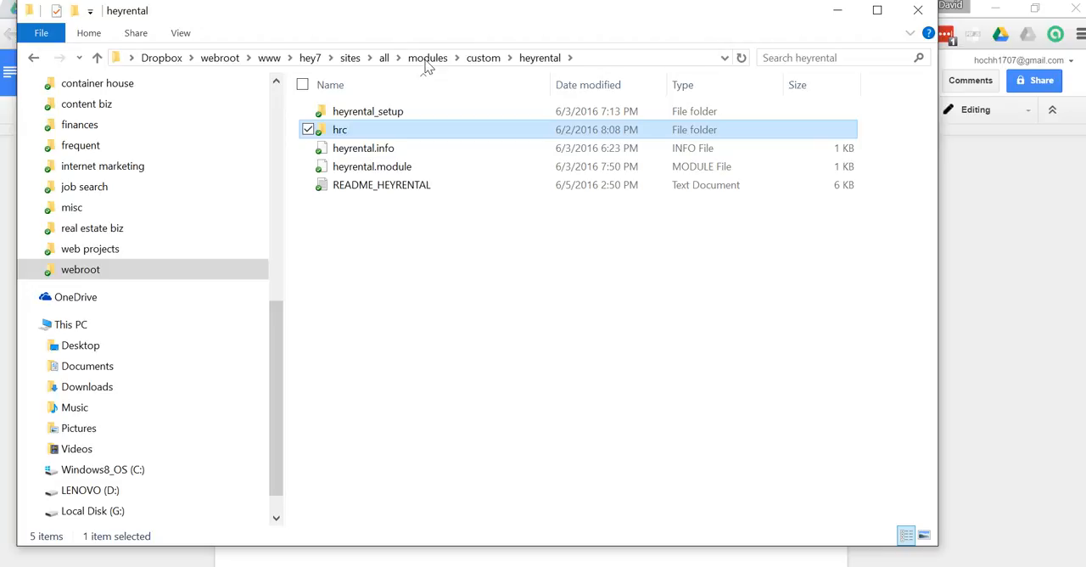
pyautogui.doubleClick(339, 129)
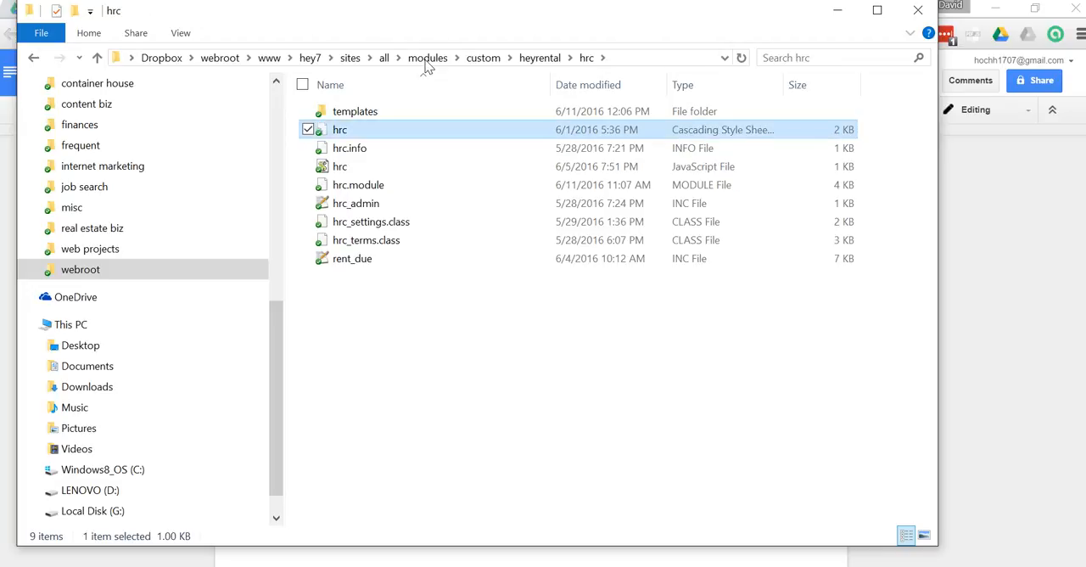
pyautogui.doubleClick(355, 111)
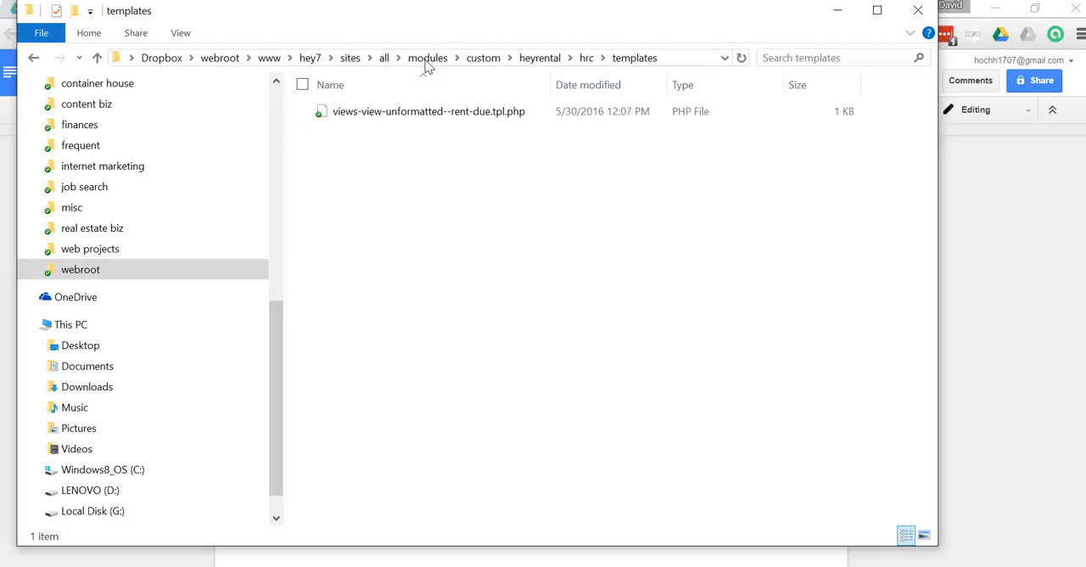
pyautogui.click(428, 112)
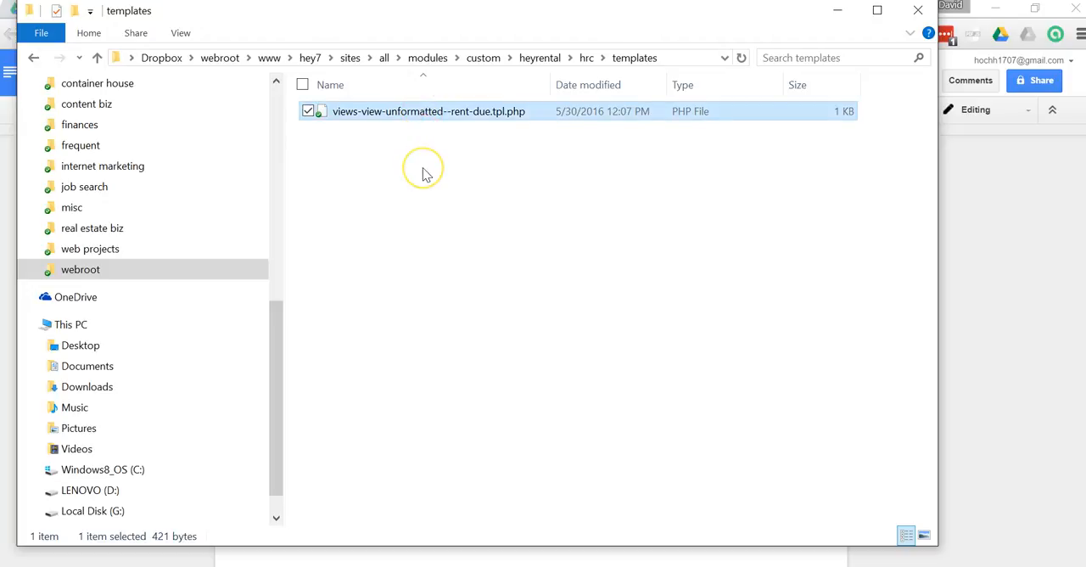
pyautogui.click(424, 167)
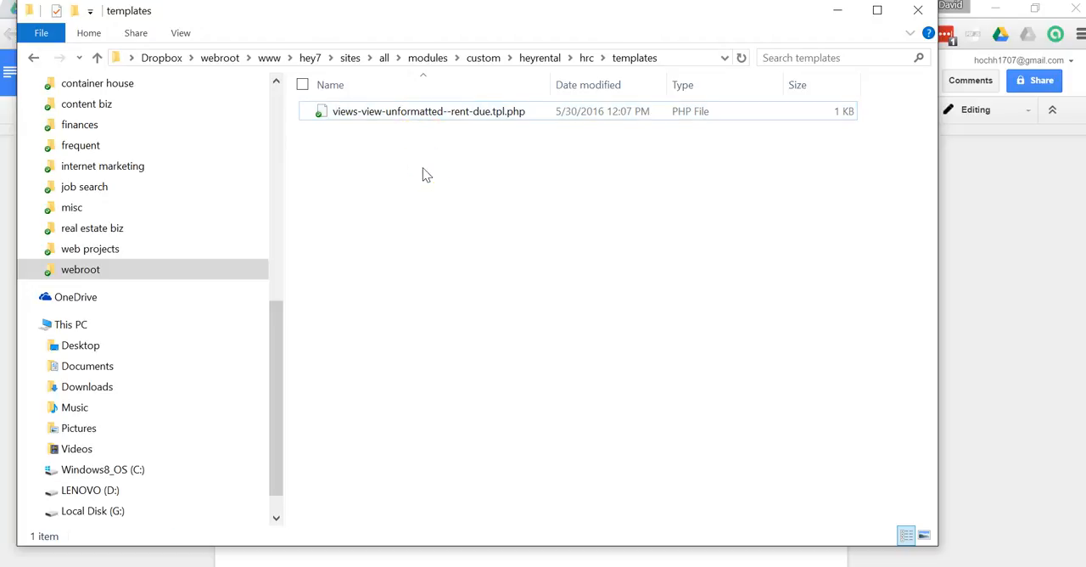
pyautogui.moveTo(422, 180)
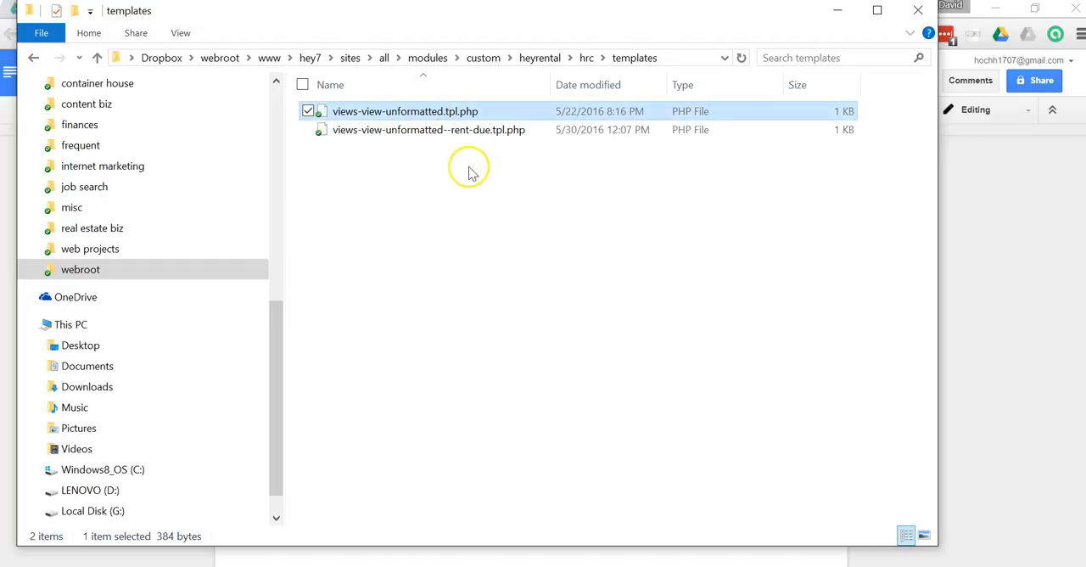
pyautogui.moveTo(432, 134)
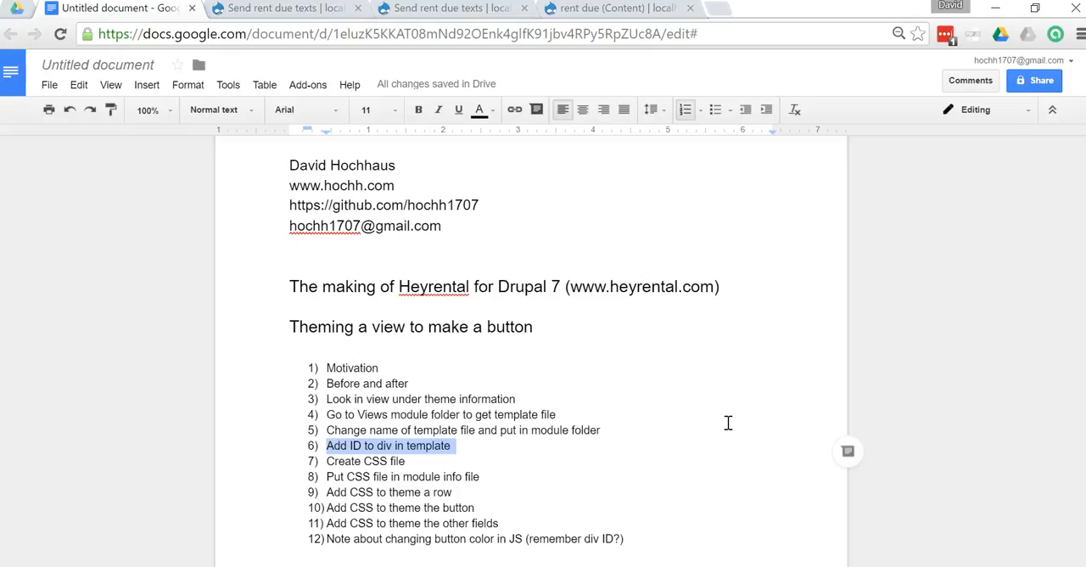
pyautogui.moveTo(516, 123)
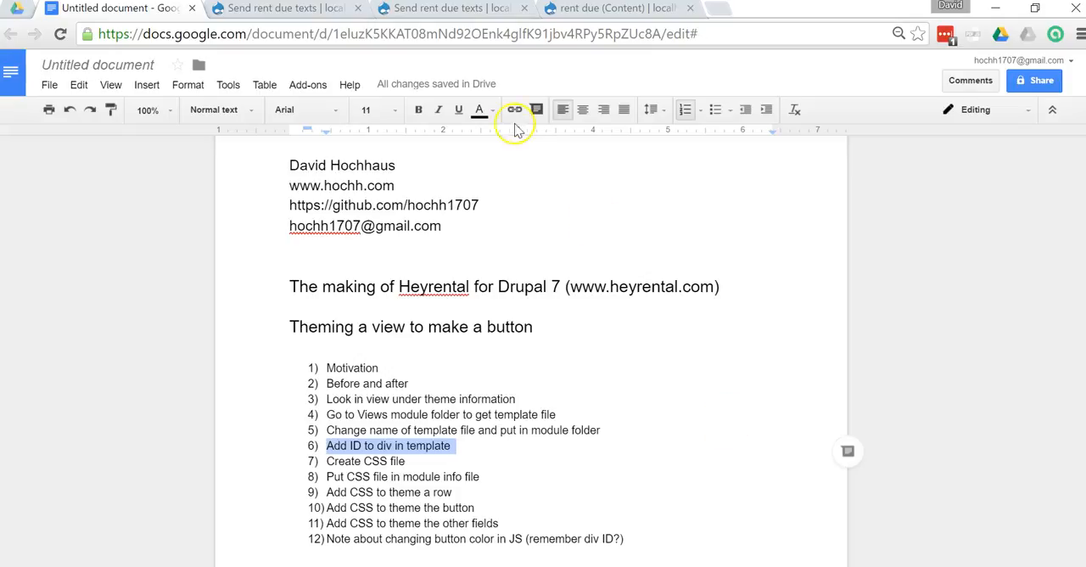
# Step: Switch to the localhost/hey7/rent-due/1 tab to review the dark Send rent due 1 button row
pyautogui.click(450, 7)
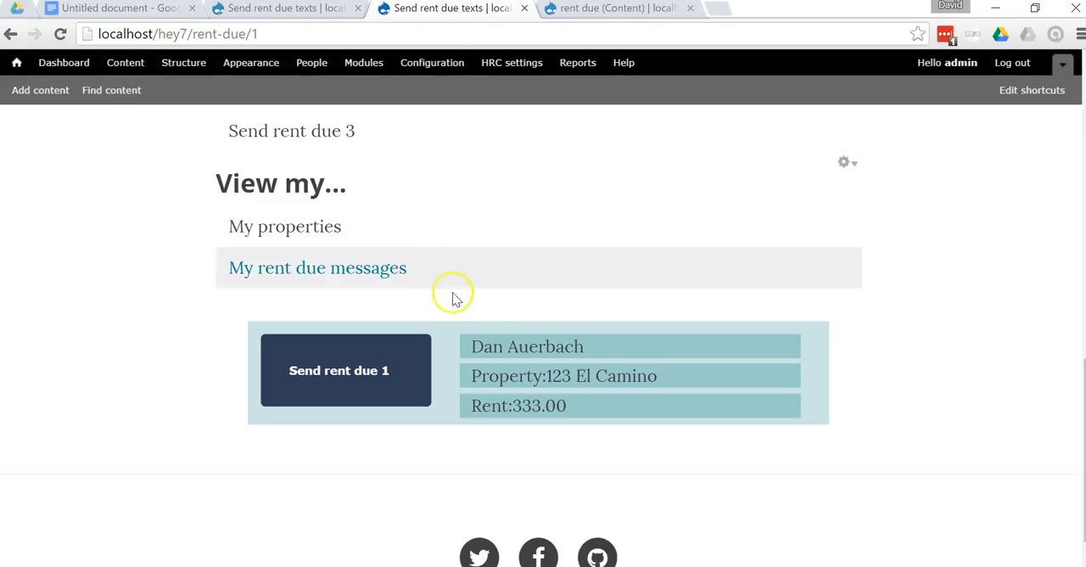
pyautogui.moveTo(533, 331)
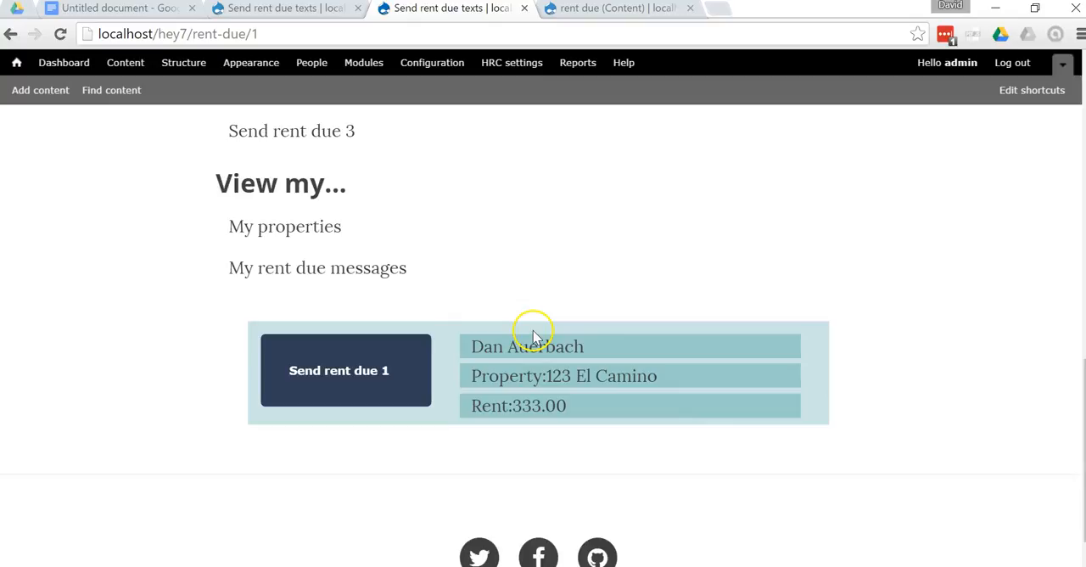
pyautogui.moveTo(314, 344)
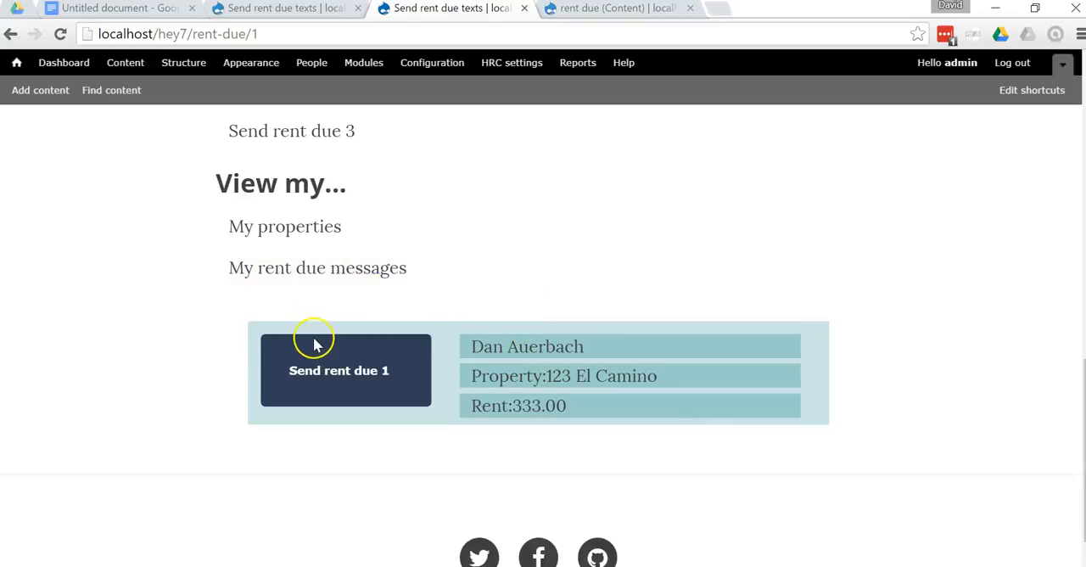
pyautogui.moveTo(178, 391)
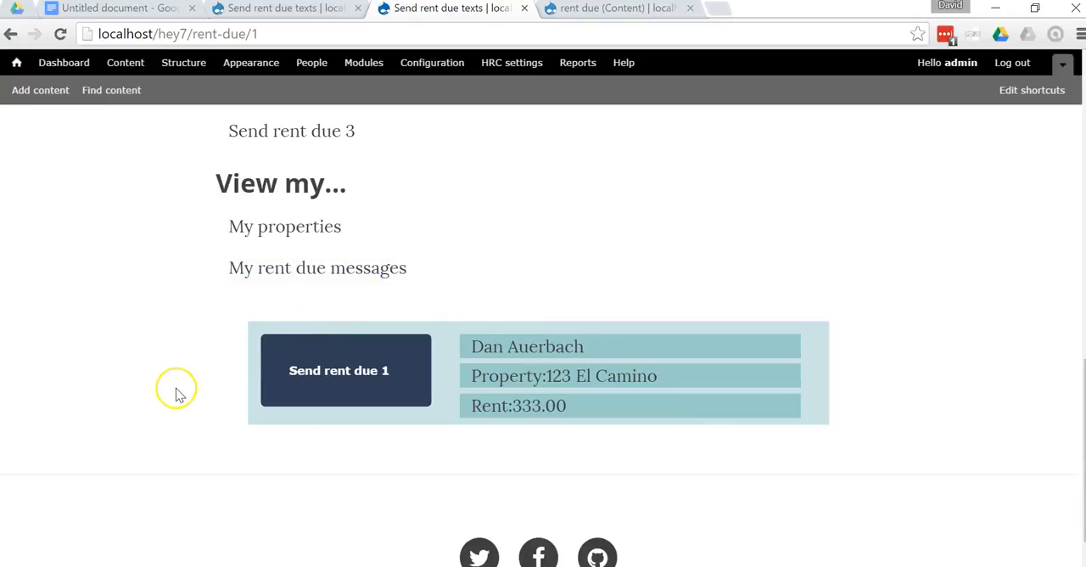
pyautogui.moveTo(424, 356)
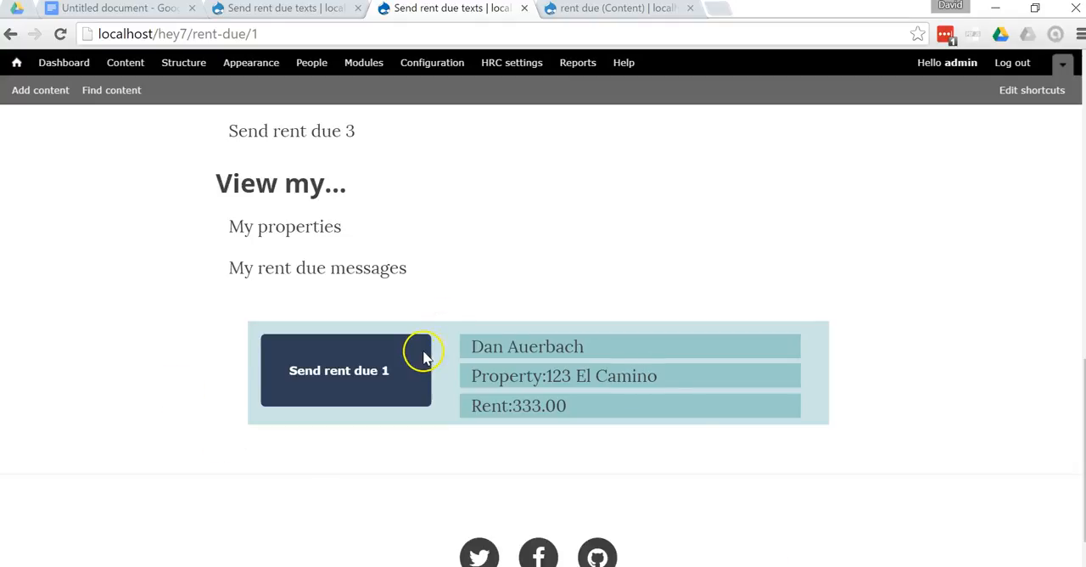
pyautogui.moveTo(424, 357)
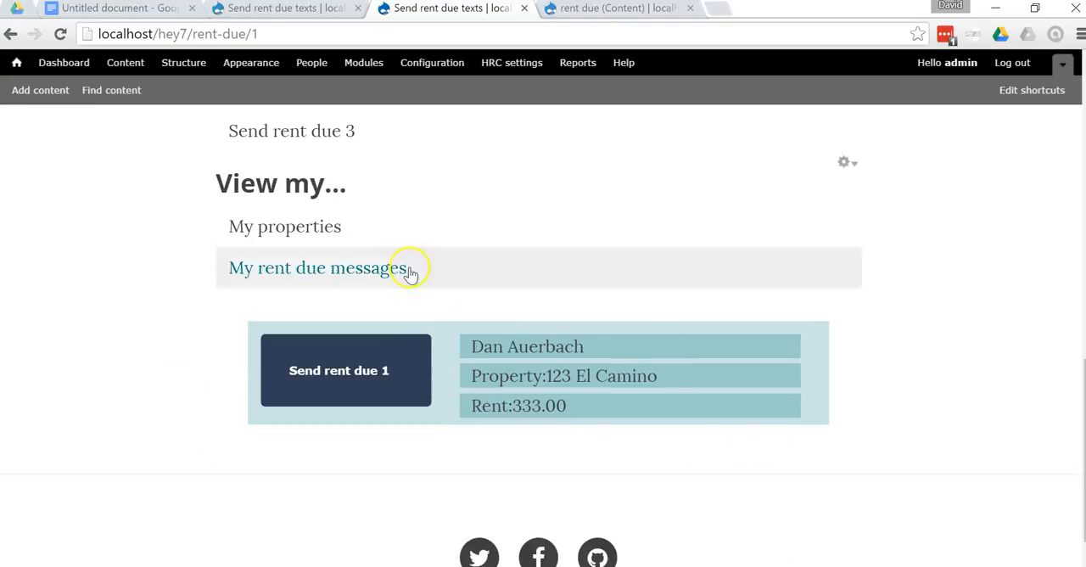
pyautogui.moveTo(438, 356)
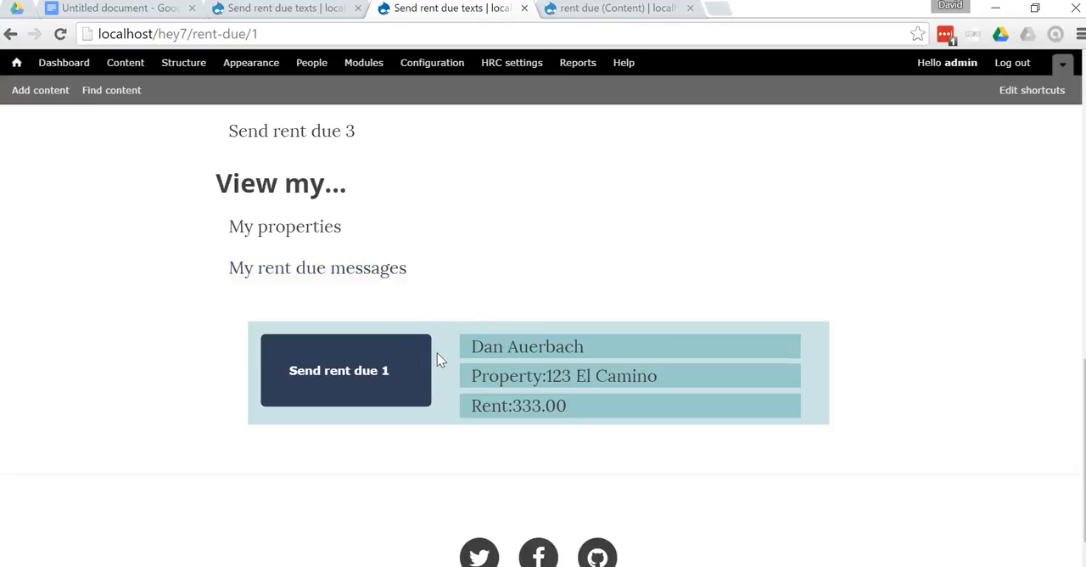
pyautogui.moveTo(447, 346)
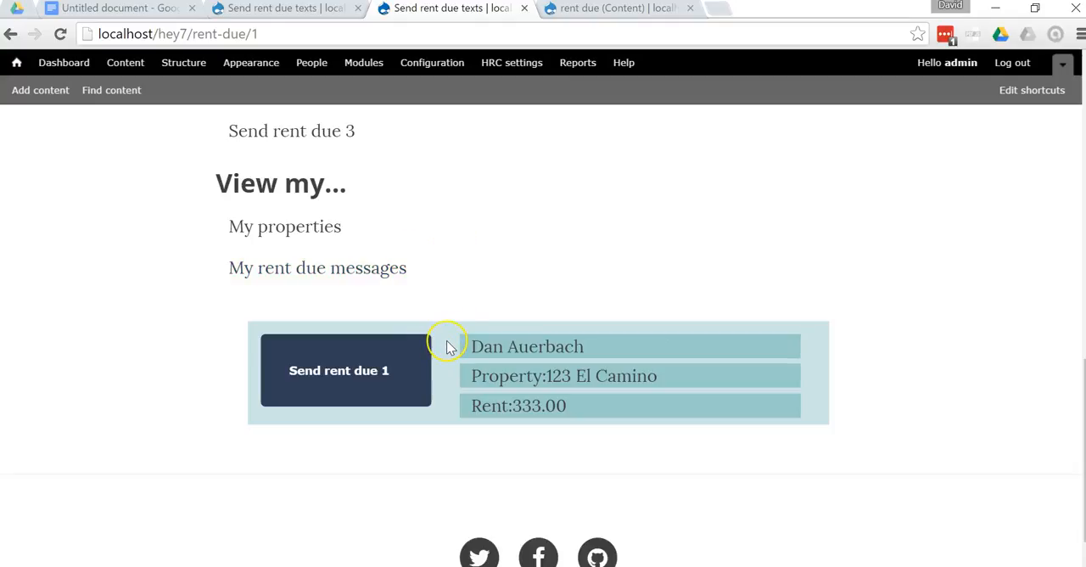
pyautogui.moveTo(450, 346)
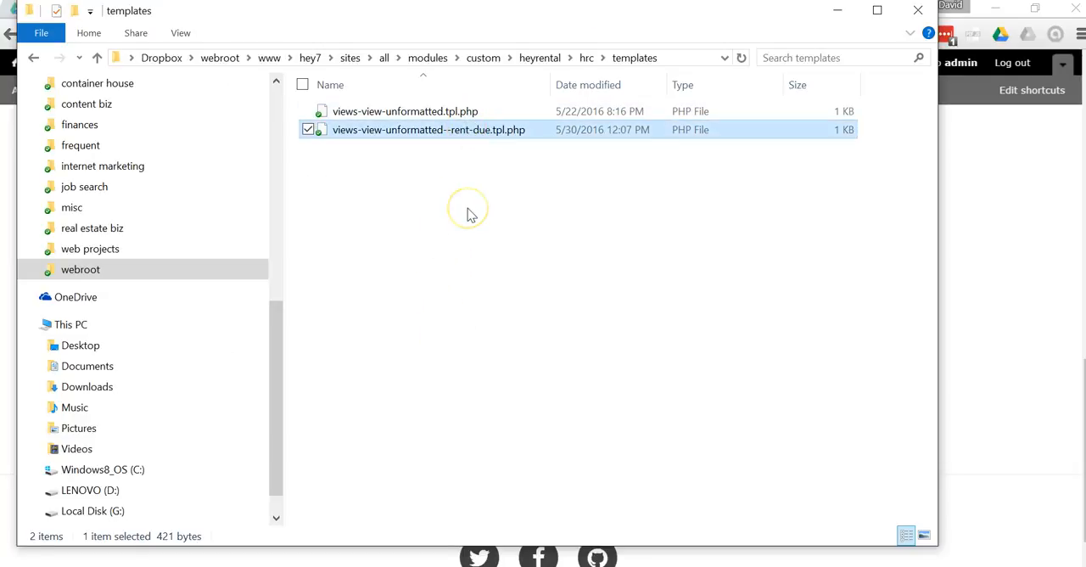
# Step: Open the rent-due template and the default unformatted template in Notepad++
pyautogui.click(472, 214)
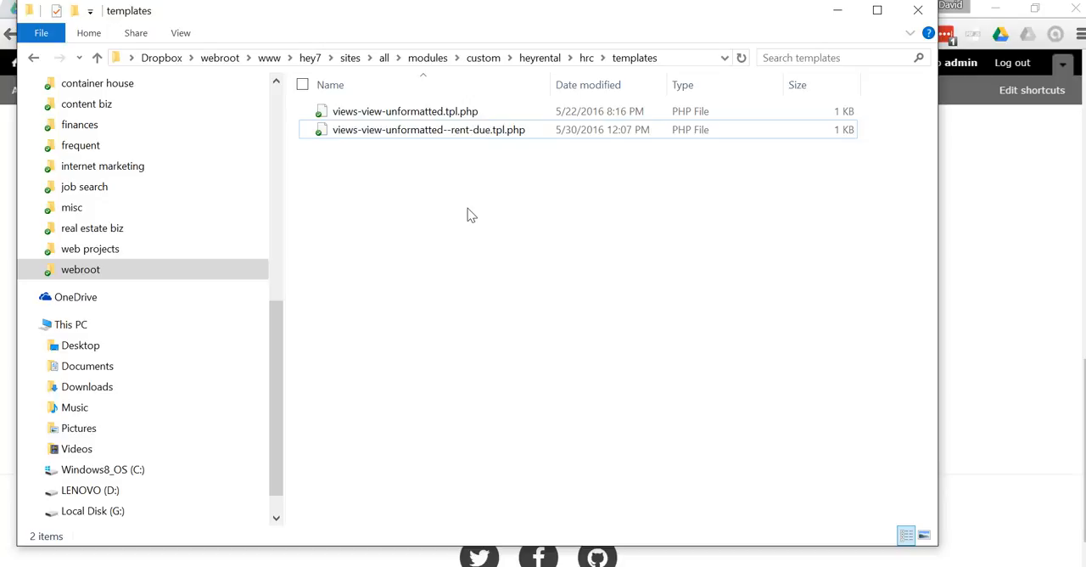
pyautogui.doubleClick(428, 129)
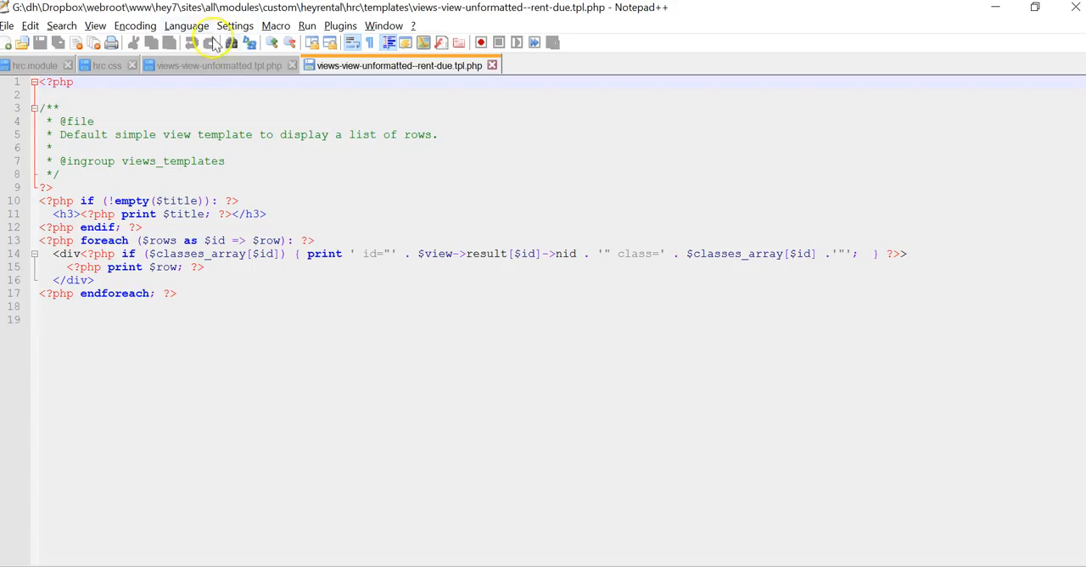
pyautogui.click(217, 65)
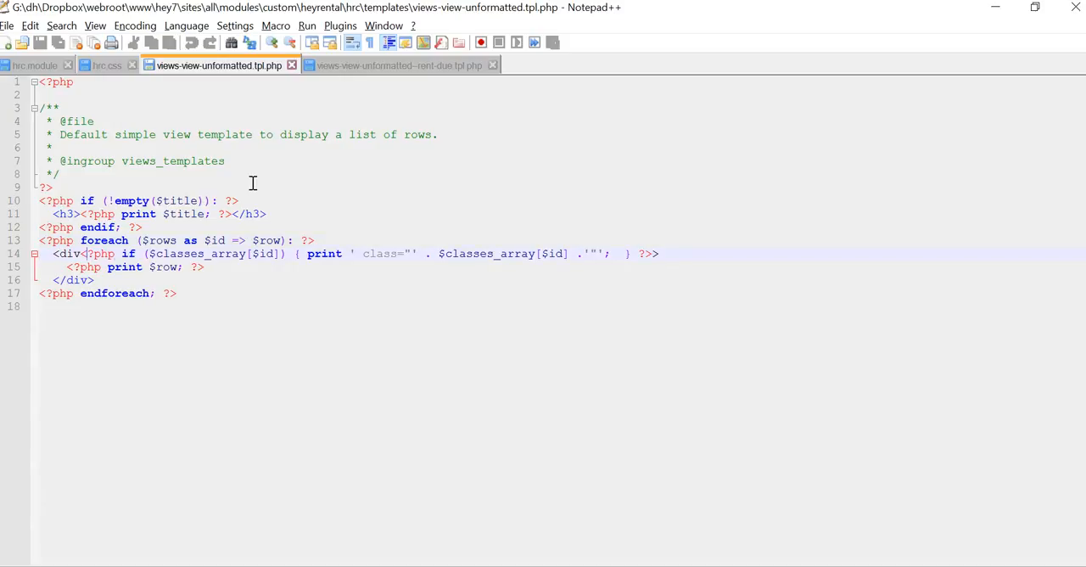
# Step: Compare line 14 and highlight the added id="' . $view->result[$id]->nid . '" code
pyautogui.click(359, 253)
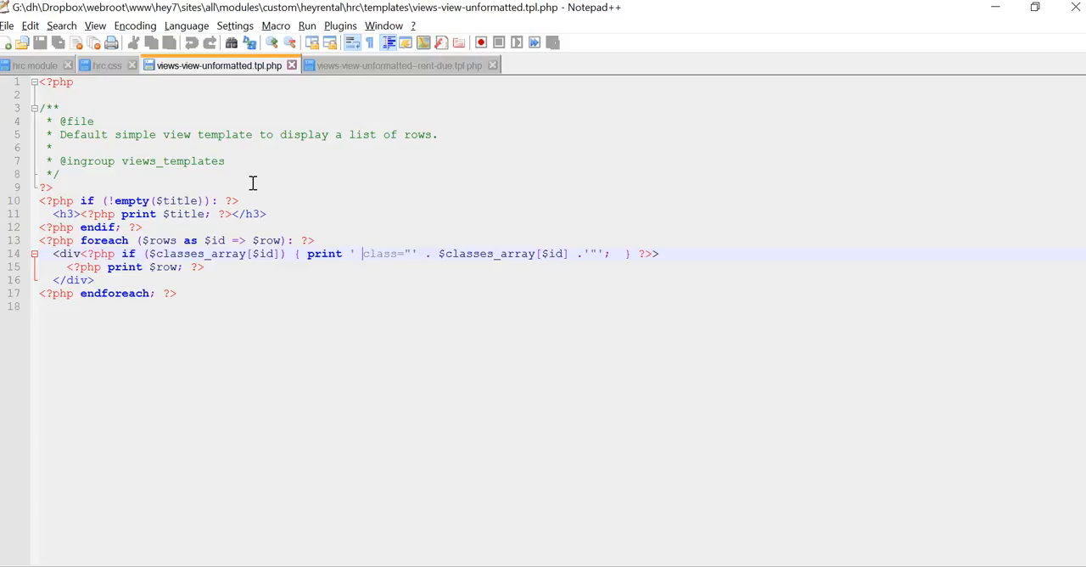
pyautogui.doubleClick(382, 253)
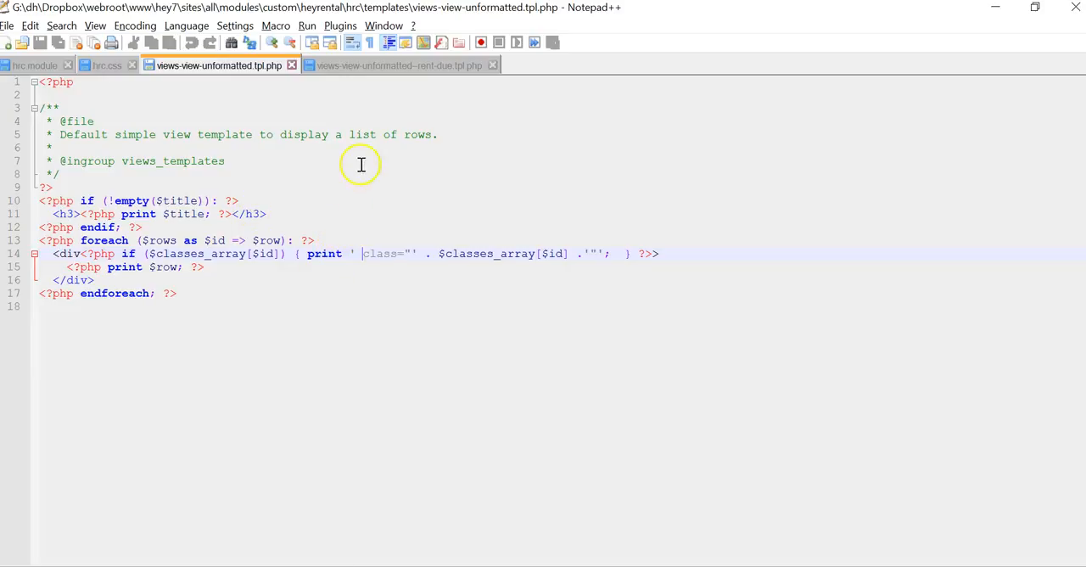
pyautogui.click(399, 65)
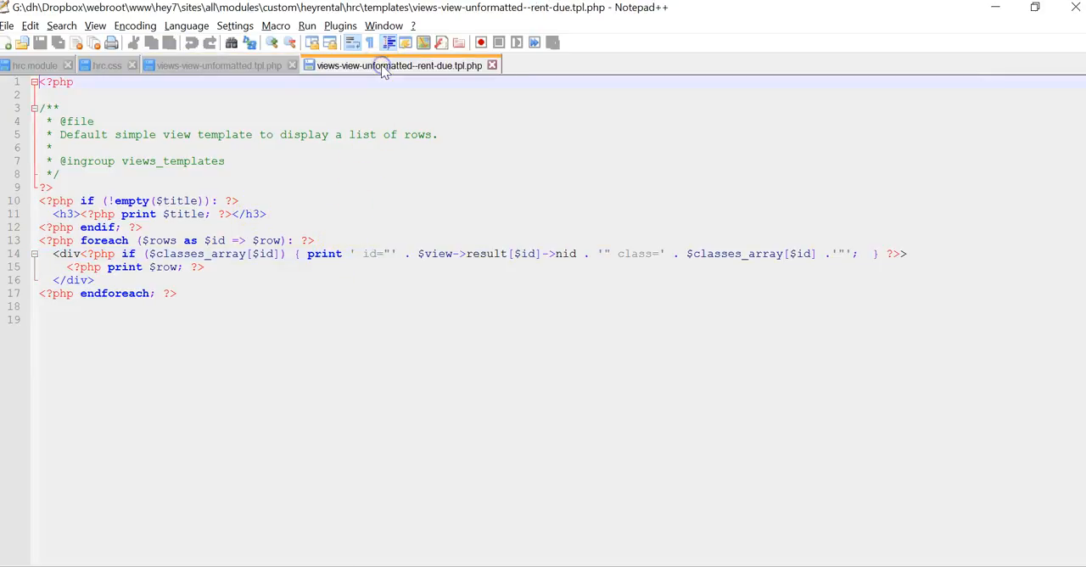
pyautogui.click(484, 253)
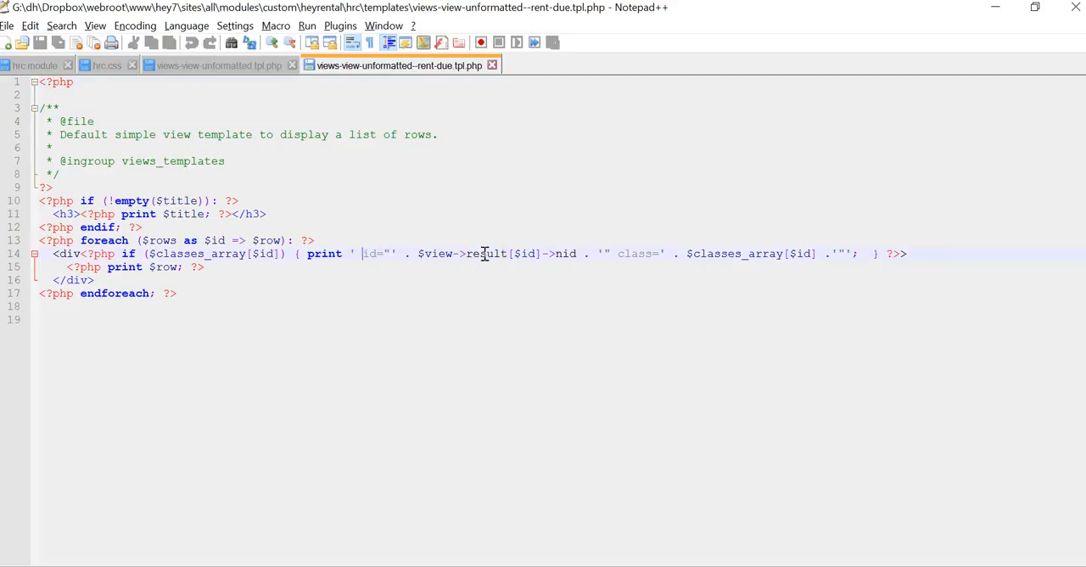
pyautogui.moveTo(362, 253); pyautogui.dragTo(453, 253)
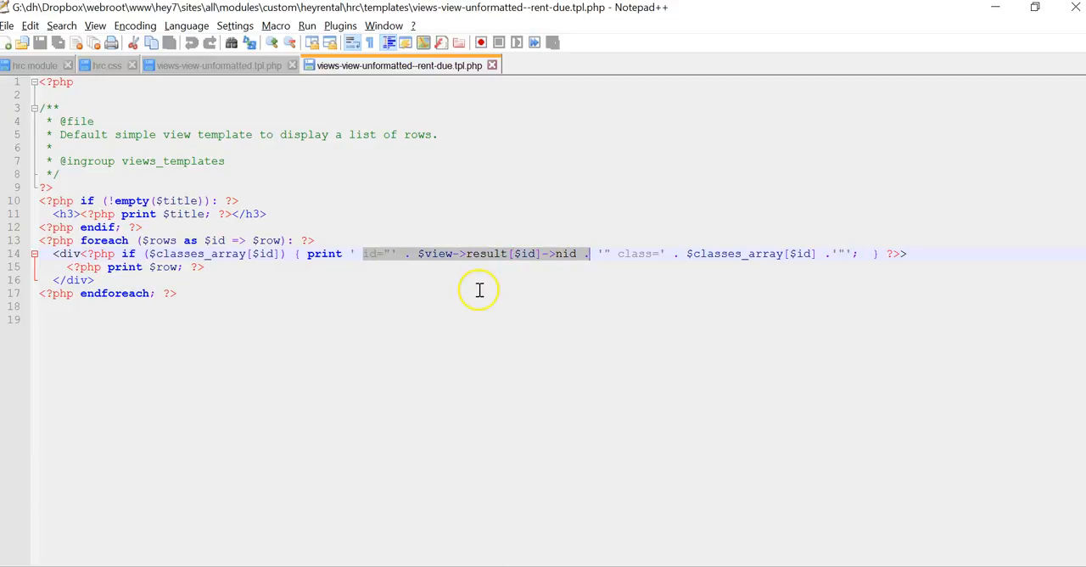
pyautogui.moveTo(478, 289)
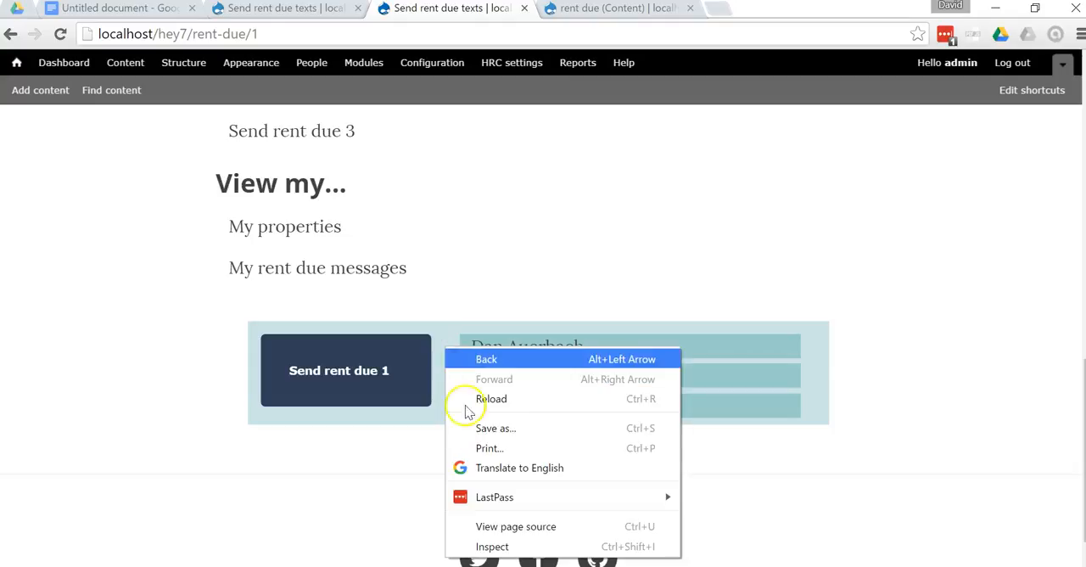
# Step: Inspect the rent-due page markup to find the views-row div with id="107"
pyautogui.click(492, 546)
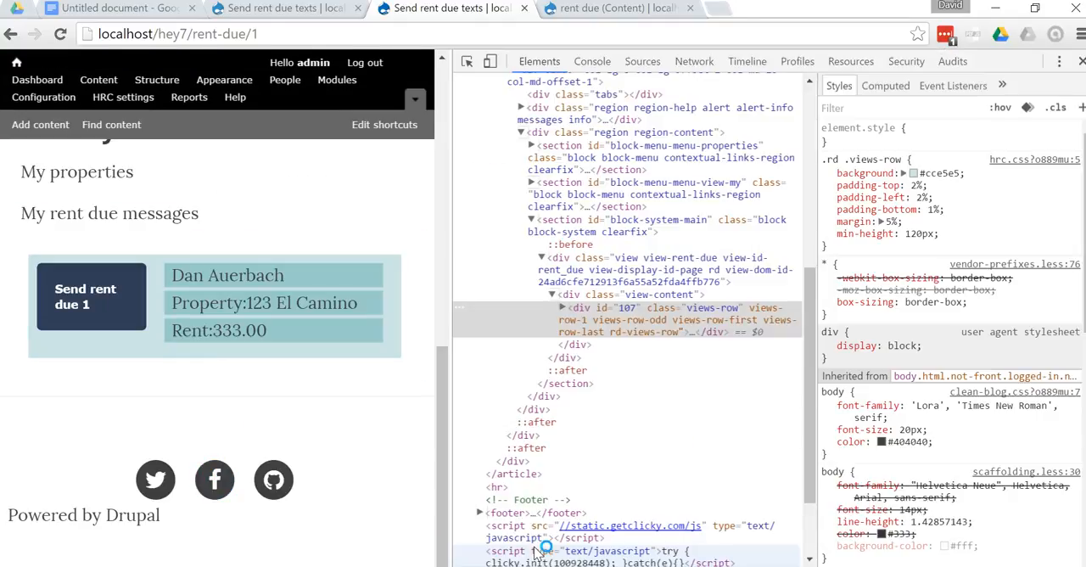
pyautogui.moveTo(543, 421)
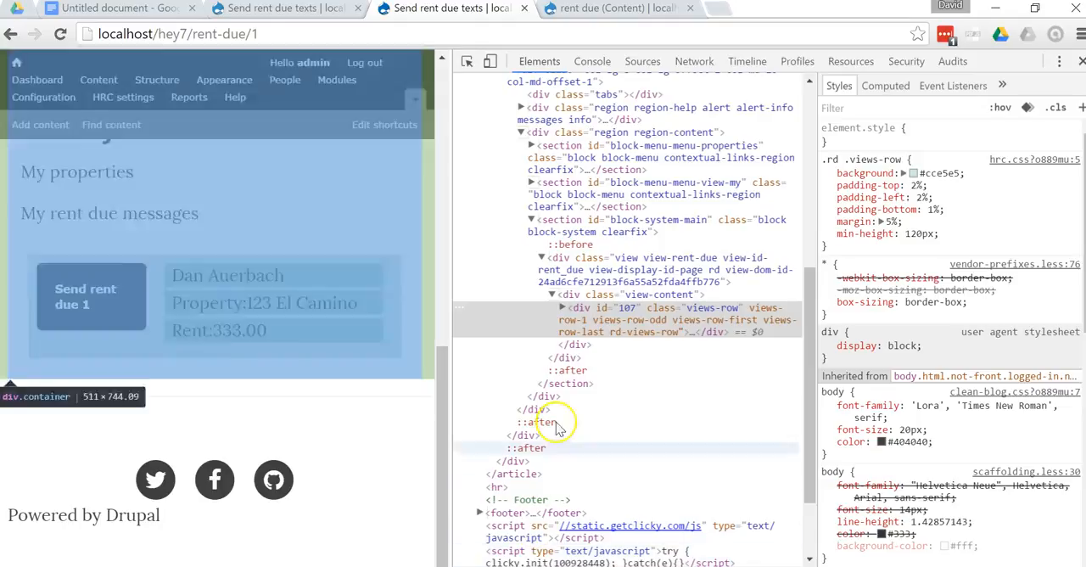
pyautogui.moveTo(606, 314)
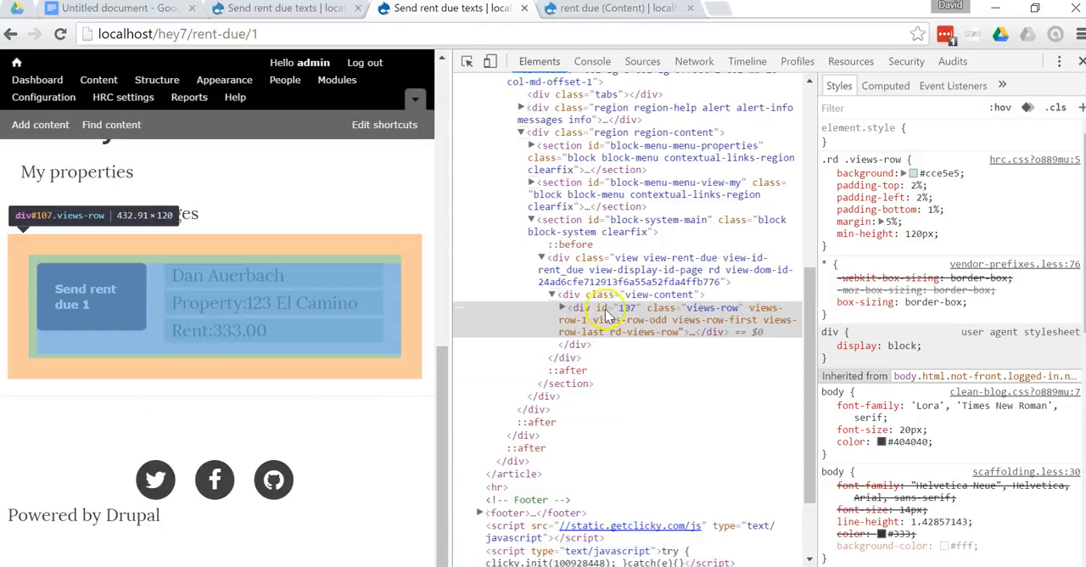
pyautogui.moveTo(640, 320)
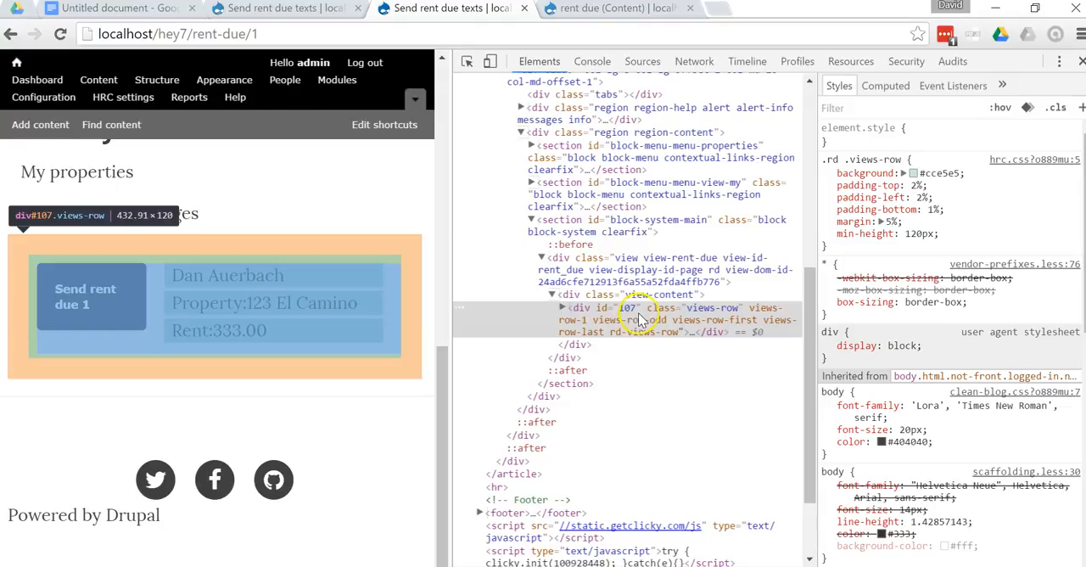
pyautogui.moveTo(717, 316)
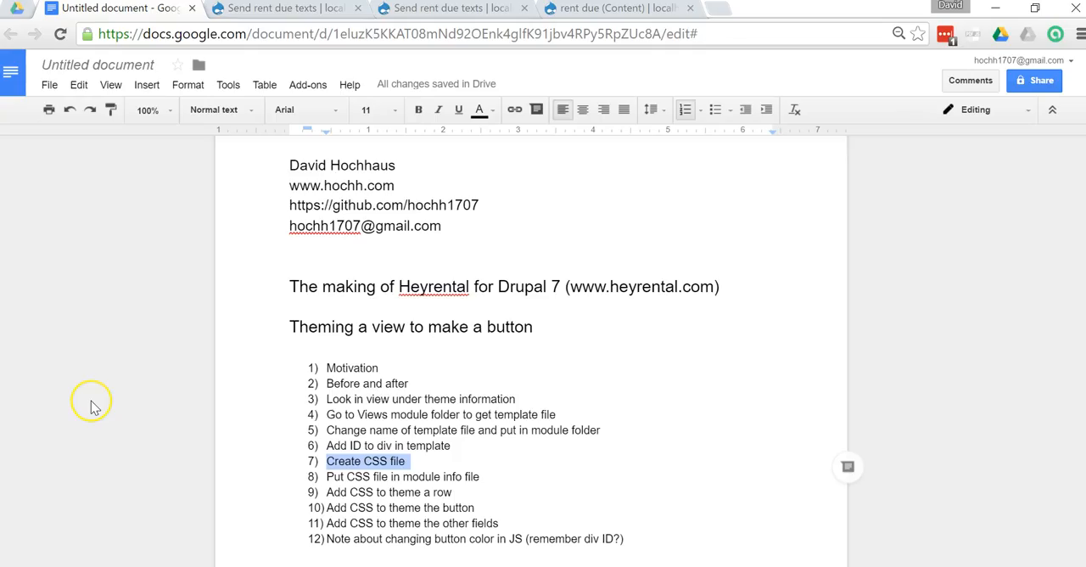
pyautogui.moveTo(95, 407)
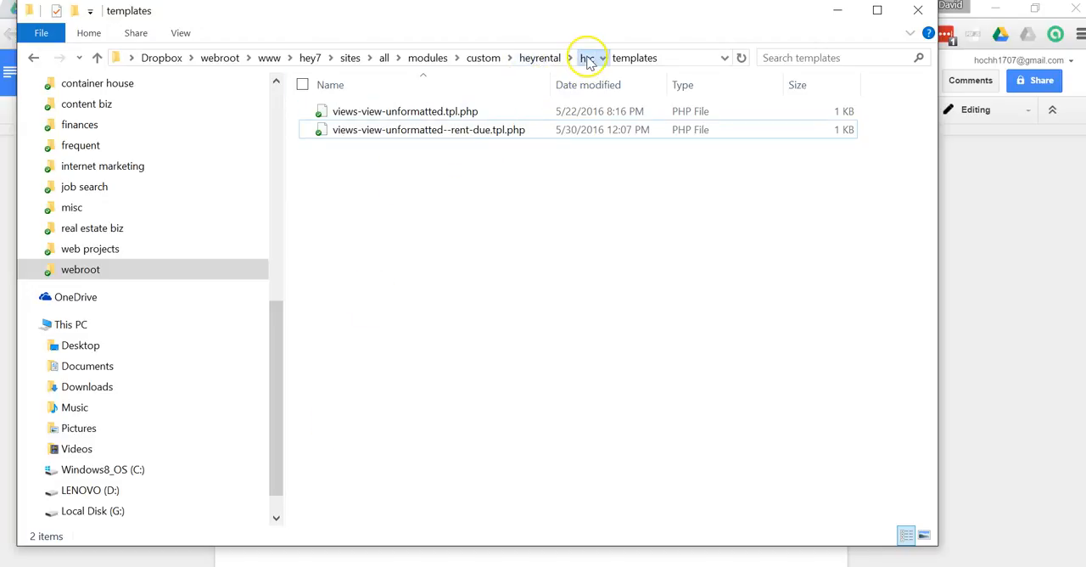
# Step: Go up from templates to the hrc module folder and view its hrc stylesheet
pyautogui.click(586, 58)
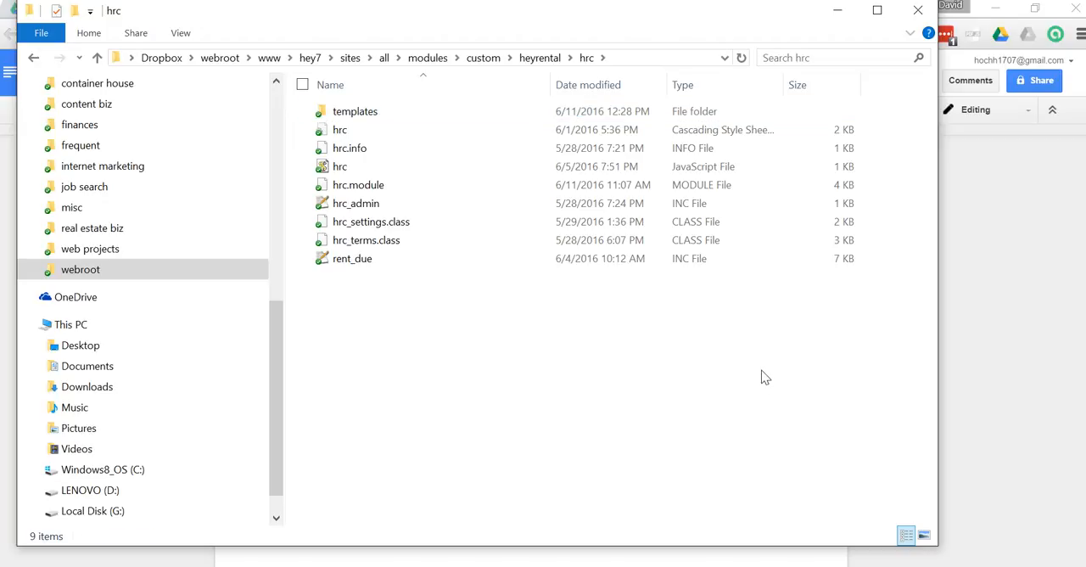
pyautogui.moveTo(762, 367)
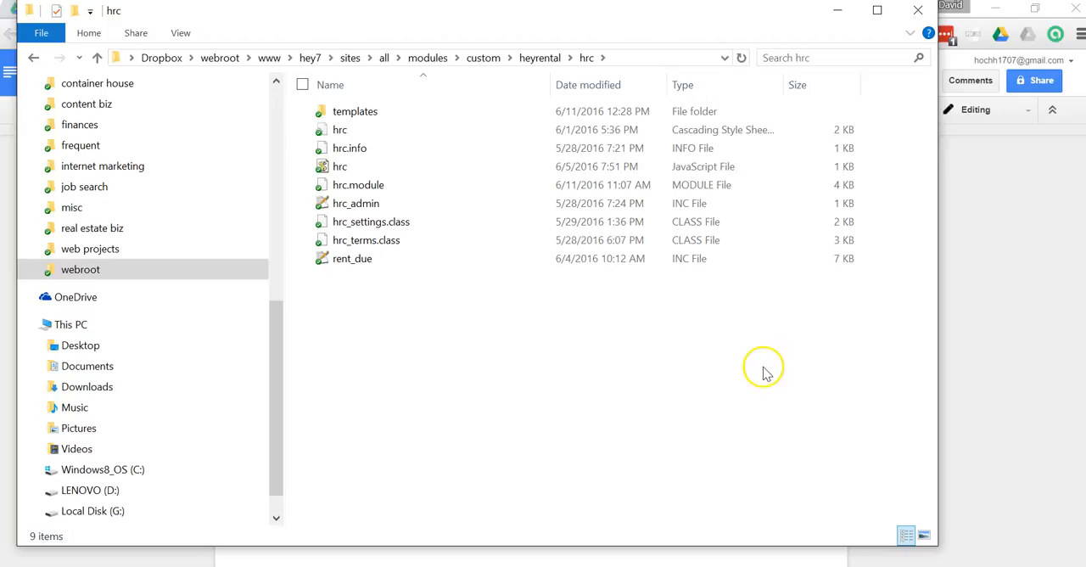
pyautogui.moveTo(759, 361)
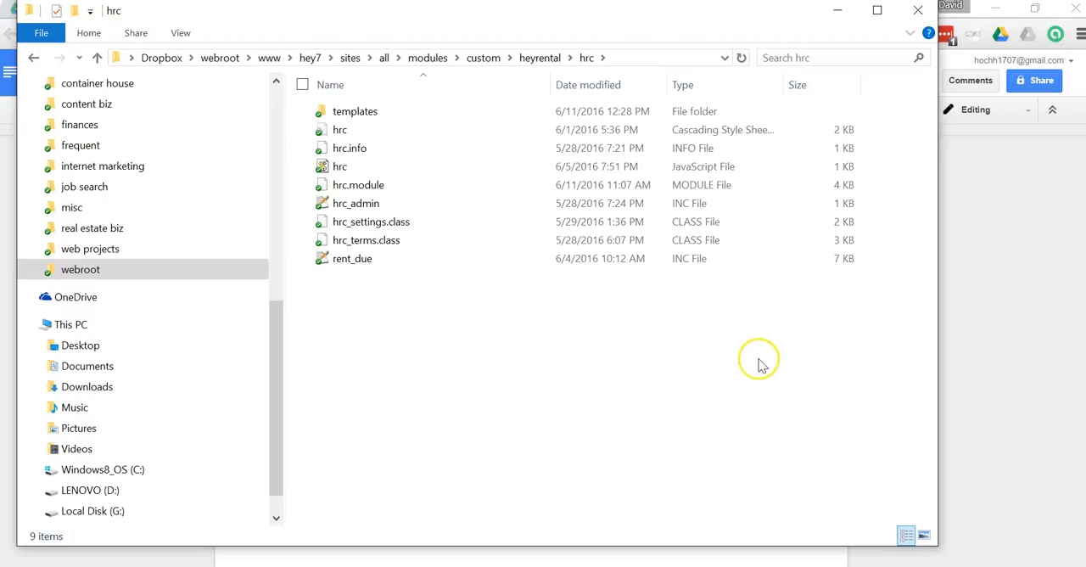
pyautogui.click(340, 129)
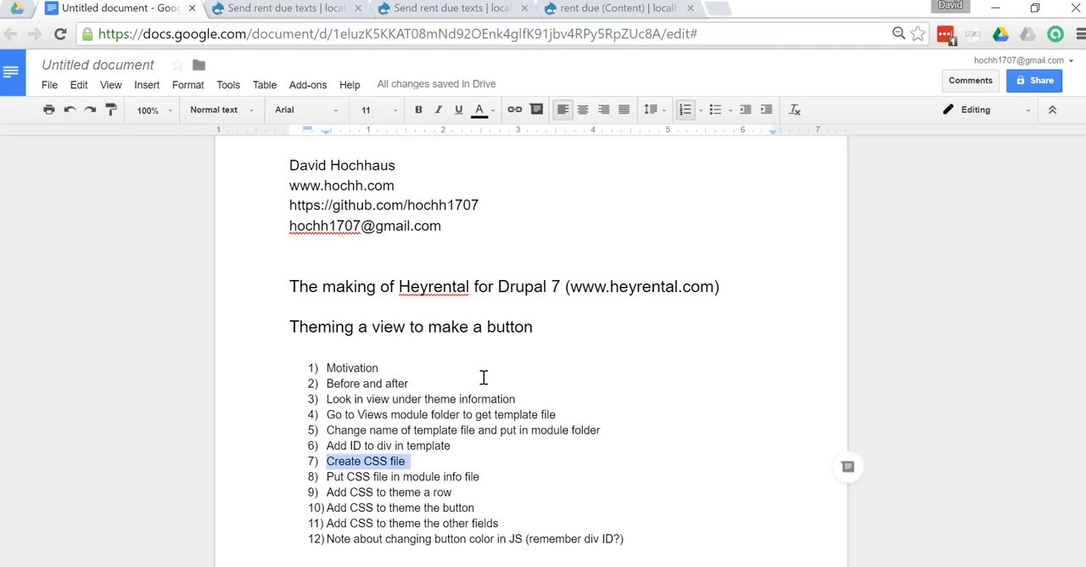
pyautogui.click(619, 8)
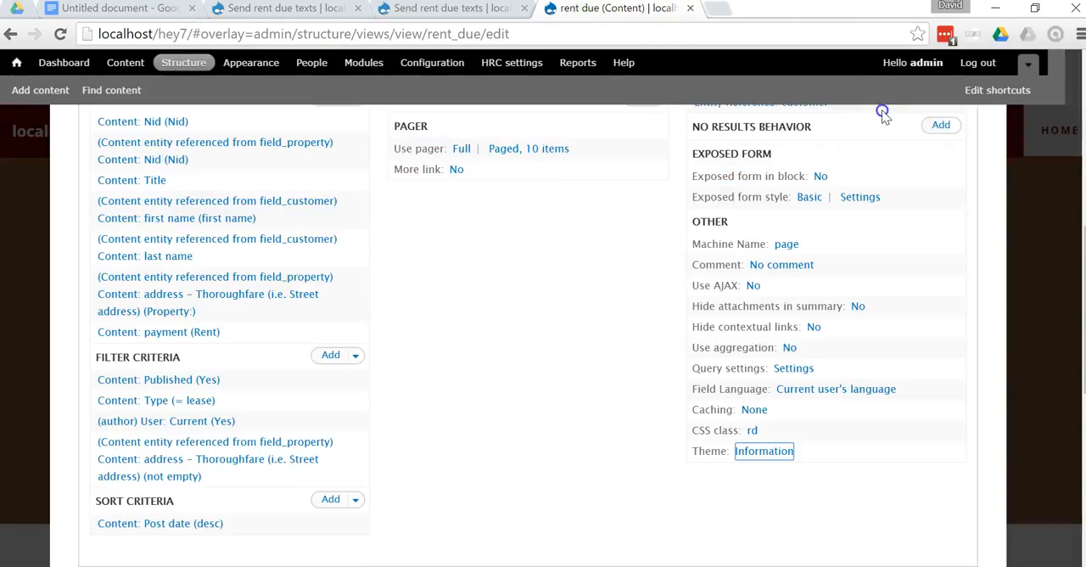
pyautogui.moveTo(813, 525)
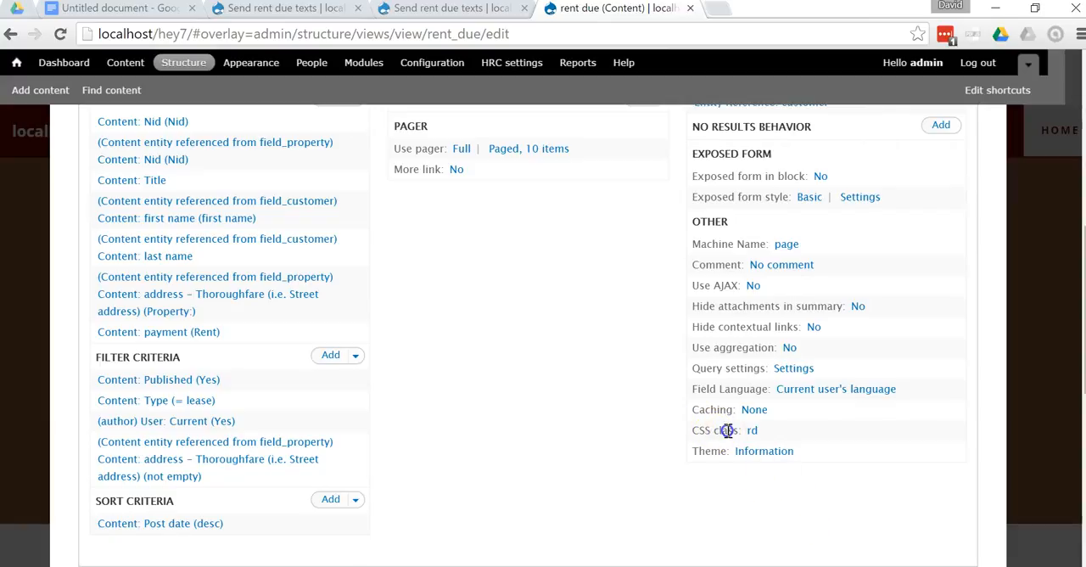
pyautogui.doubleClick(713, 430)
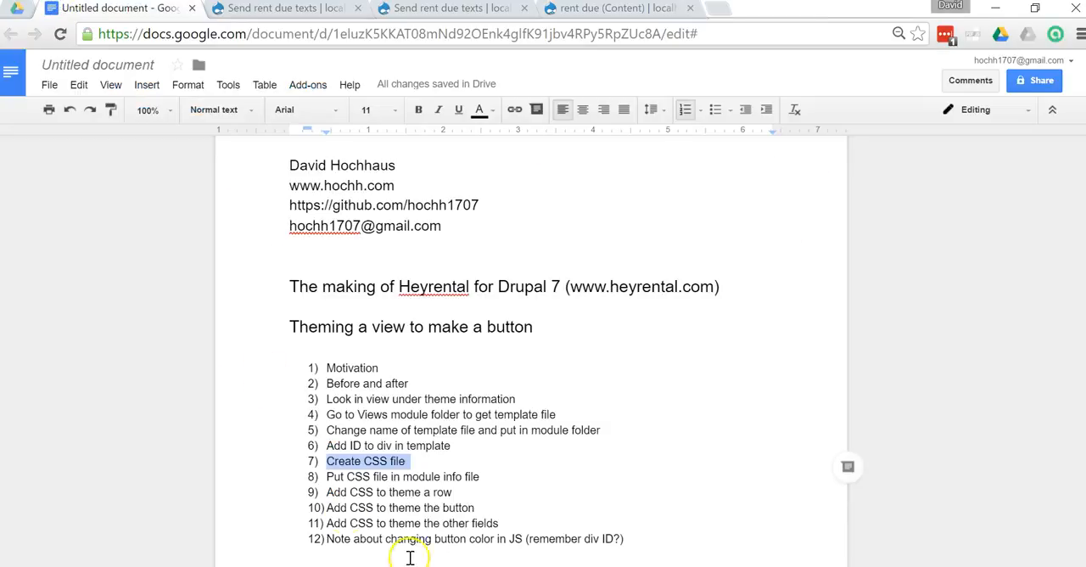
pyautogui.moveTo(434, 475)
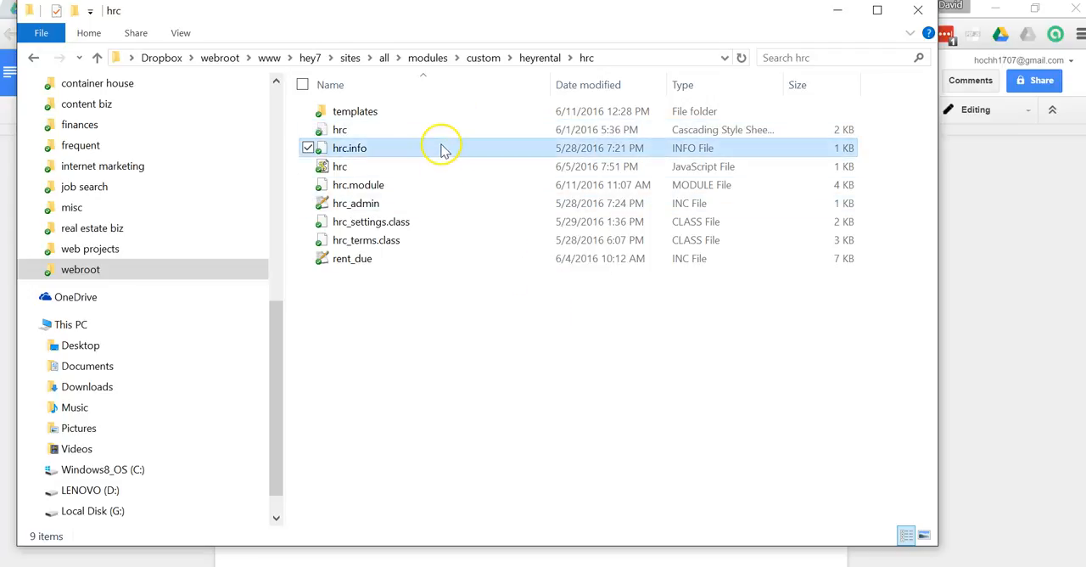
# Step: Open hrc.info in Notepad++ and show its stylesheets[all][] = hrc.css line
pyautogui.doubleClick(350, 147)
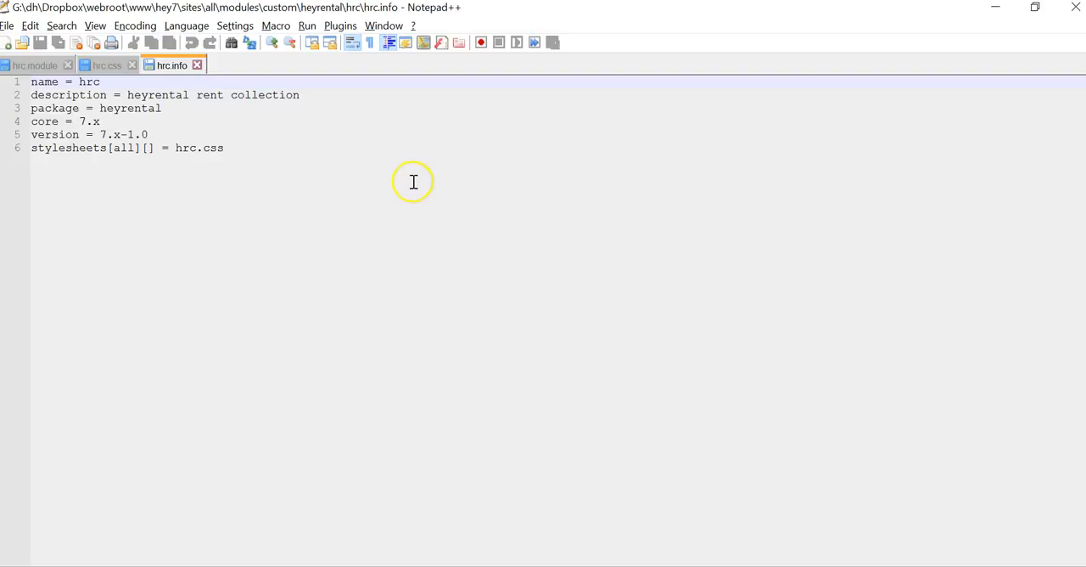
pyautogui.moveTo(413, 182)
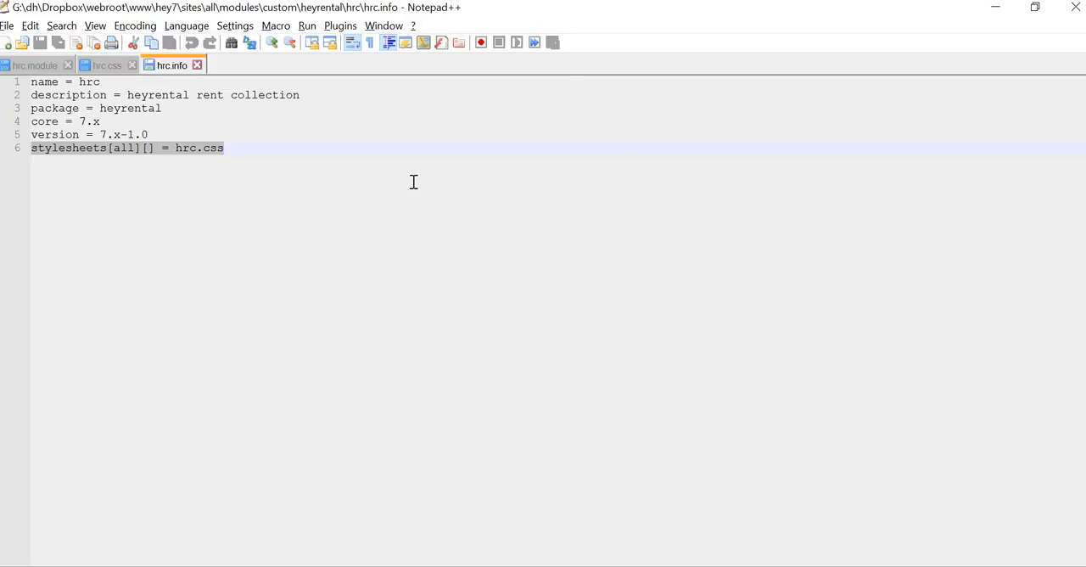
pyautogui.click(224, 148)
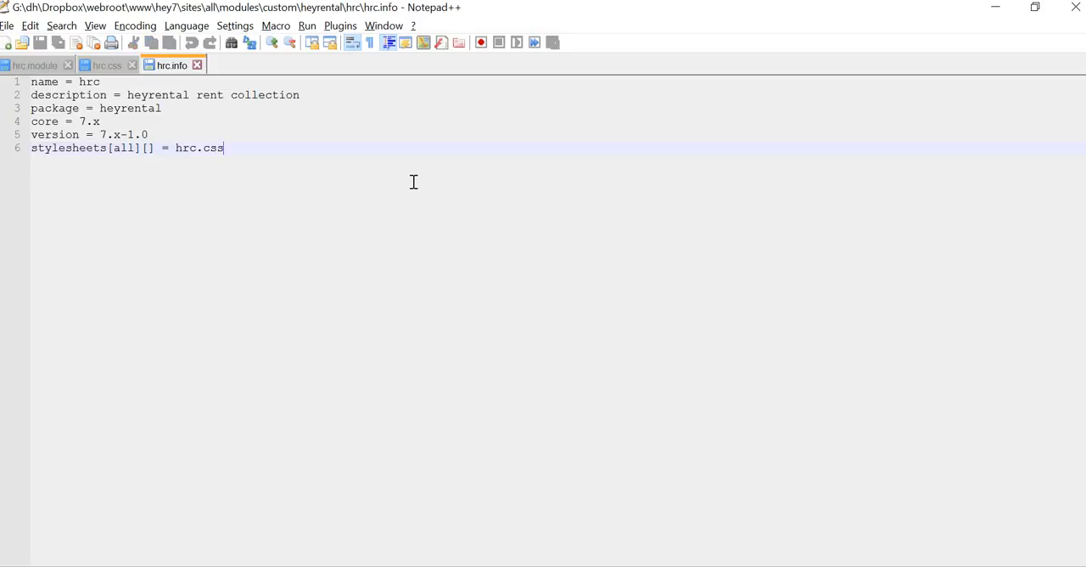
pyautogui.click(106, 64)
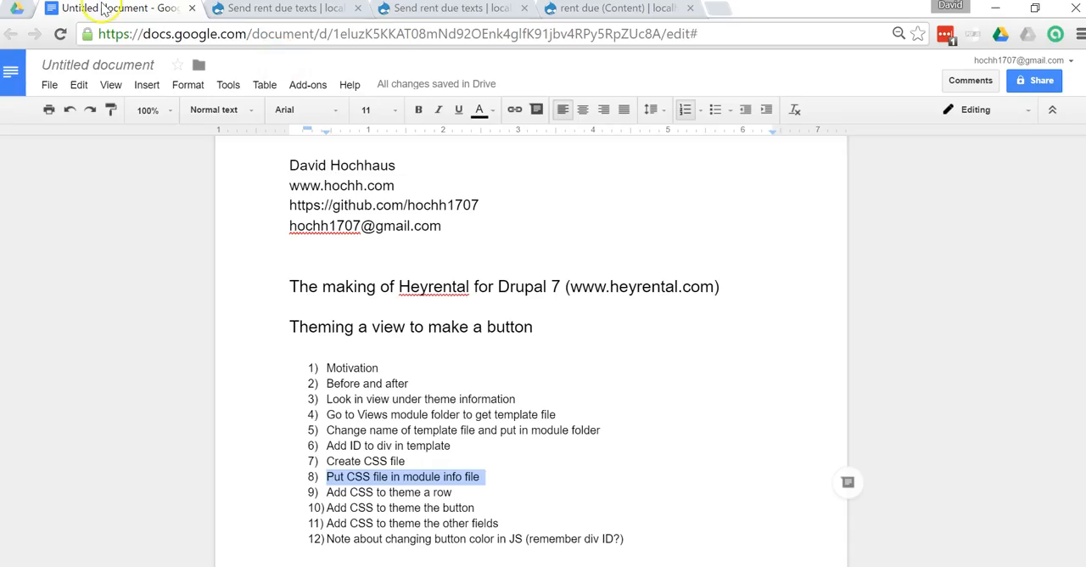
# Step: Highlight outline step 9 on theming a row, then return to the rent-due-before page
pyautogui.click(399, 492)
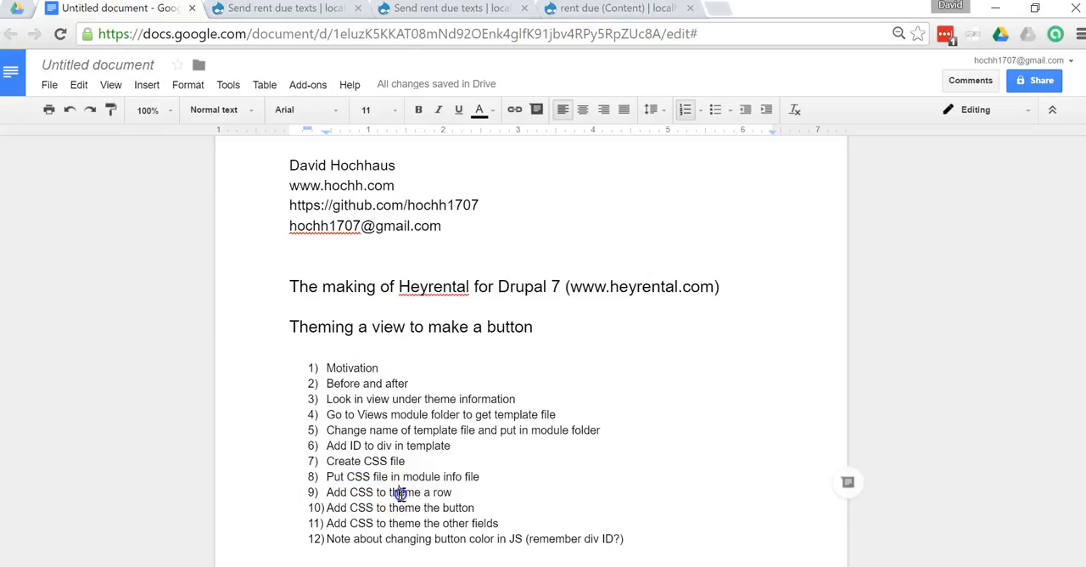
pyautogui.doubleClick(388, 492)
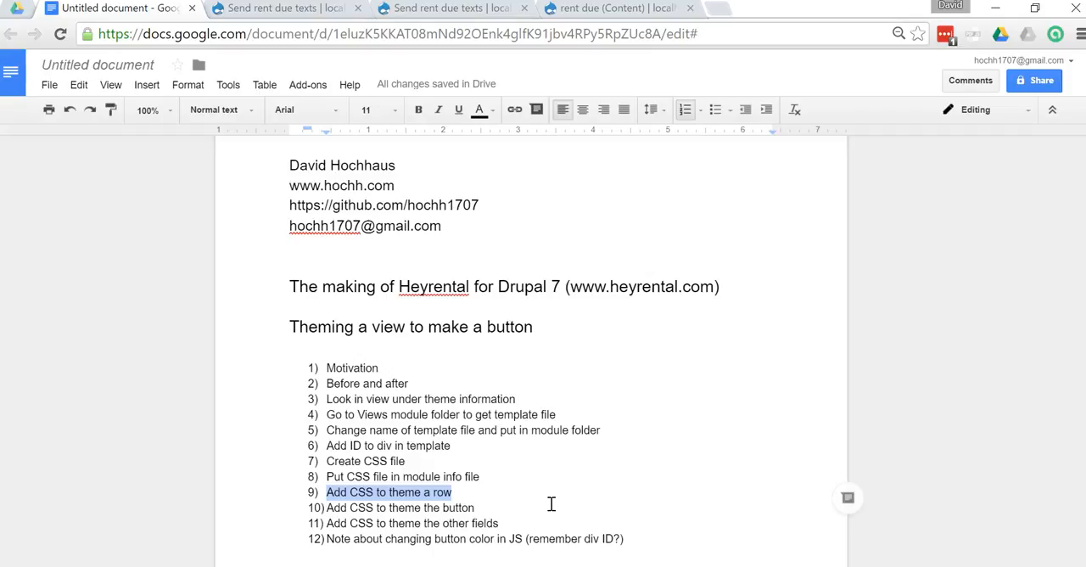
pyautogui.moveTo(536, 456)
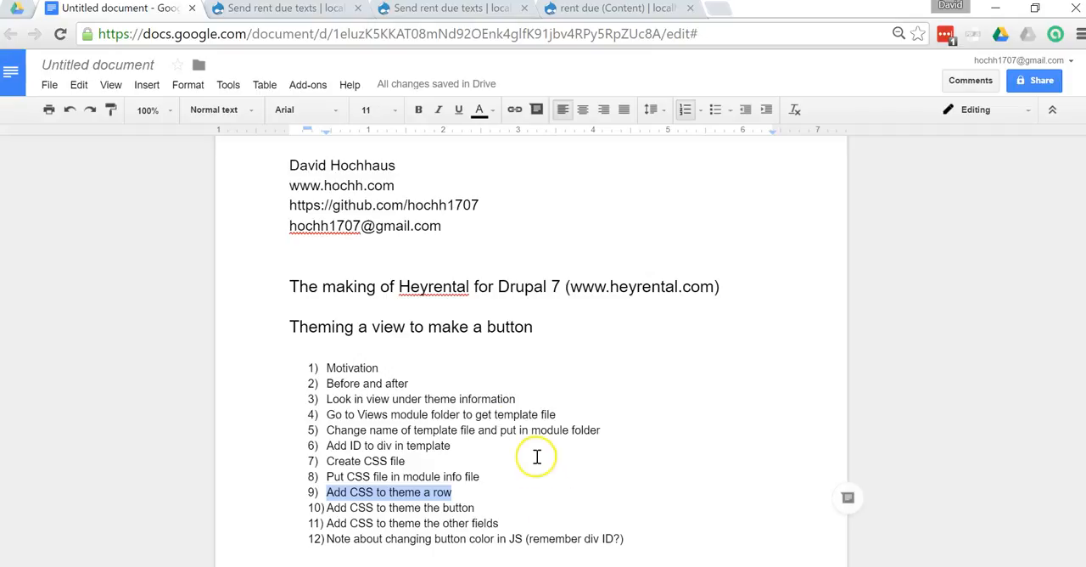
pyautogui.moveTo(240, 19)
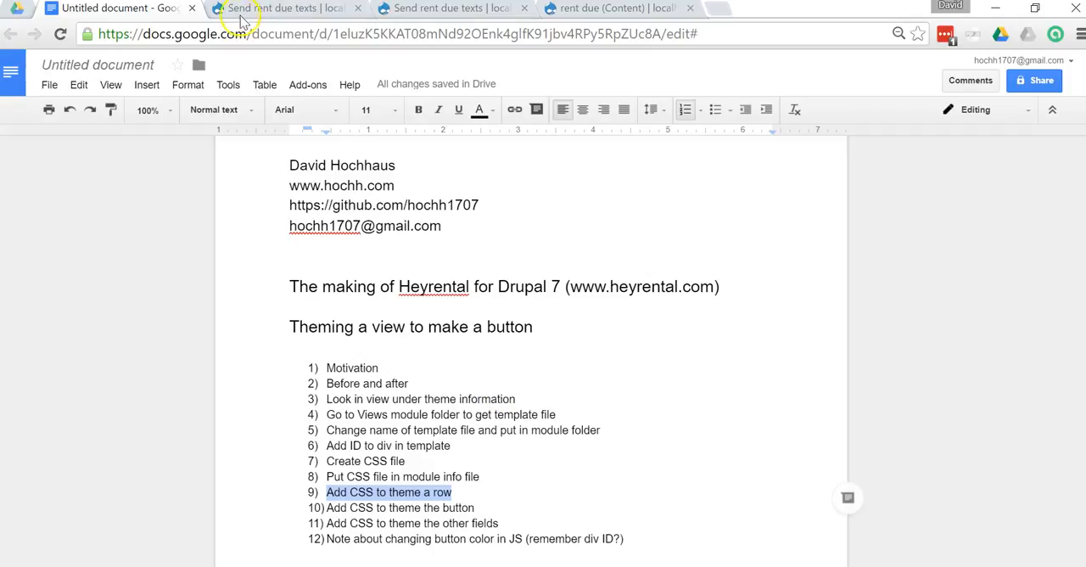
pyautogui.click(284, 7)
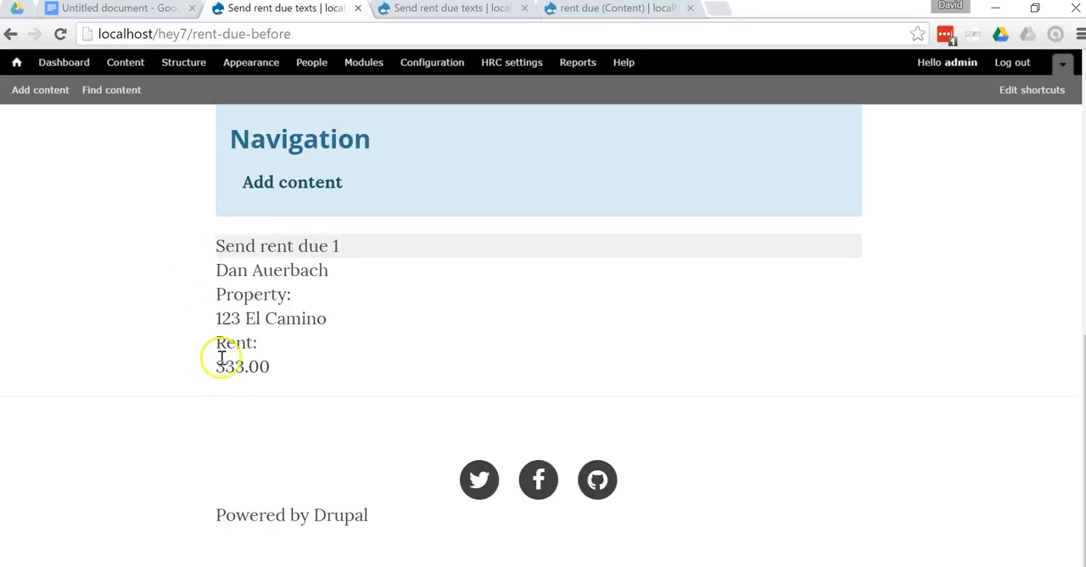
pyautogui.moveTo(212, 372)
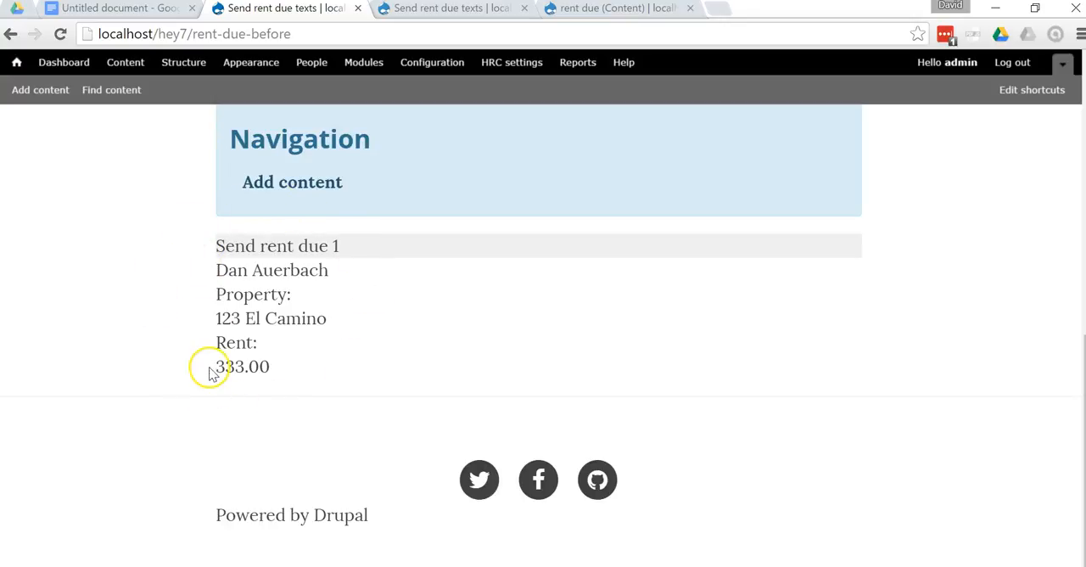
pyautogui.moveTo(240, 422)
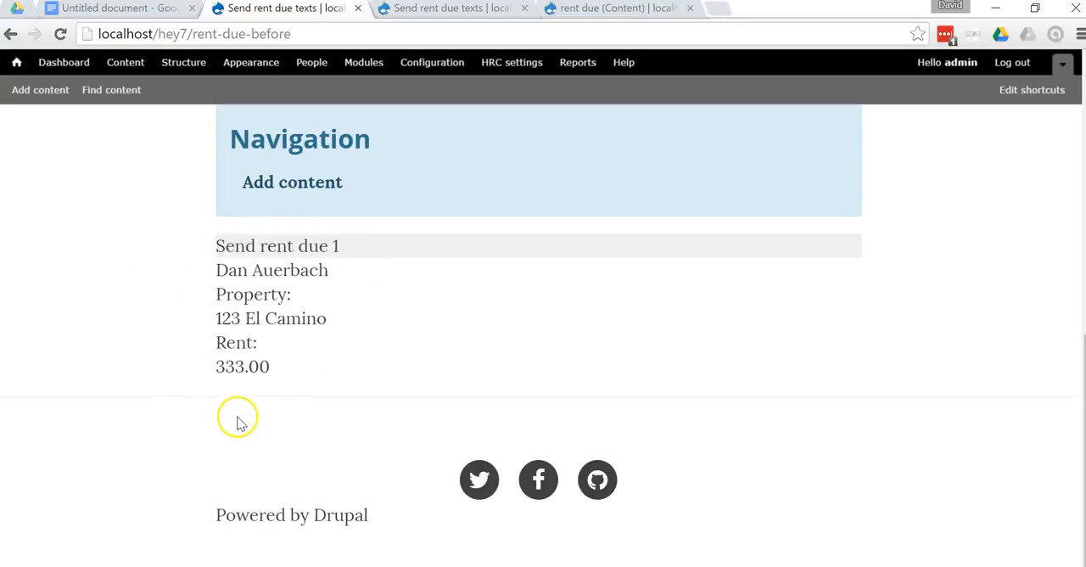
pyautogui.moveTo(229, 242)
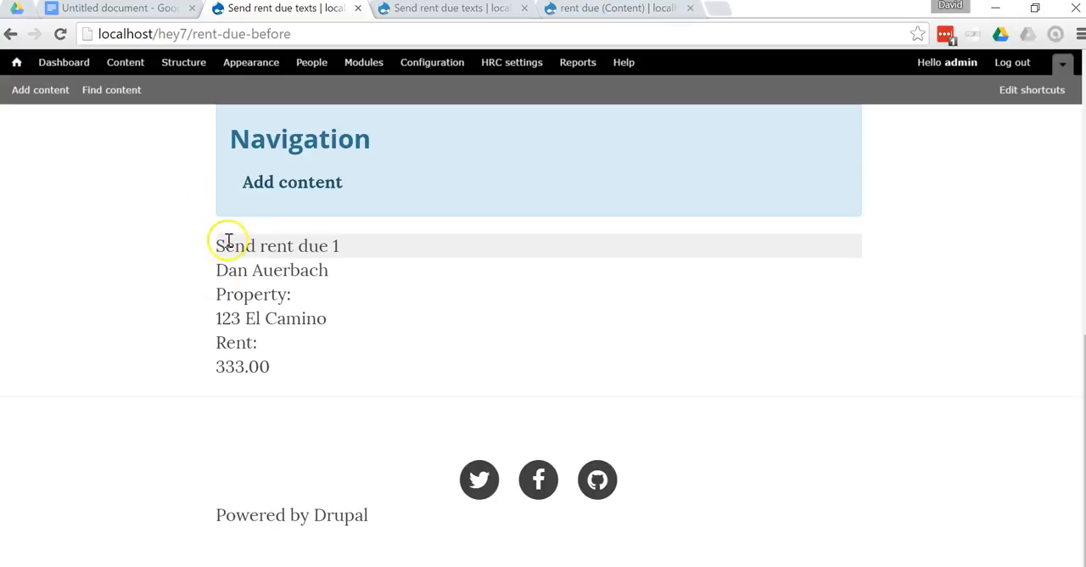
pyautogui.moveTo(337, 210)
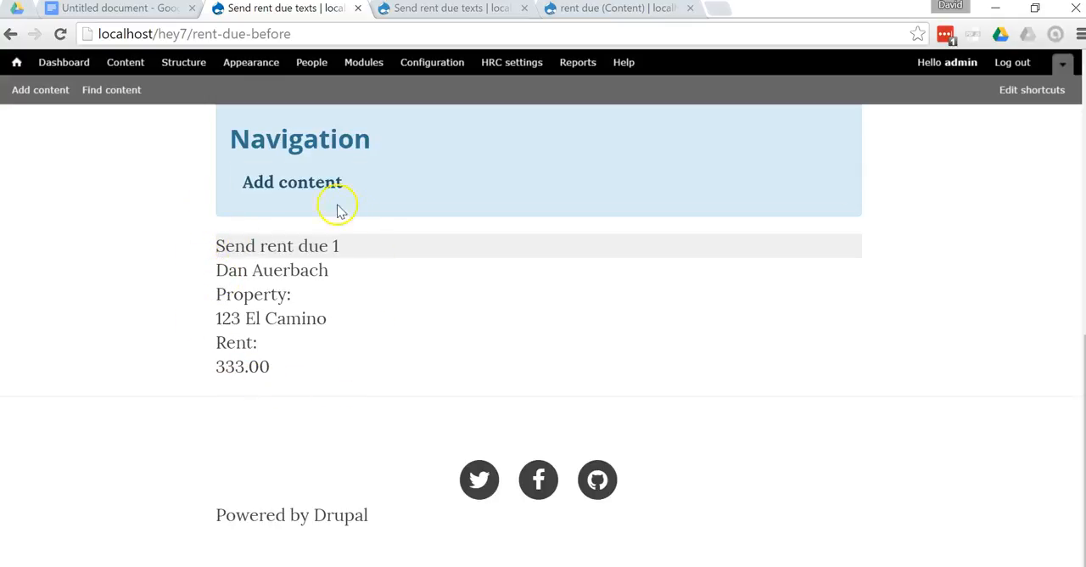
pyautogui.moveTo(238, 250)
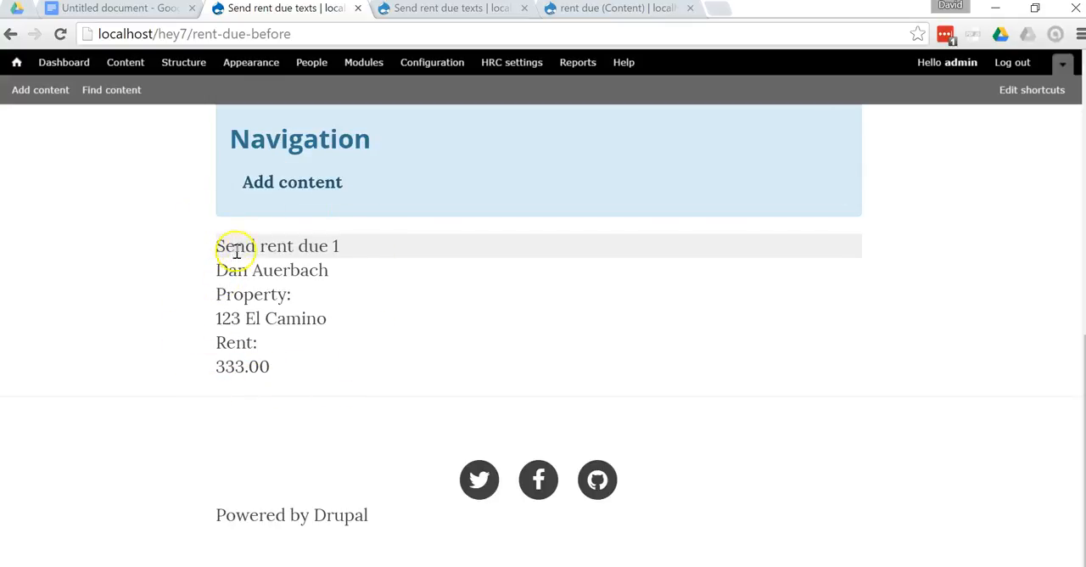
pyautogui.moveTo(284, 351)
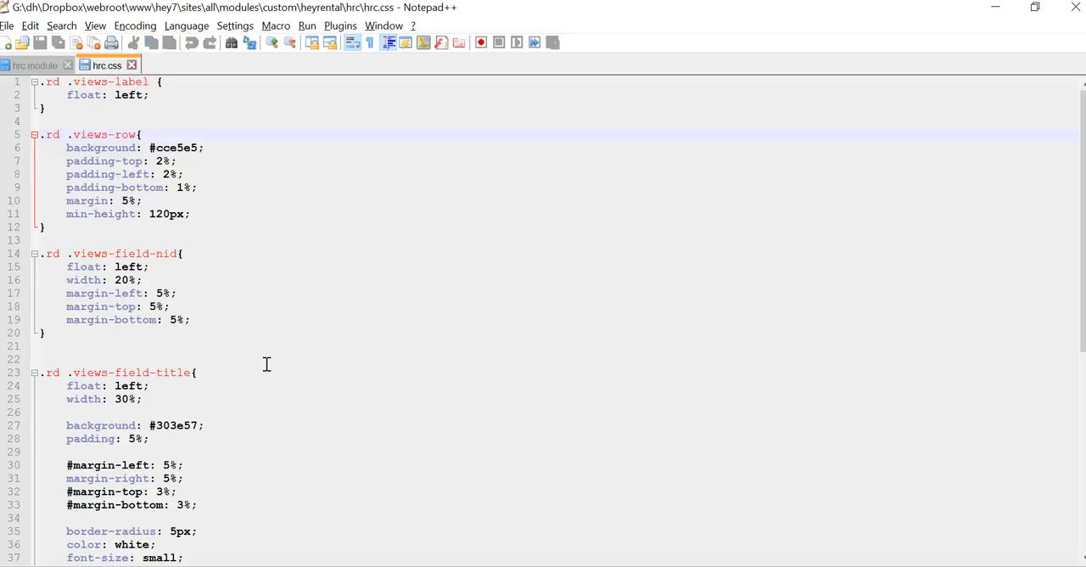
# Step: Highlight the .rd .views-row declarations in hrc.css, then bring up the before page in Chrome
pyautogui.doubleClick(103, 134)
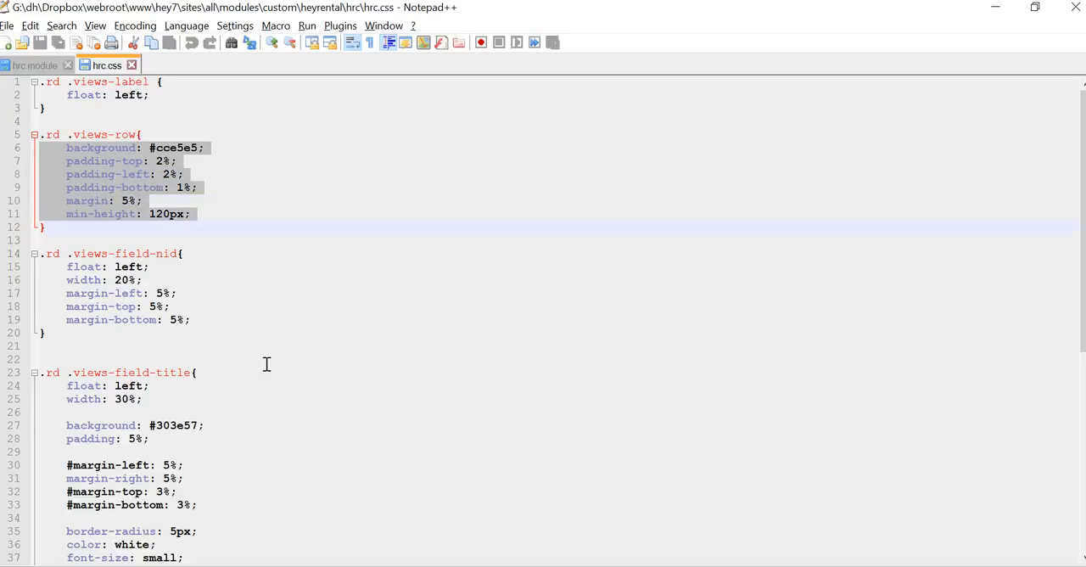
pyautogui.click(100, 134)
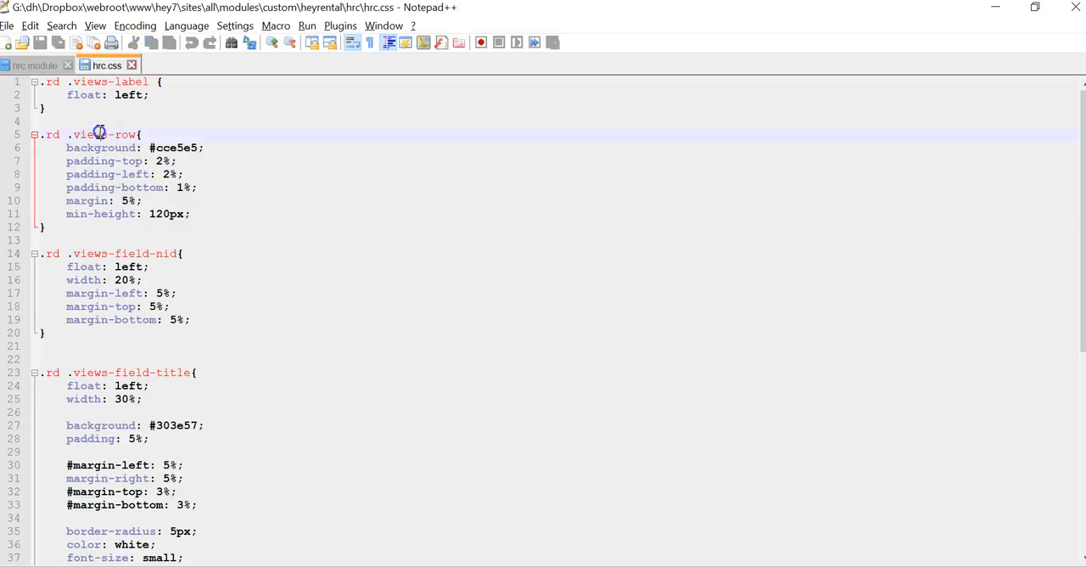
pyautogui.moveTo(194, 129)
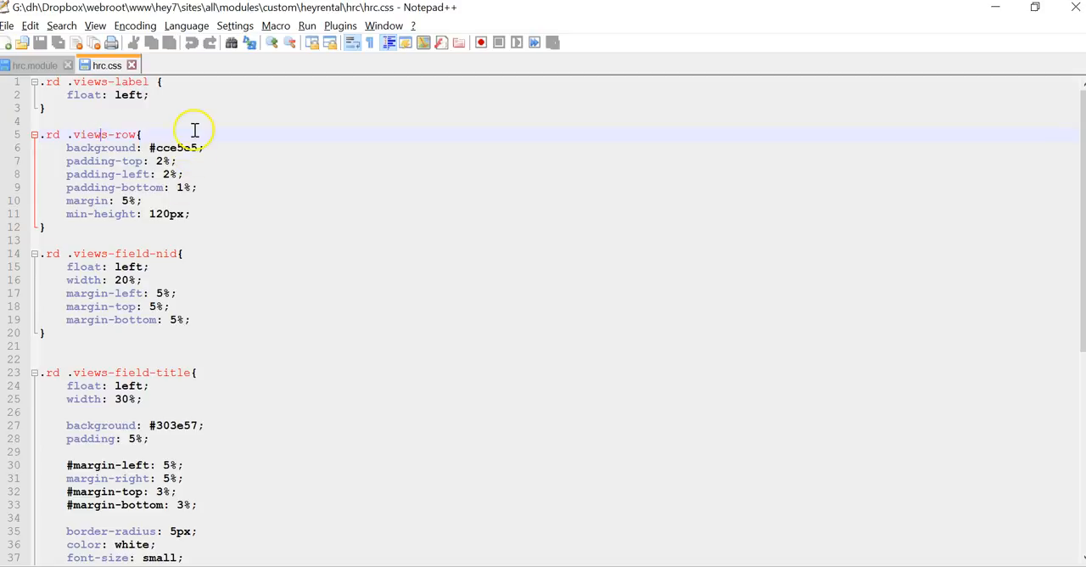
pyautogui.press('alt+tab')
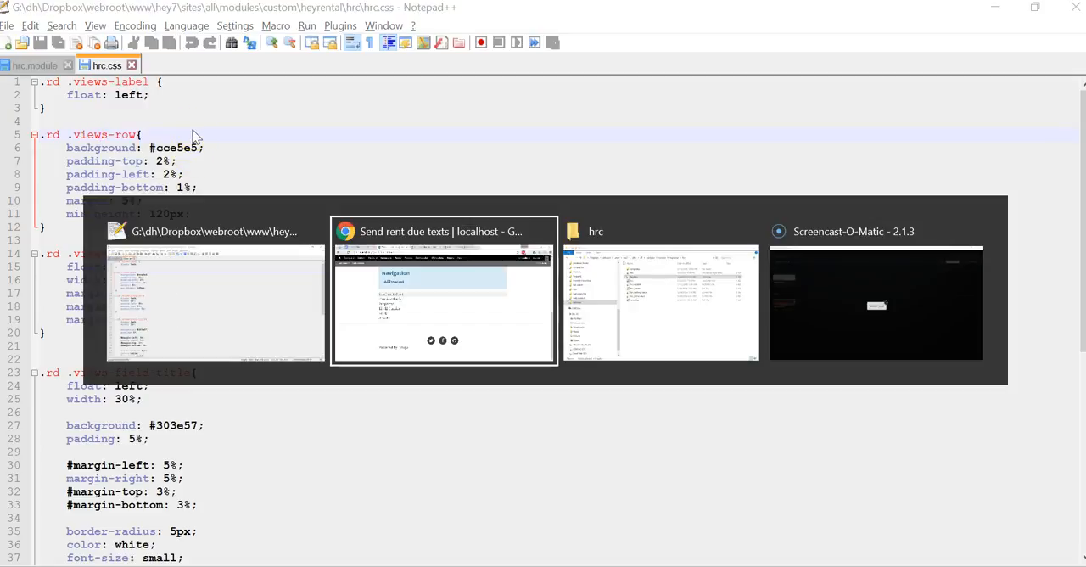
pyautogui.click(443, 292)
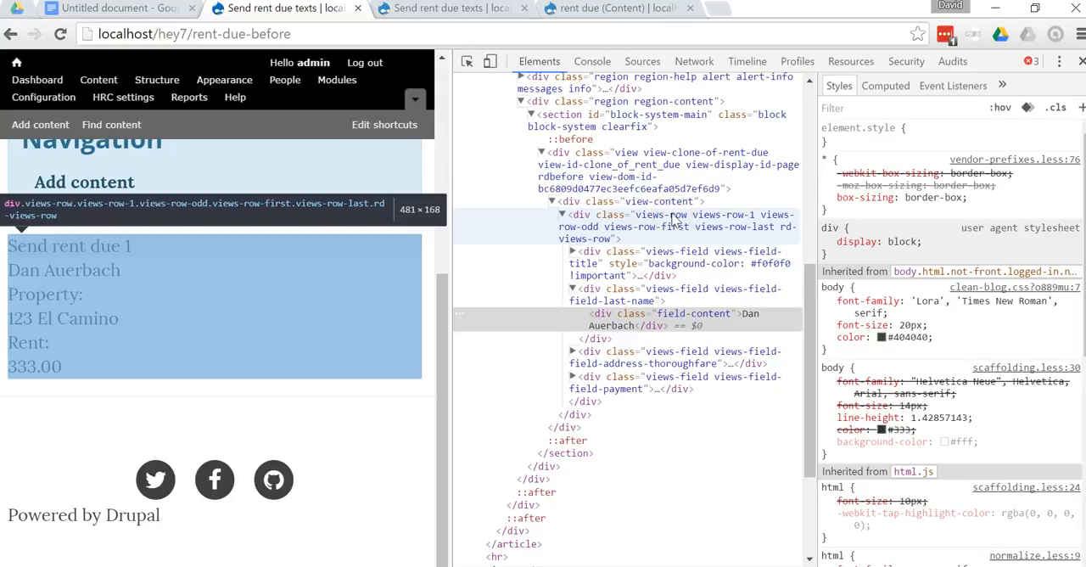
pyautogui.moveTo(679, 220)
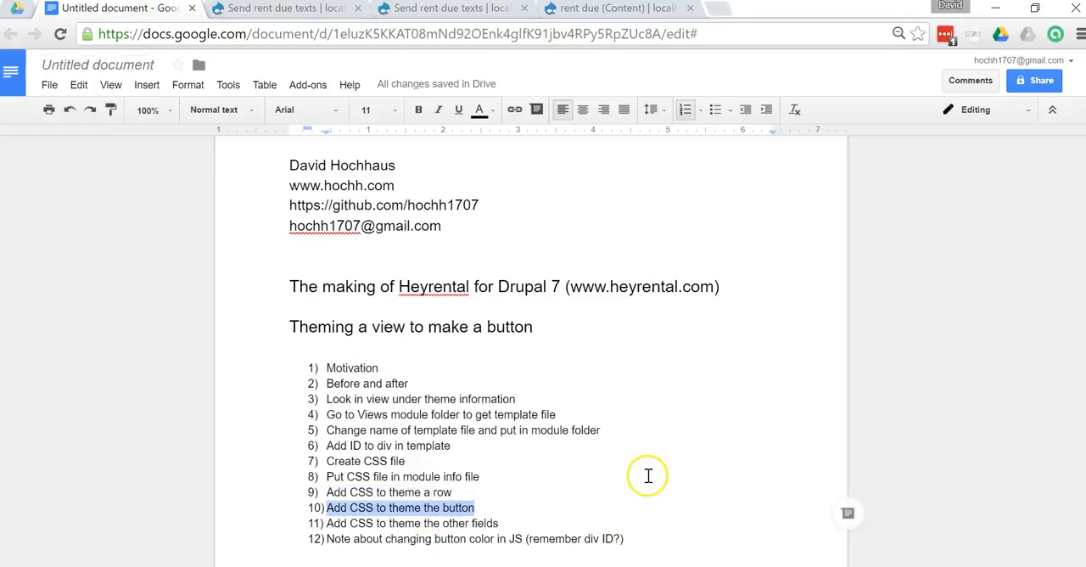
pyautogui.moveTo(647, 475)
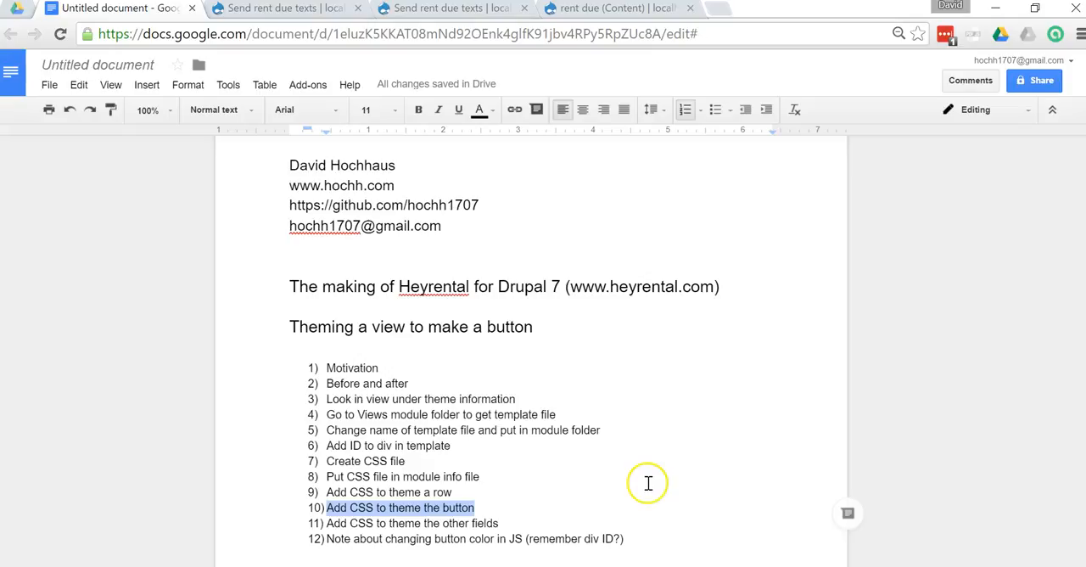
pyautogui.moveTo(599, 497)
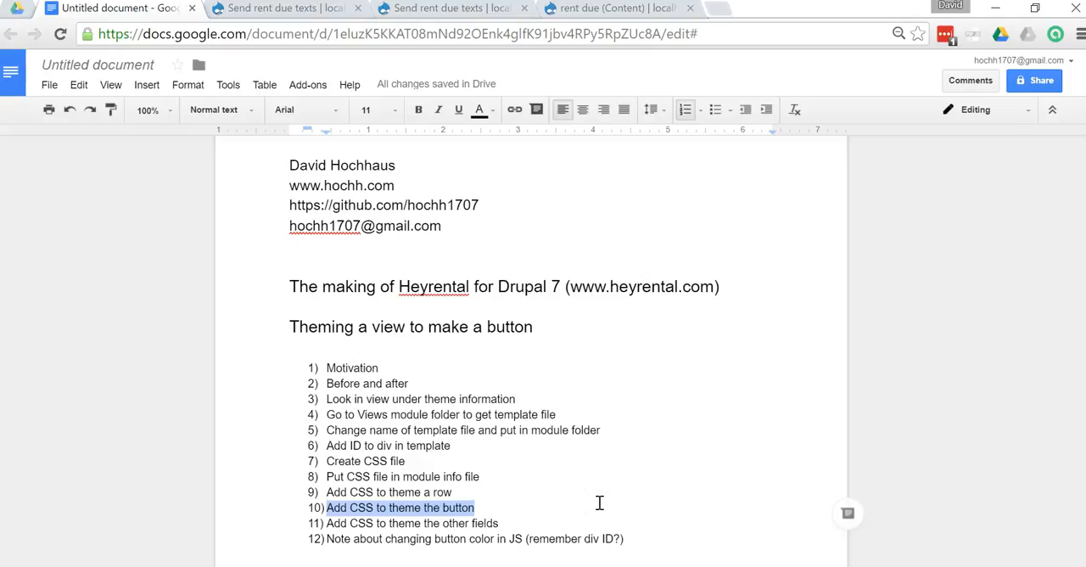
pyautogui.moveTo(276, 13)
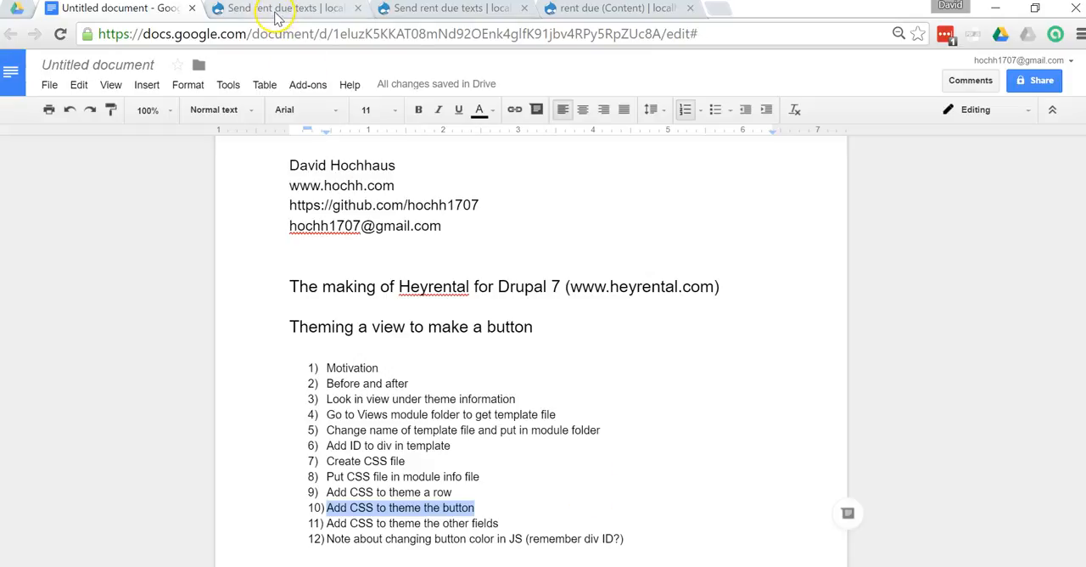
# Step: Return to rent-due-before and select the 'Send rent due 1' title text
pyautogui.click(285, 8)
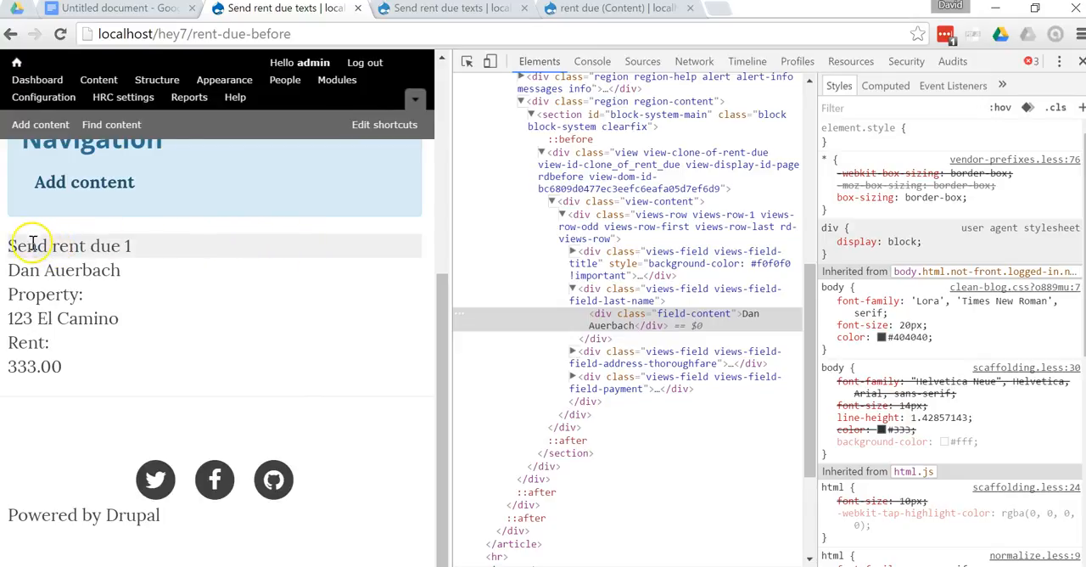
pyautogui.doubleClick(68, 245)
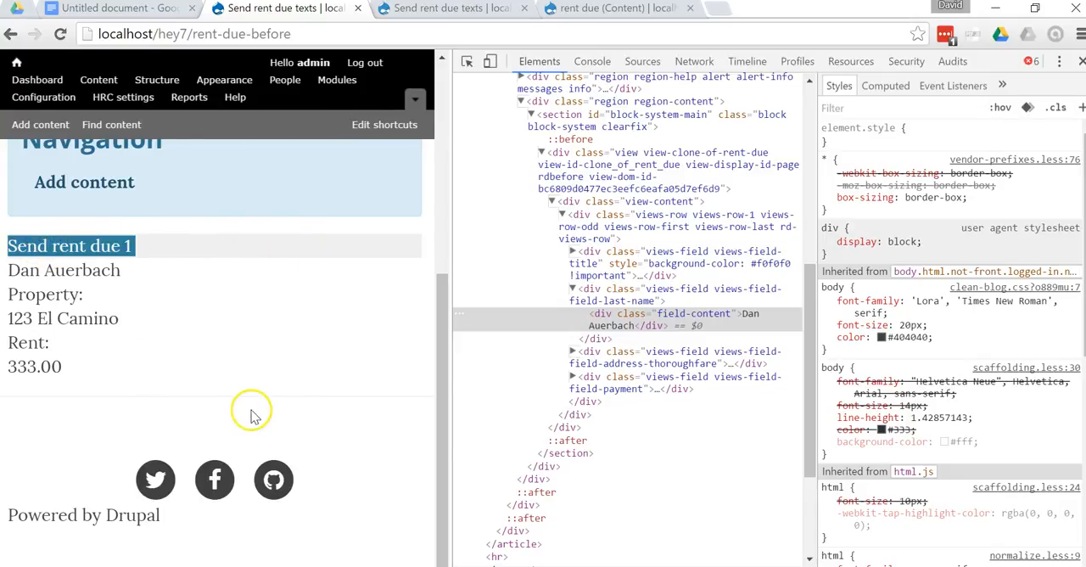
pyautogui.moveTo(216, 246)
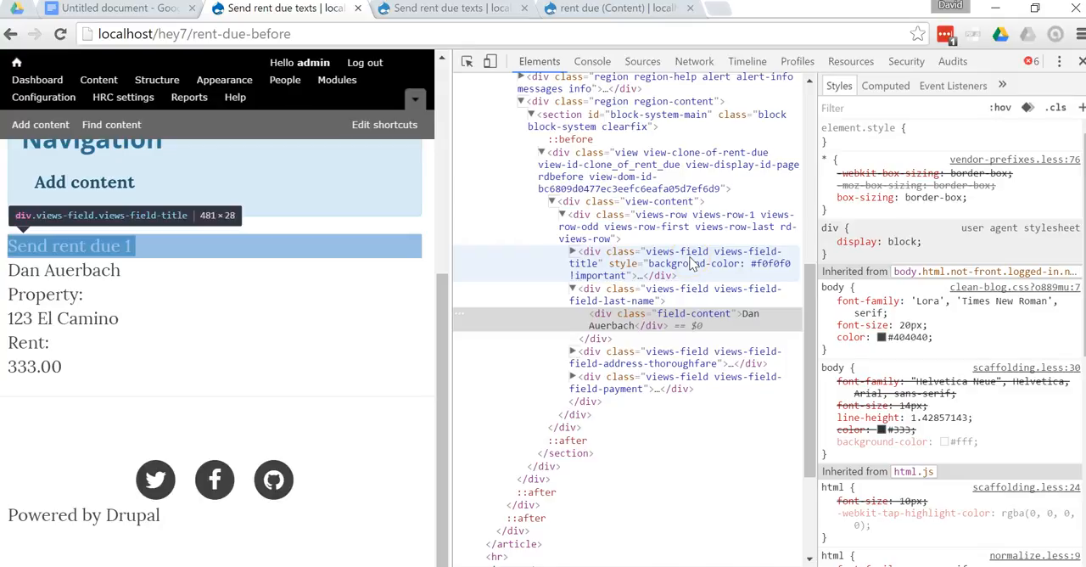
pyautogui.moveTo(715, 259)
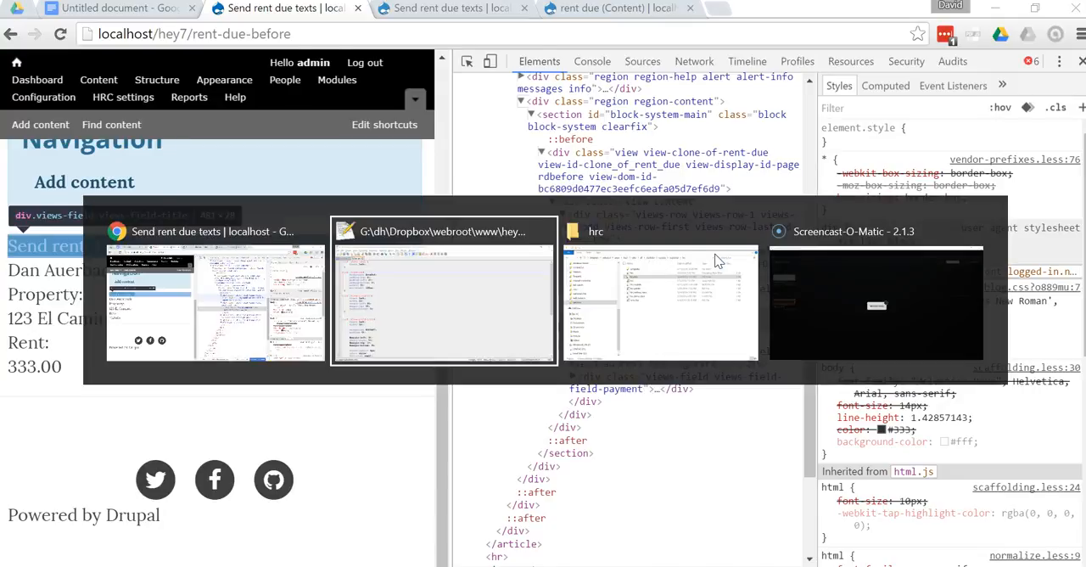
# Step: Scroll hrc.css down to the .rd .views-field-title rule and select its declarations
pyautogui.click(442, 303)
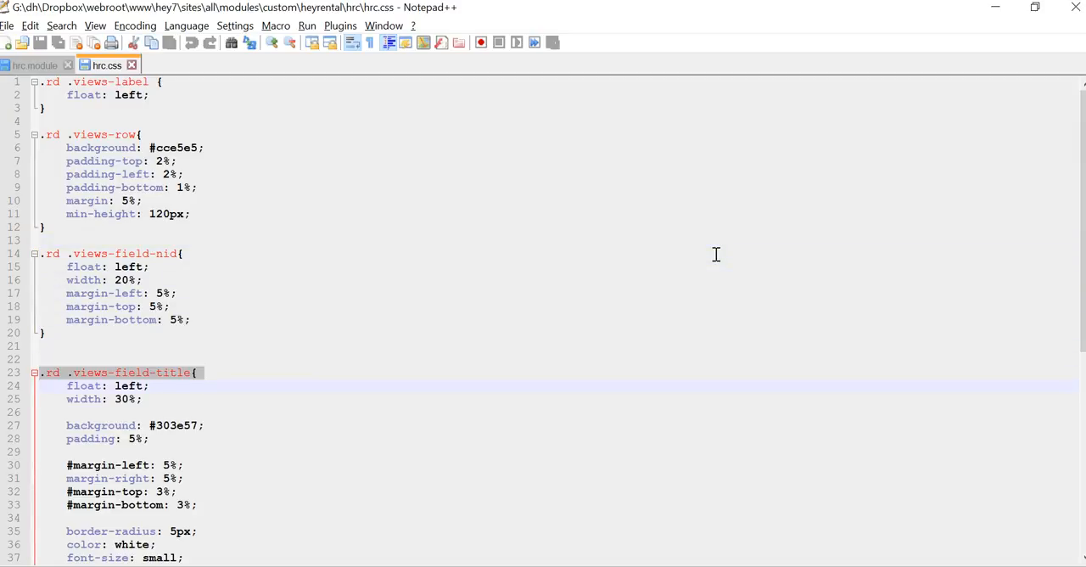
pyautogui.scroll(-3)
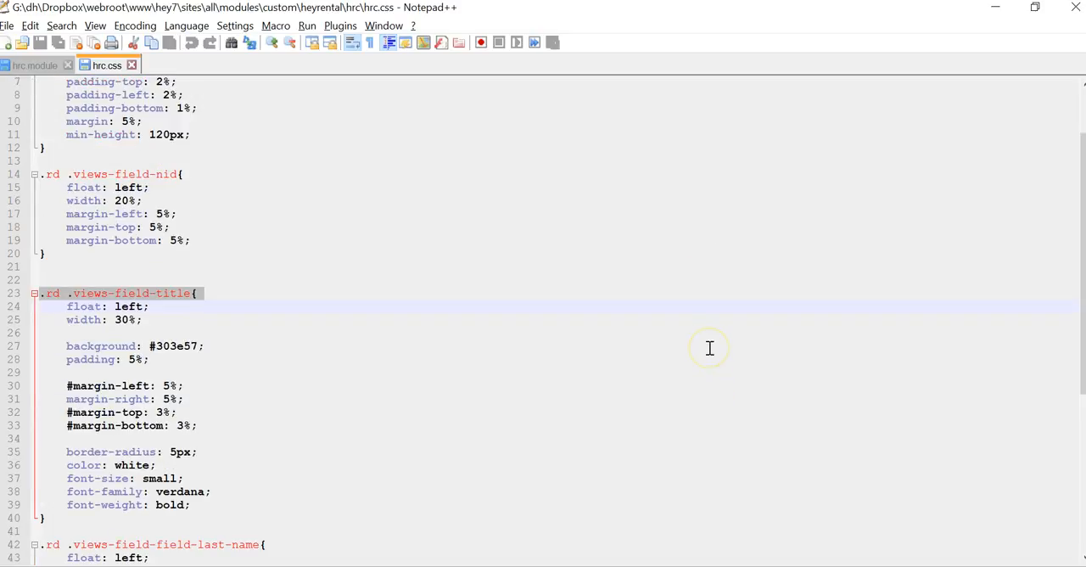
pyautogui.scroll(-3)
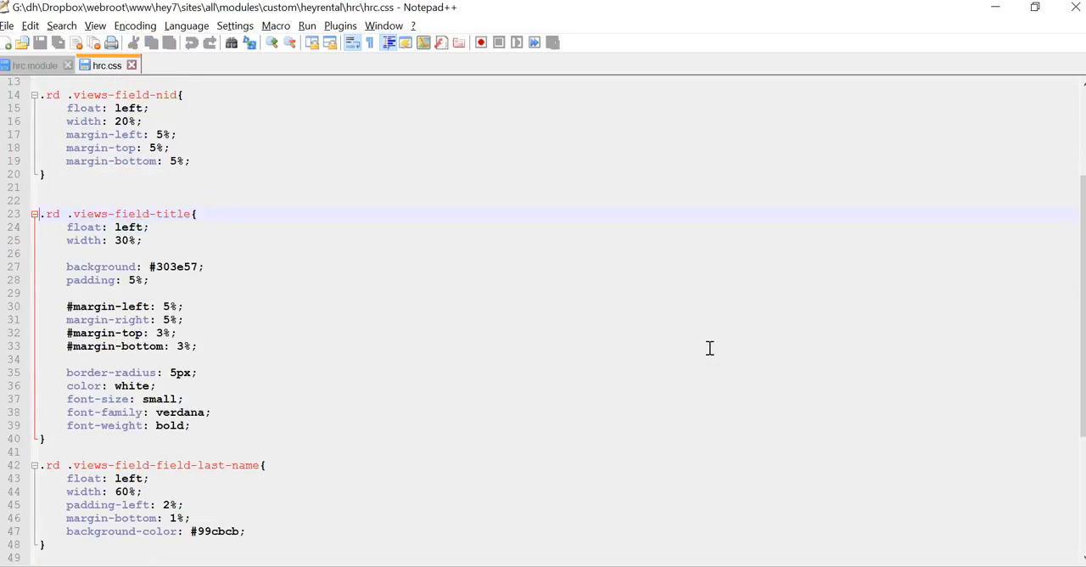
pyautogui.click(111, 226)
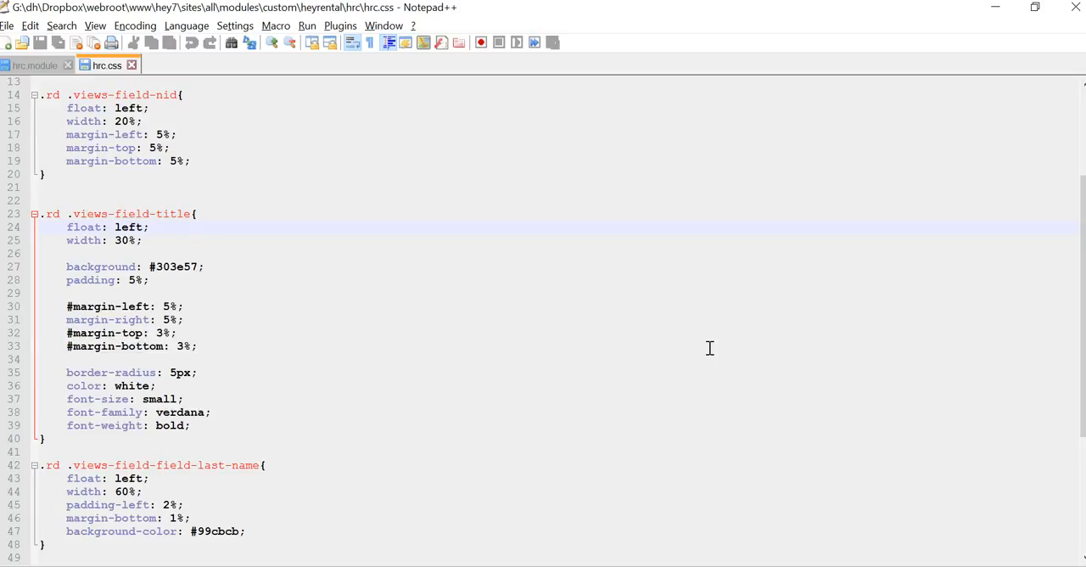
pyautogui.moveTo(67, 226); pyautogui.dragTo(142, 240)
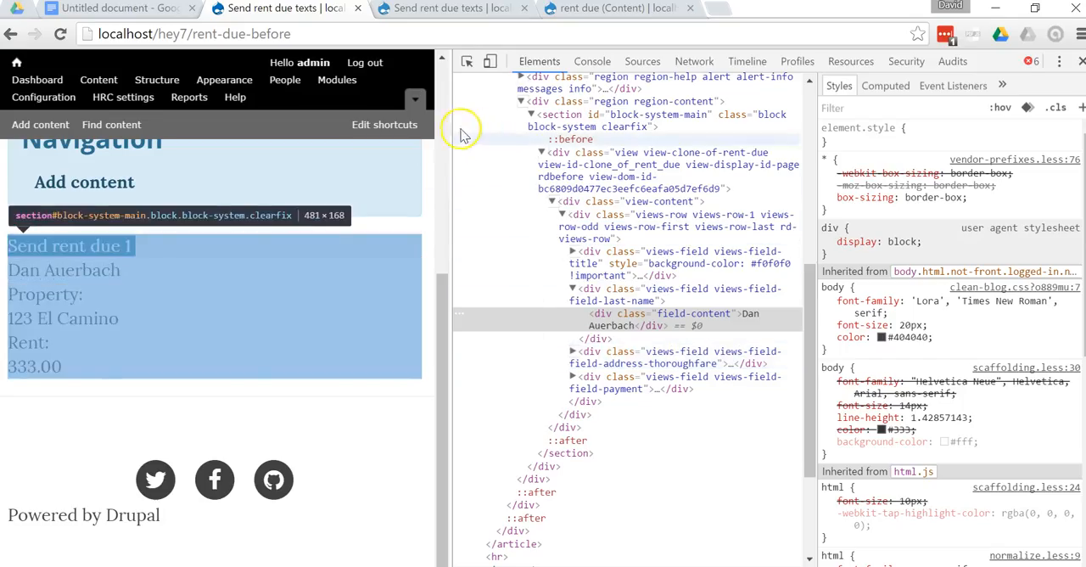
# Step: Reload localhost/hey7/rent-due/1 so the name, property and rent boxes sit beside the title button
pyautogui.click(1080, 60)
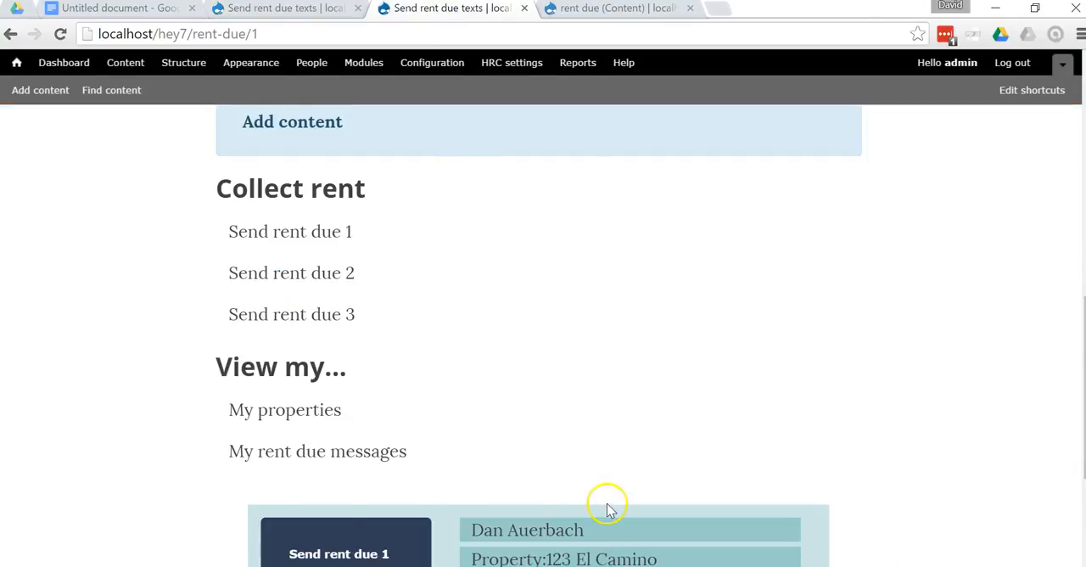
pyautogui.scroll(-3)
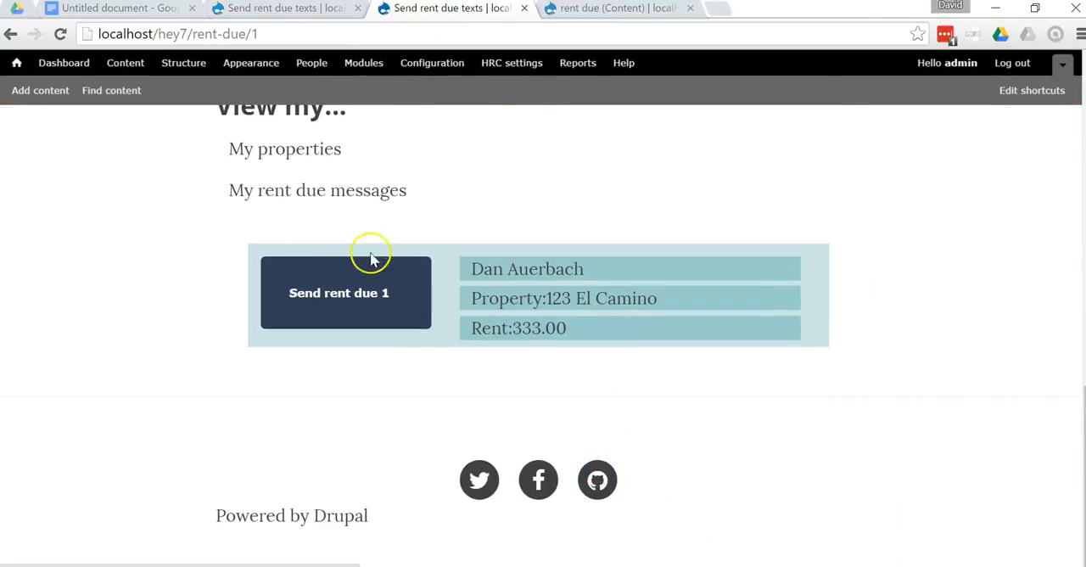
pyautogui.moveTo(429, 286)
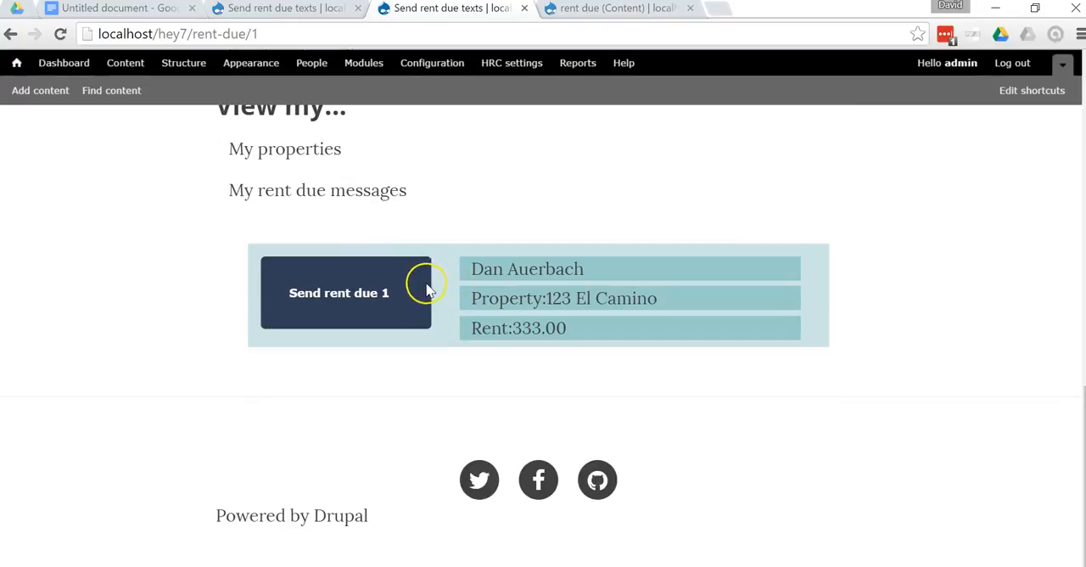
pyautogui.moveTo(435, 299)
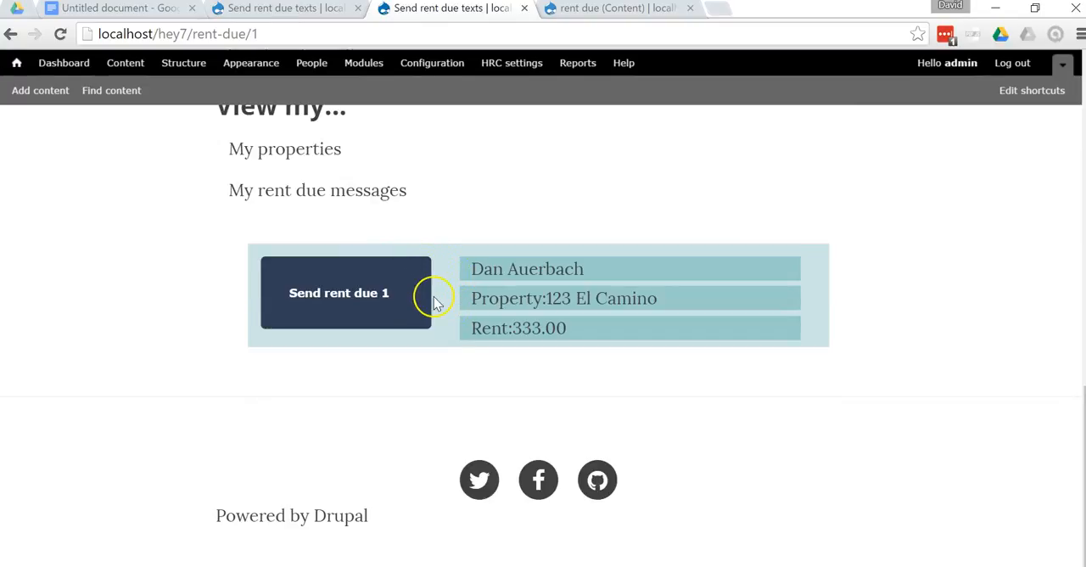
pyautogui.moveTo(453, 308)
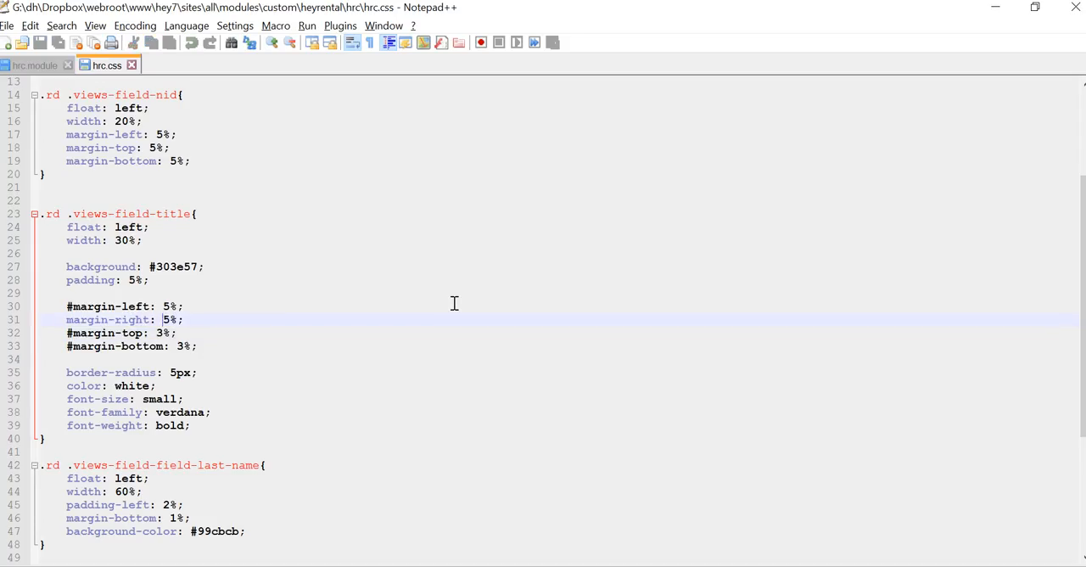
pyautogui.write('1')
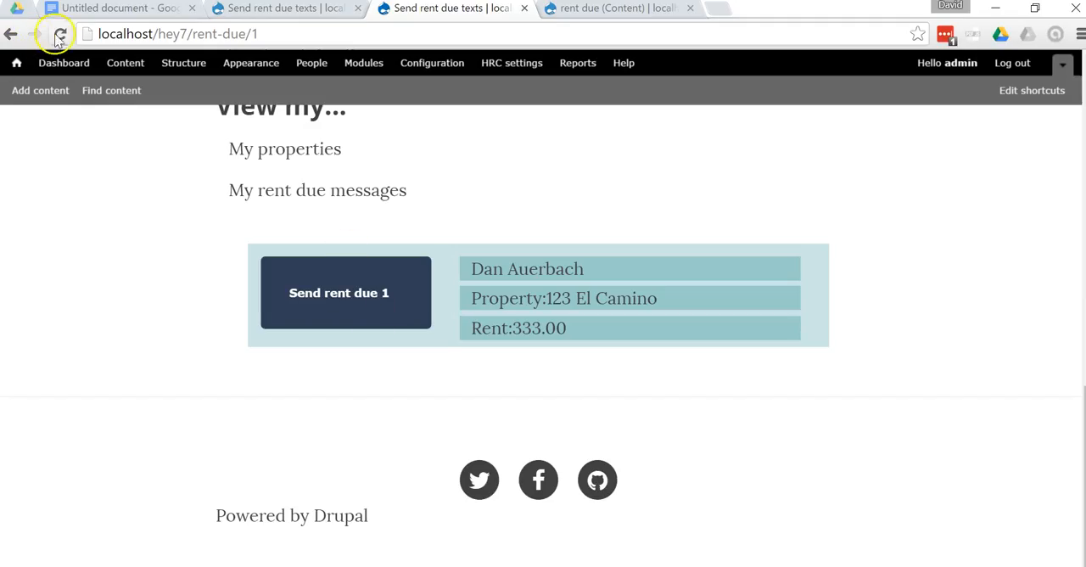
pyautogui.click(60, 34)
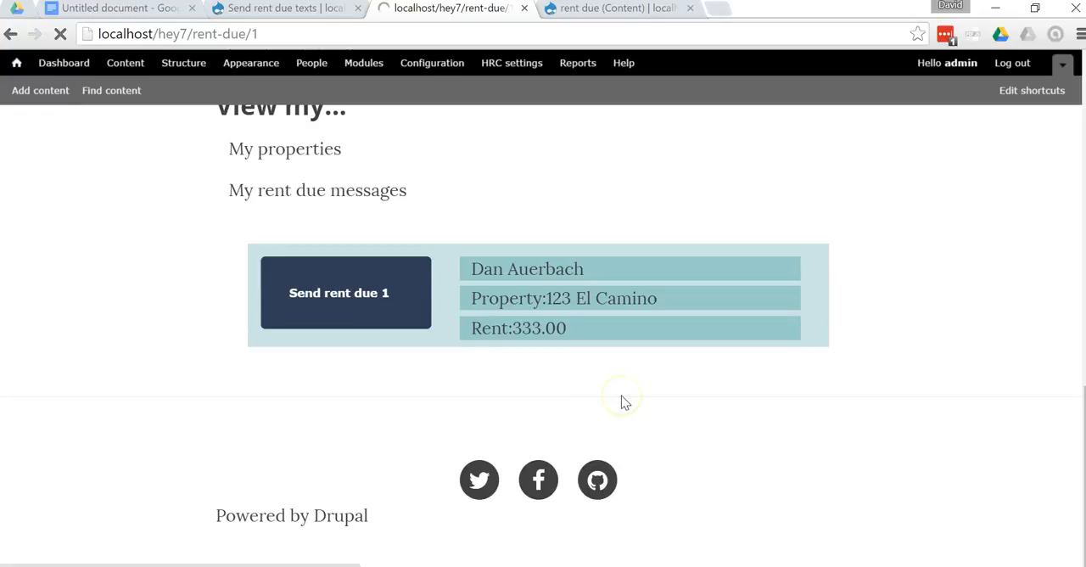
pyautogui.click(339, 292)
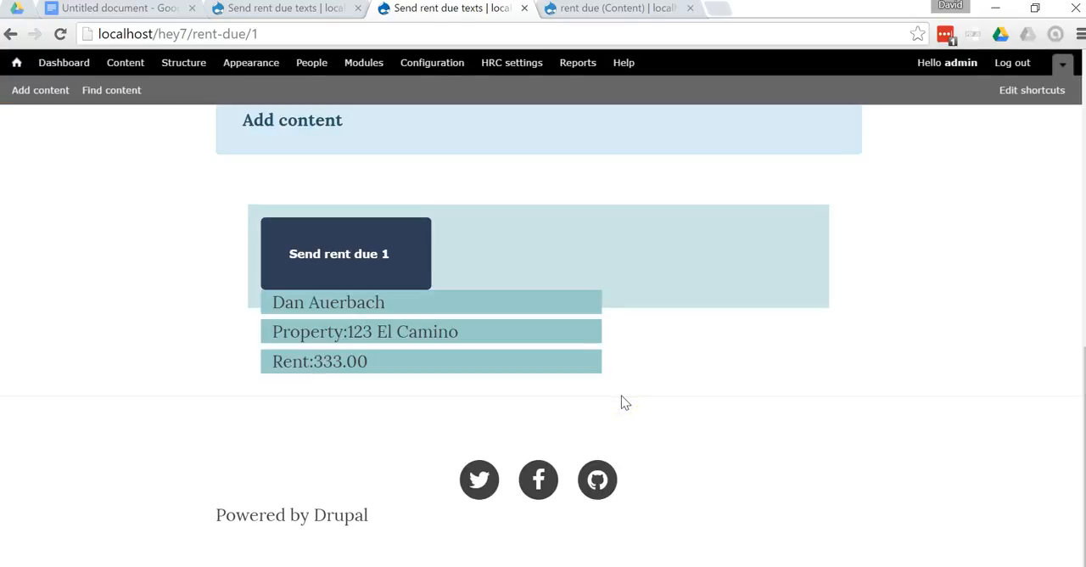
pyautogui.moveTo(500, 250)
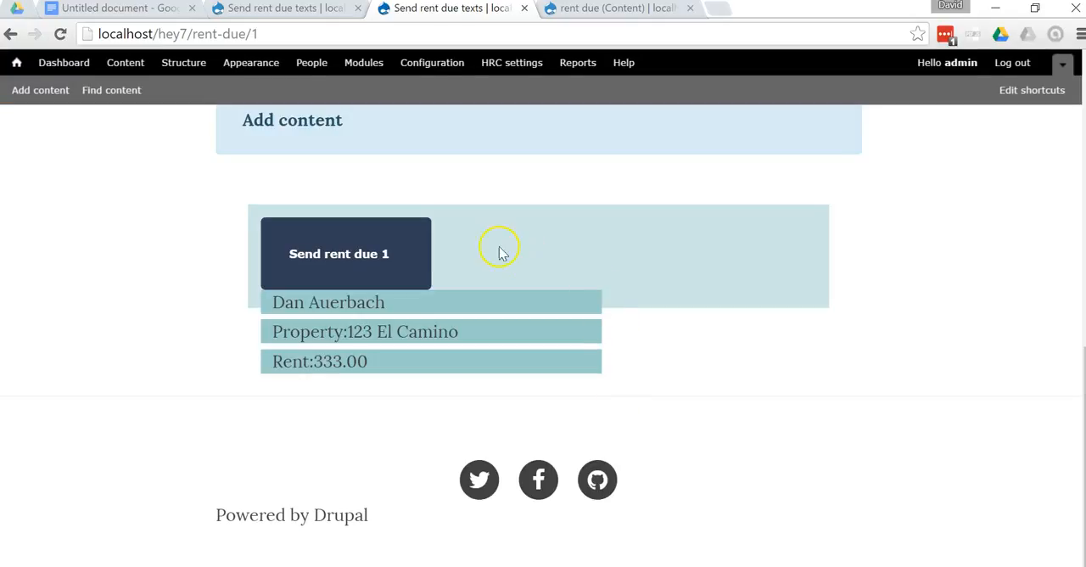
pyautogui.moveTo(354, 356)
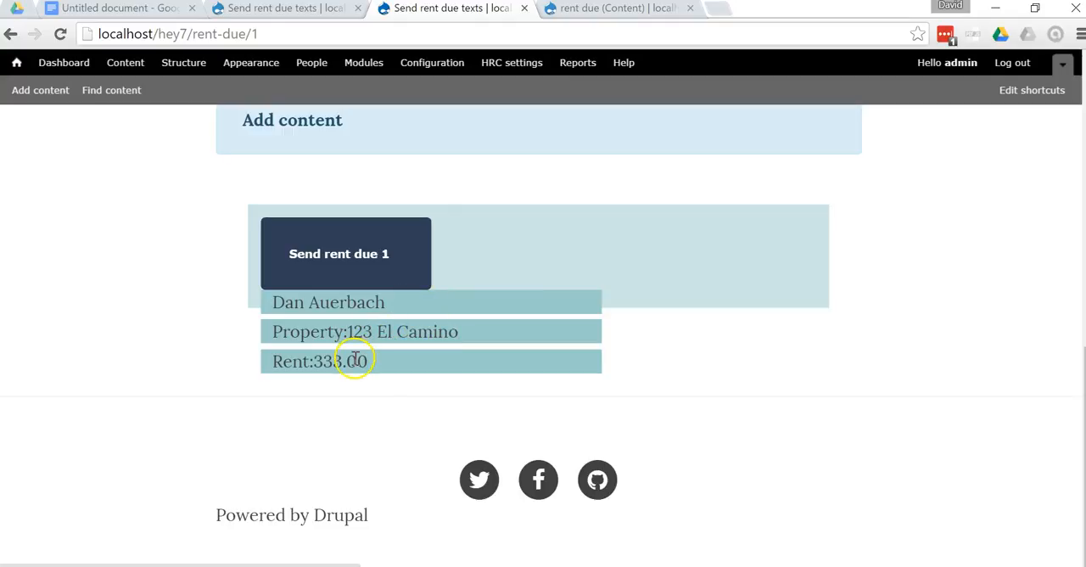
pyautogui.moveTo(175, 325)
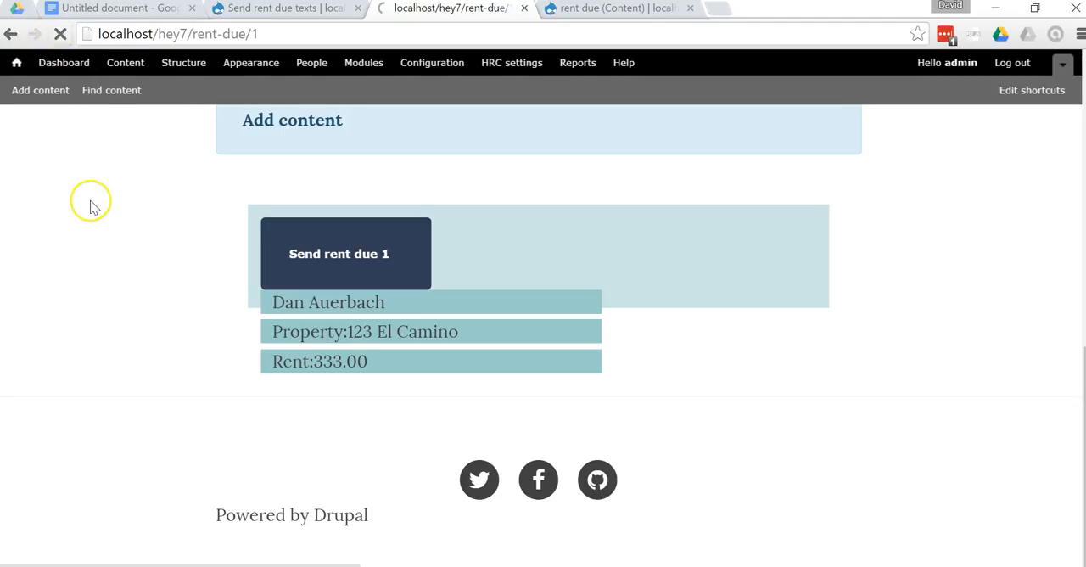
pyautogui.click(338, 252)
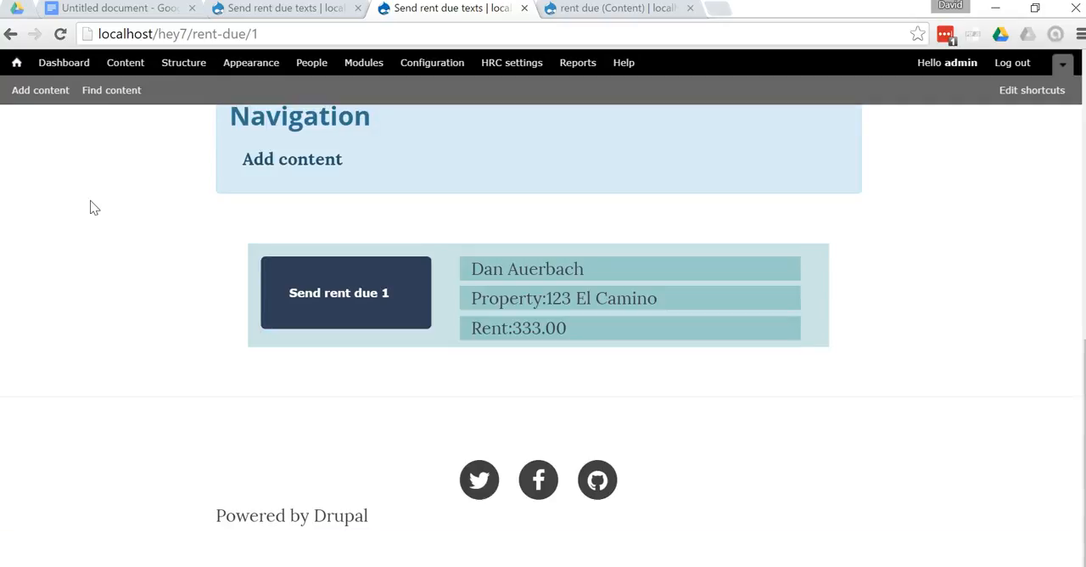
# Step: Highlight outline step 11, then inspect the before page's markup with F12
pyautogui.click(119, 7)
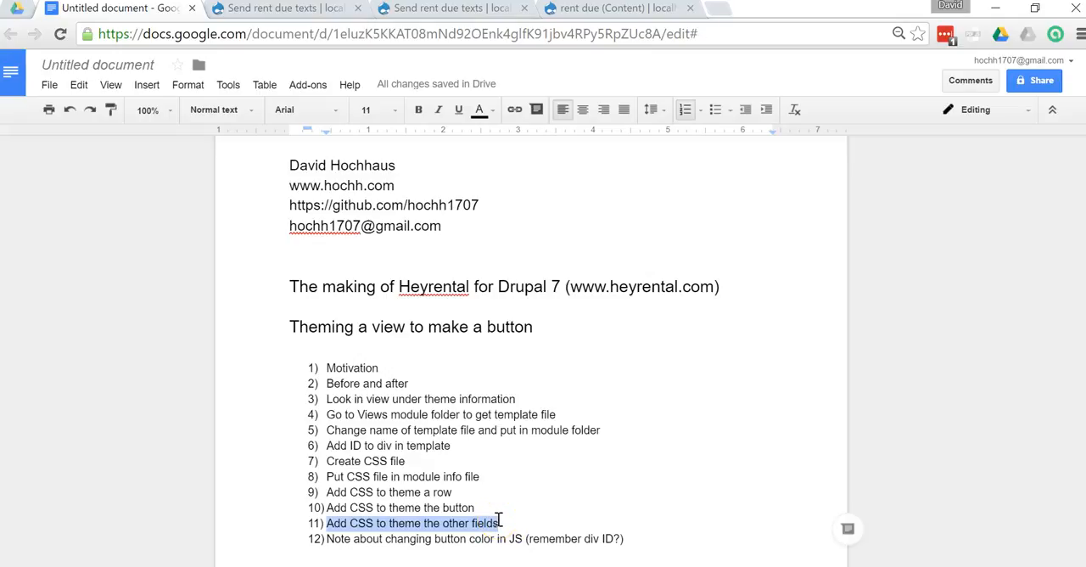
pyautogui.moveTo(452, 534)
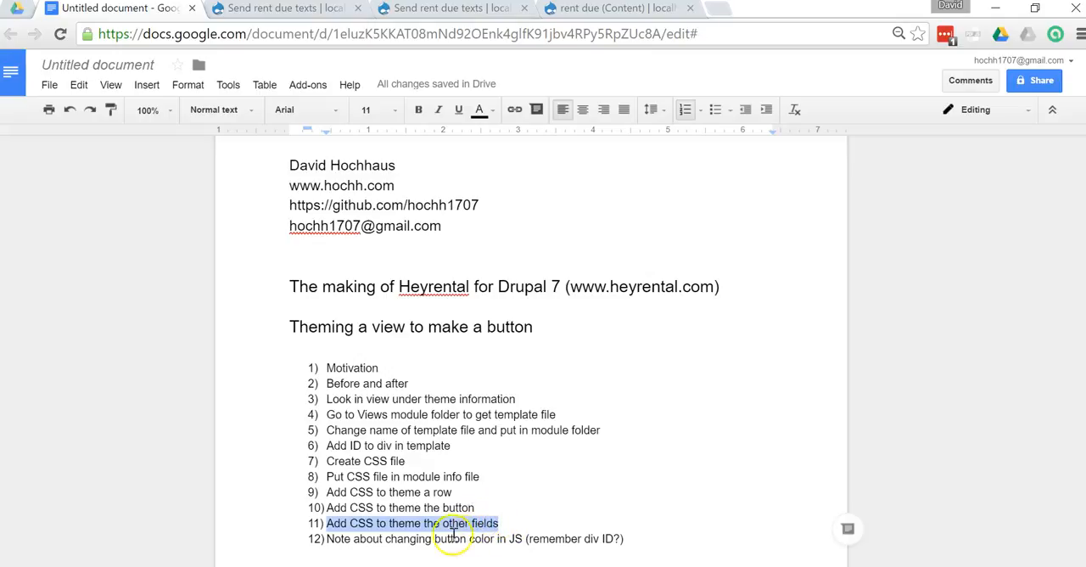
pyautogui.click(285, 8)
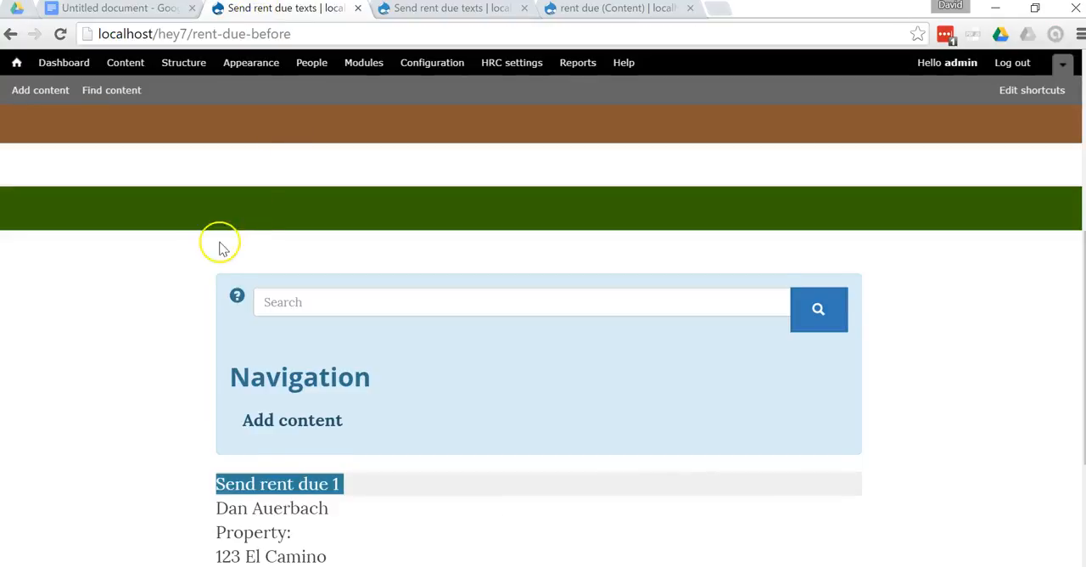
pyautogui.scroll(-3)
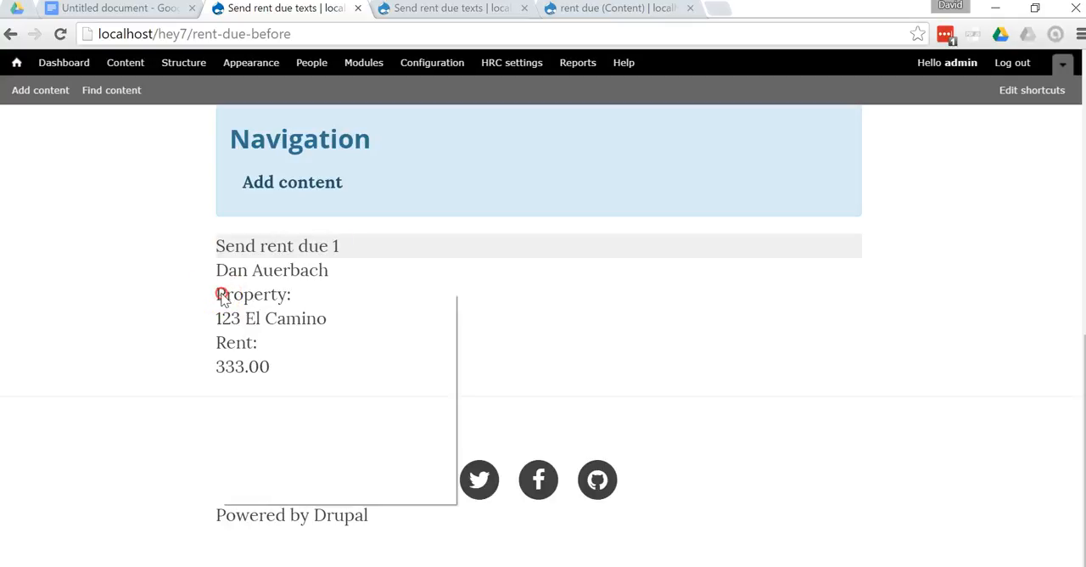
pyautogui.press('F12')
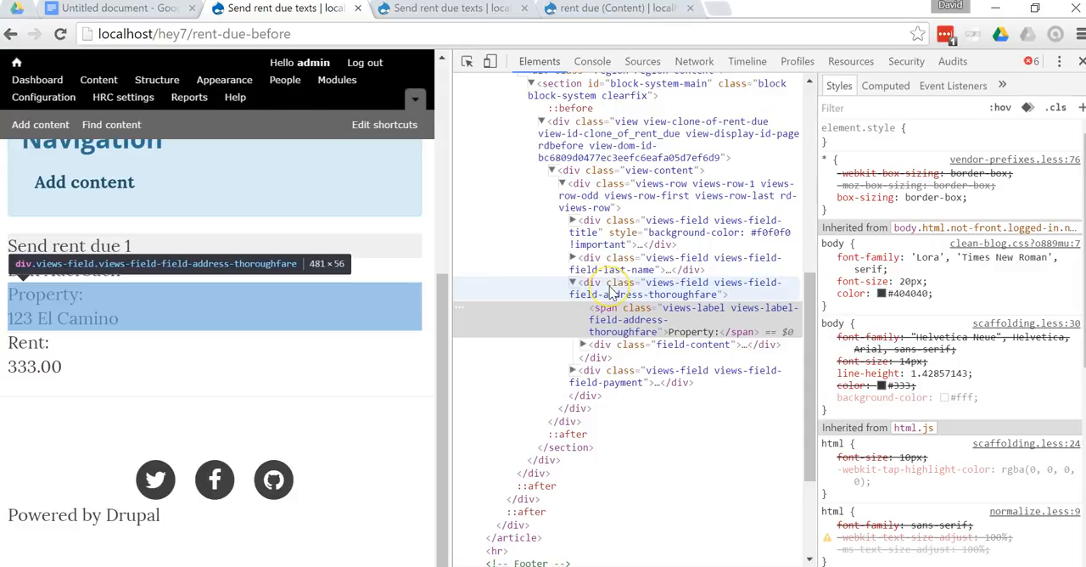
pyautogui.moveTo(666, 299)
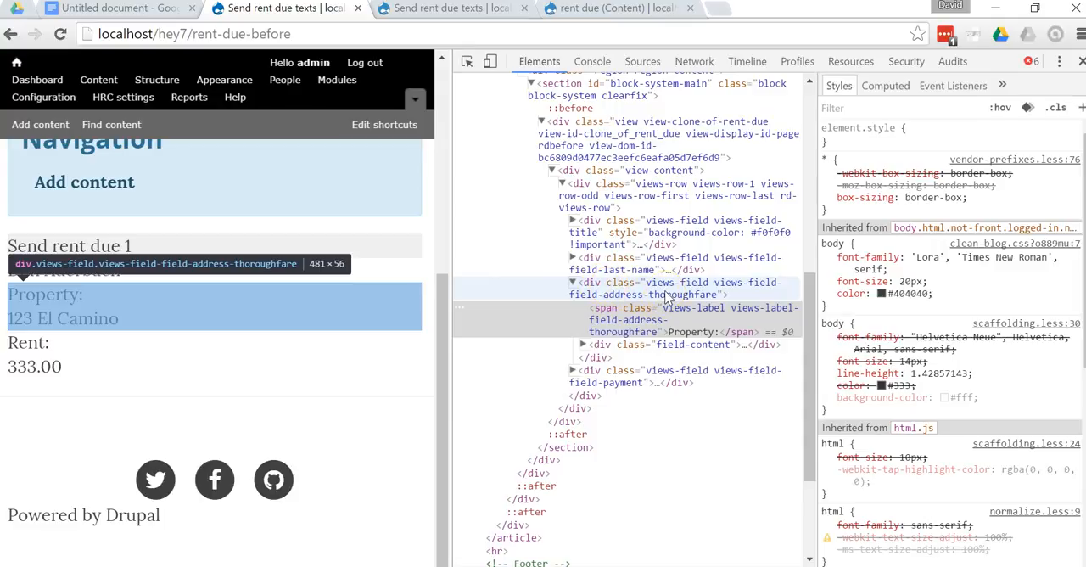
pyautogui.moveTo(678, 295)
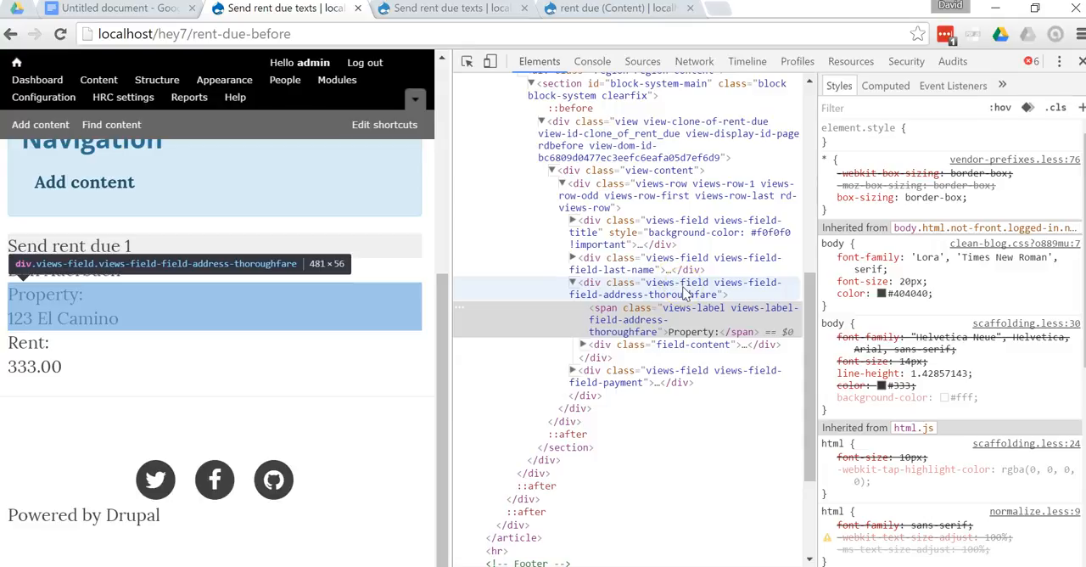
pyautogui.moveTo(716, 294)
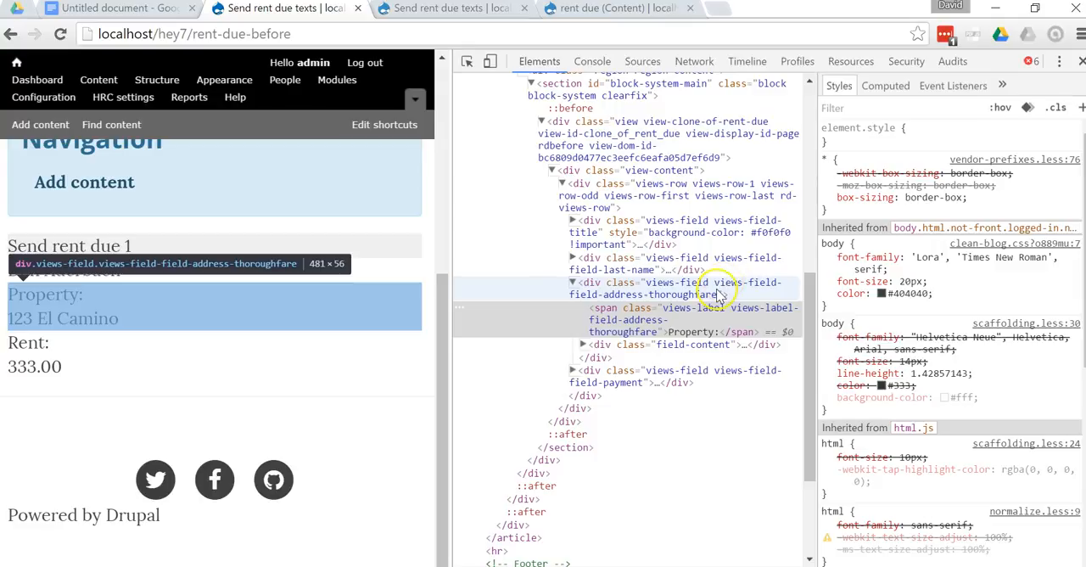
pyautogui.moveTo(631, 298)
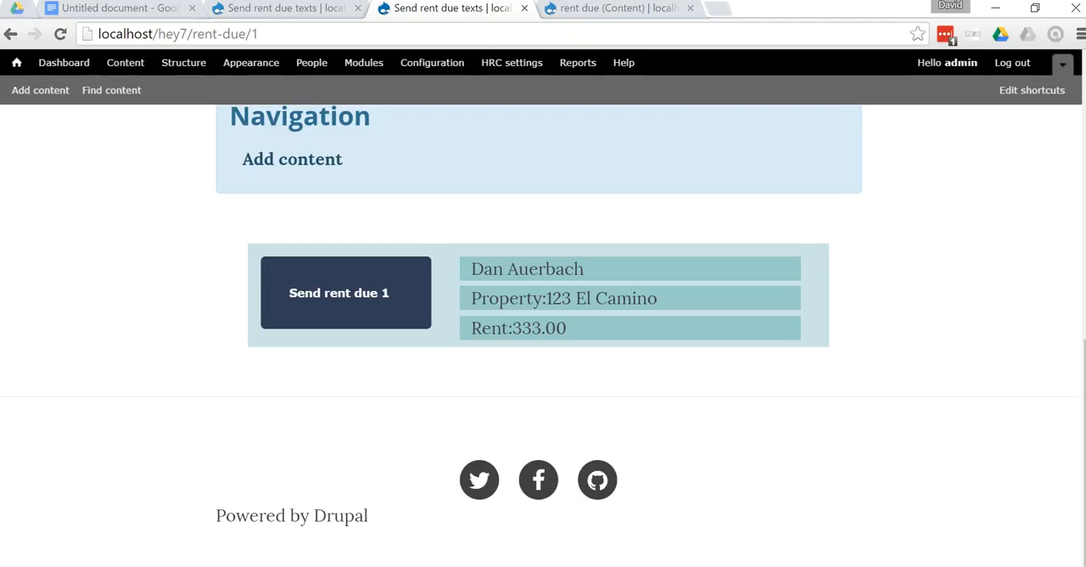
# Step: Return to the Google Docs tutorial outline for step 12
pyautogui.click(115, 8)
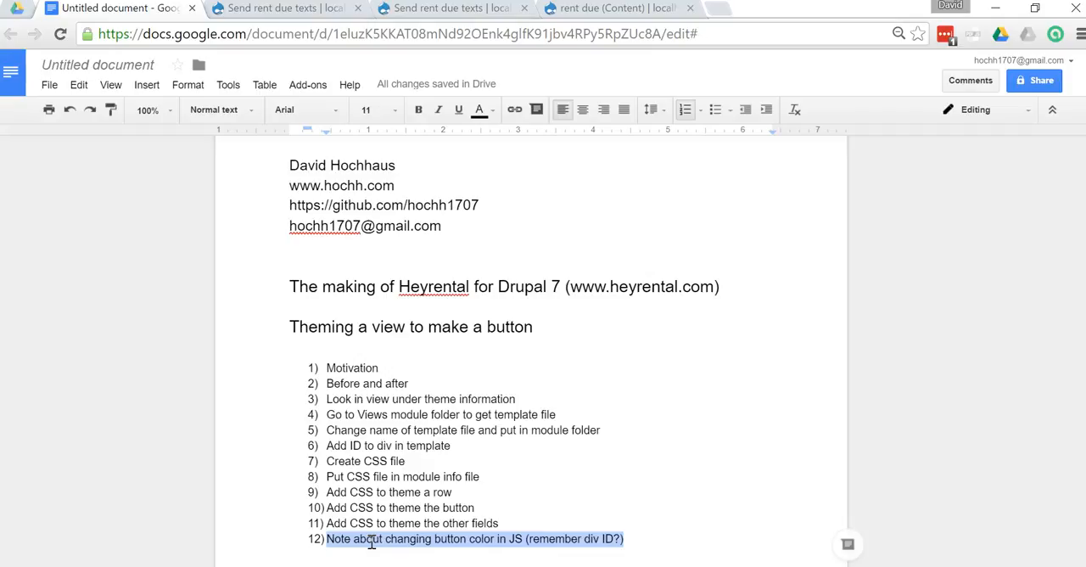
pyautogui.moveTo(485, 545)
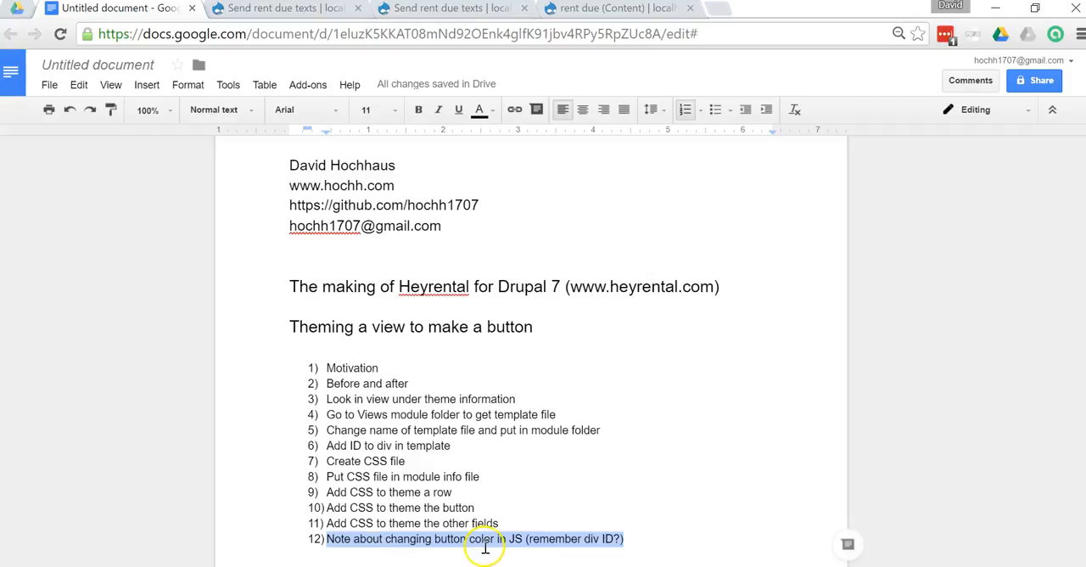
pyautogui.moveTo(488, 543)
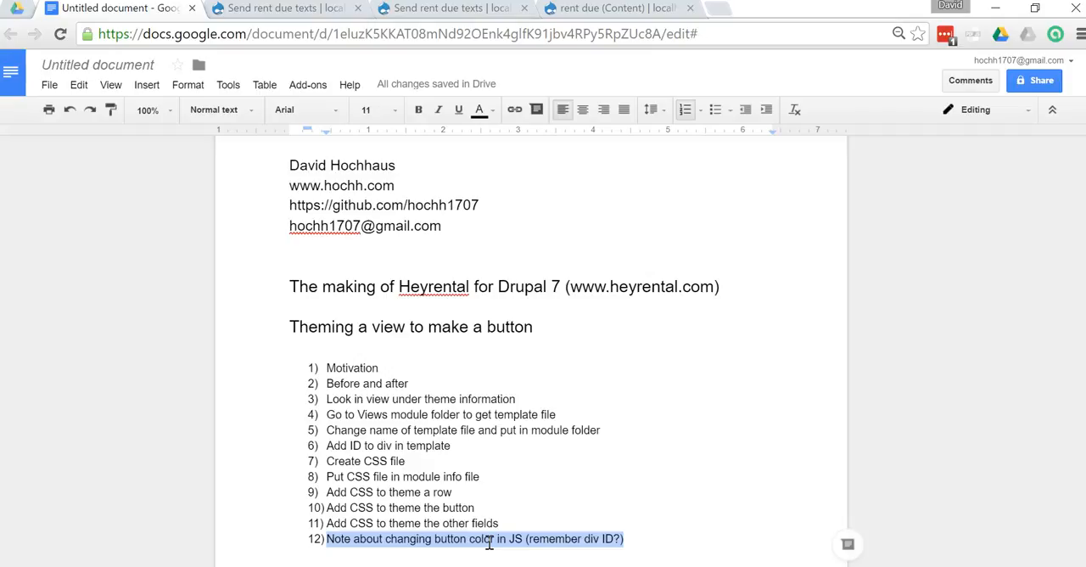
pyautogui.moveTo(647, 559)
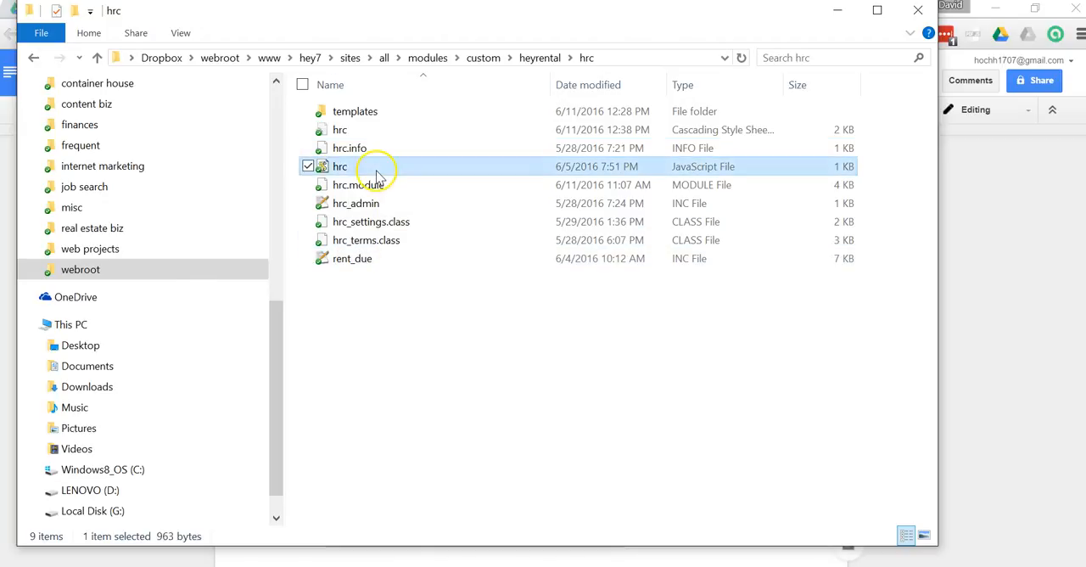
# Step: Open hrc.js in Notepad++ and select the div id used to colour the button
pyautogui.doubleClick(340, 165)
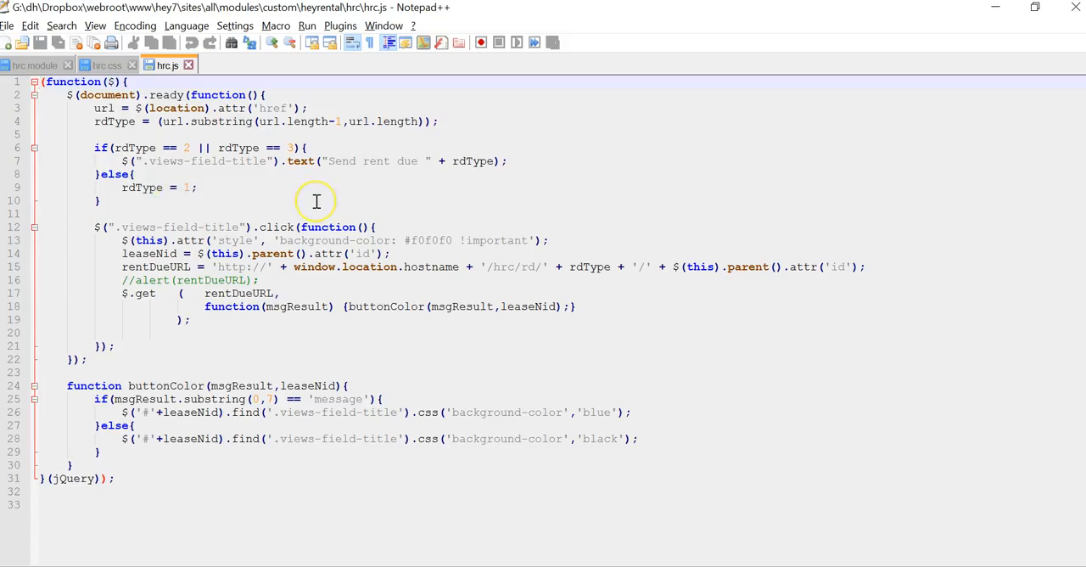
pyautogui.moveTo(315, 201)
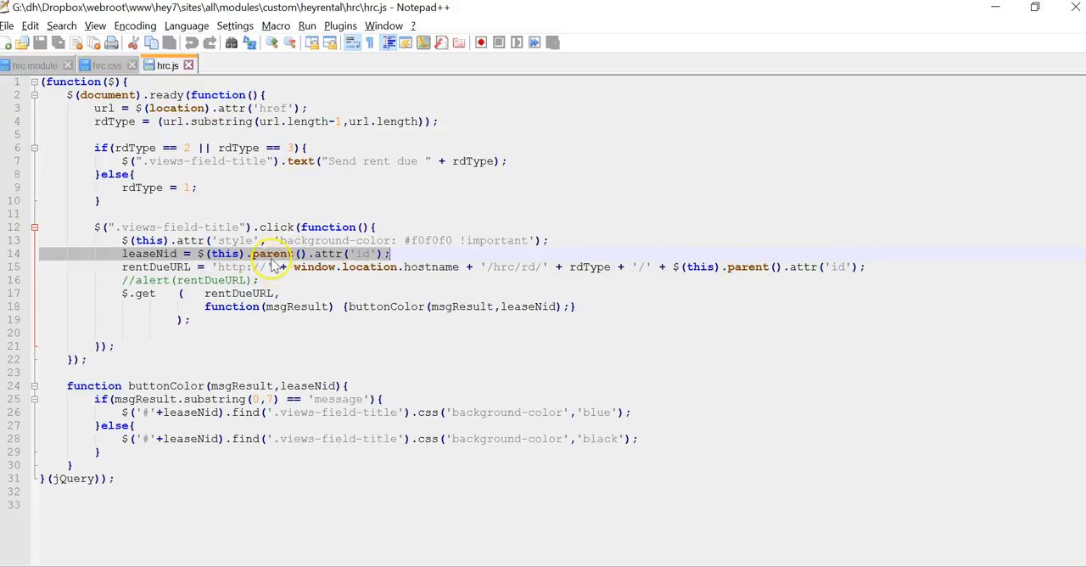
pyautogui.moveTo(274, 227)
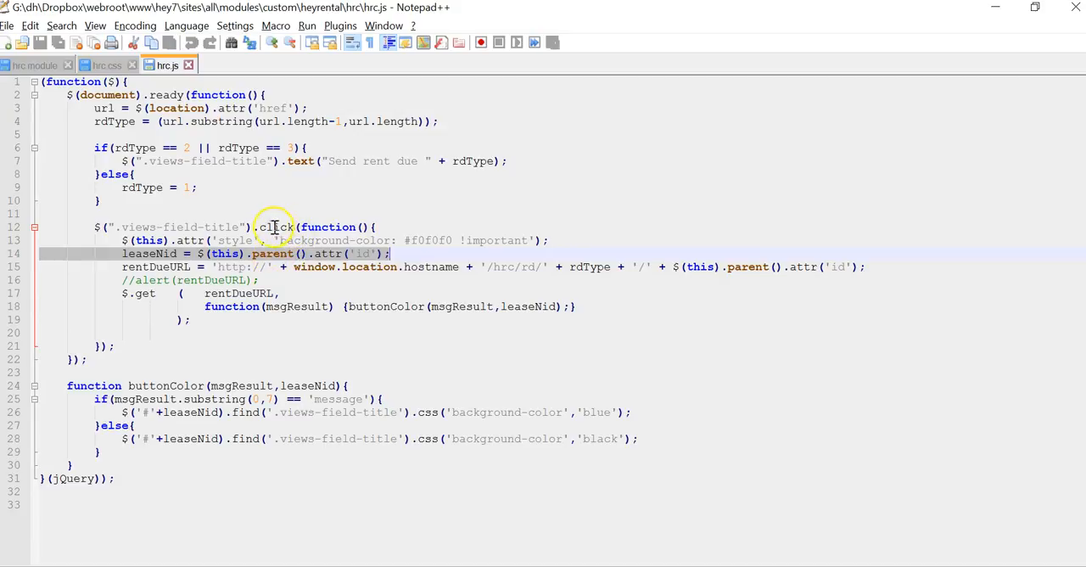
pyautogui.moveTo(278, 253)
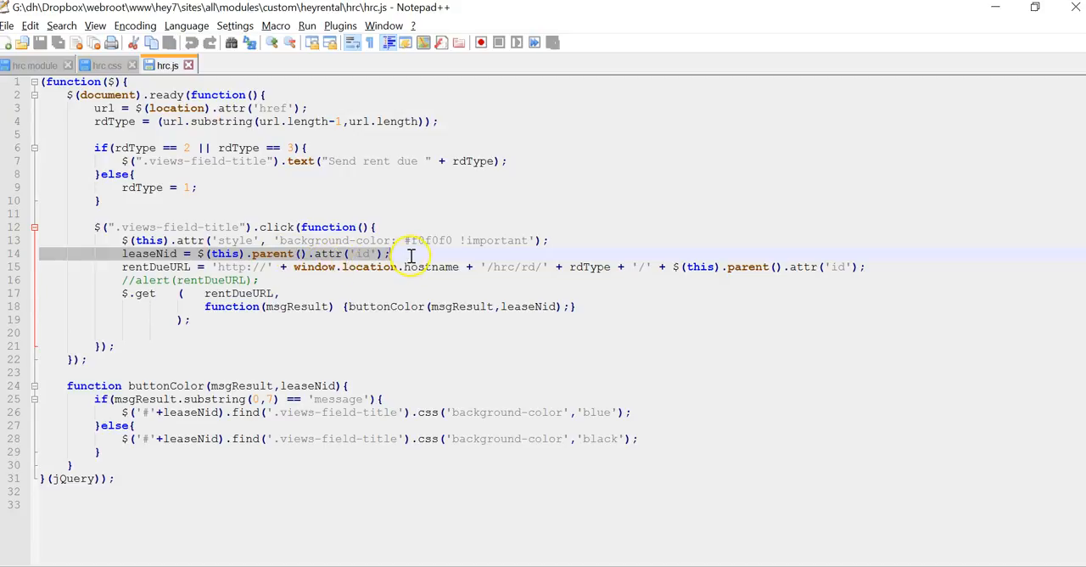
pyautogui.doubleClick(148, 254)
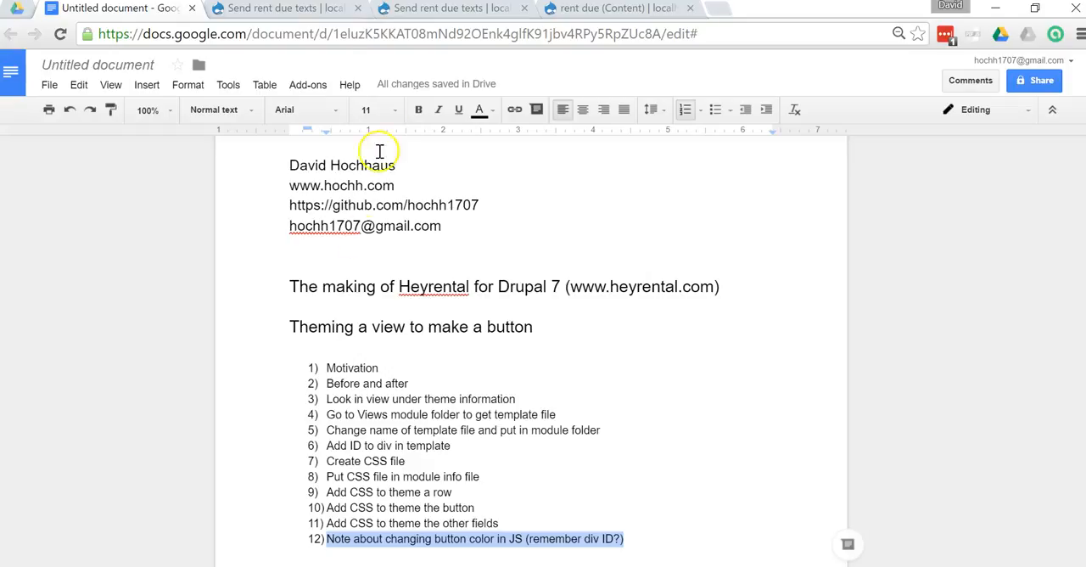
pyautogui.click(452, 7)
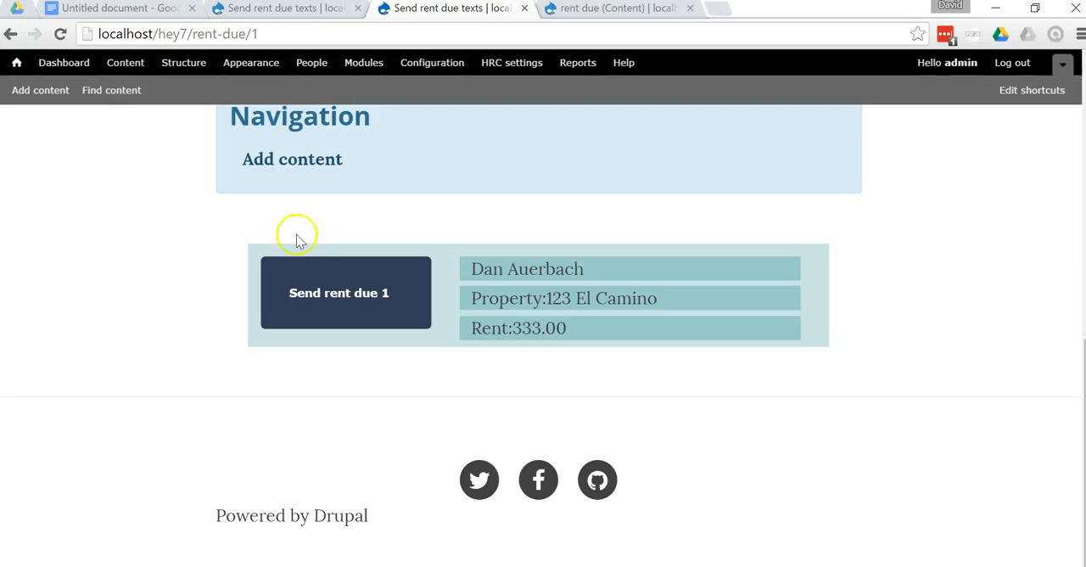
pyautogui.moveTo(360, 331)
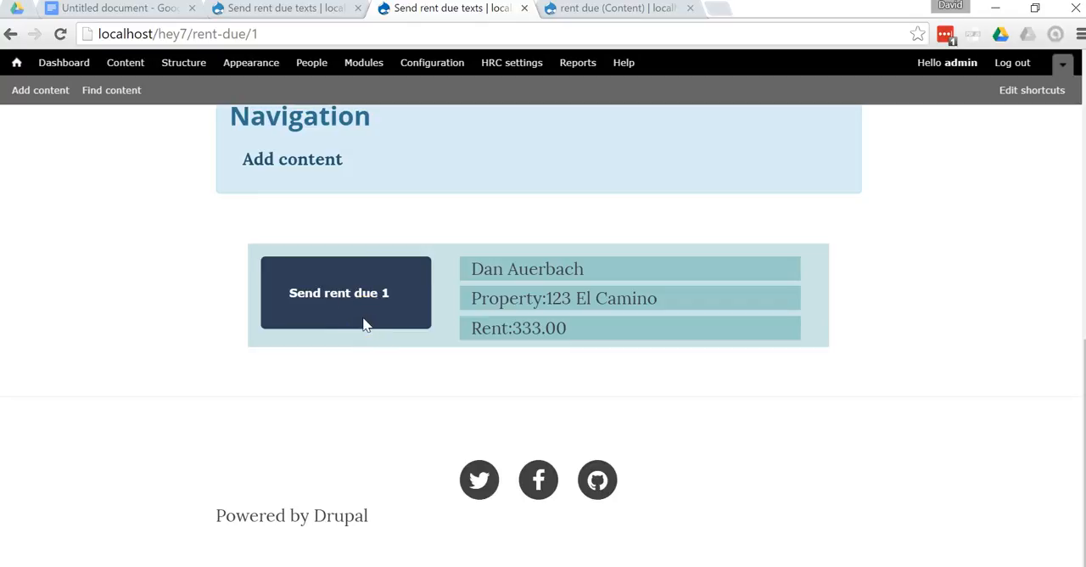
pyautogui.moveTo(185, 17)
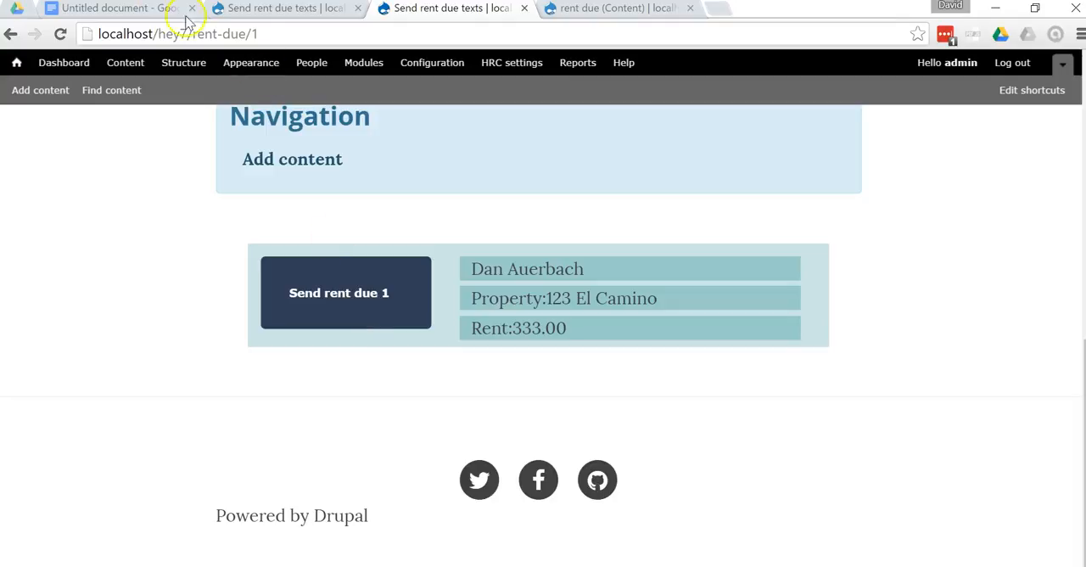
pyautogui.click(115, 7)
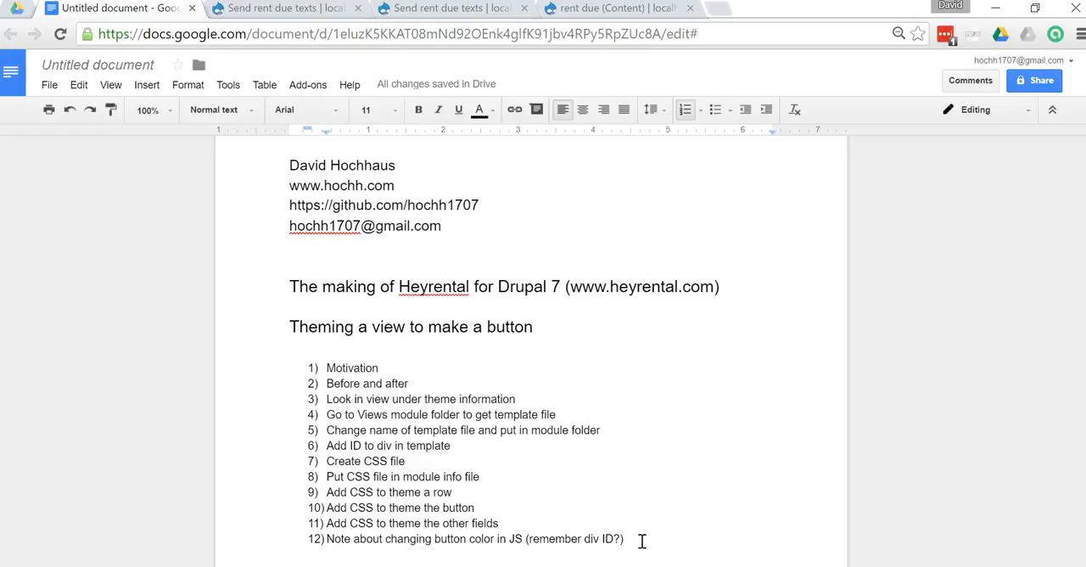
pyautogui.moveTo(520, 266)
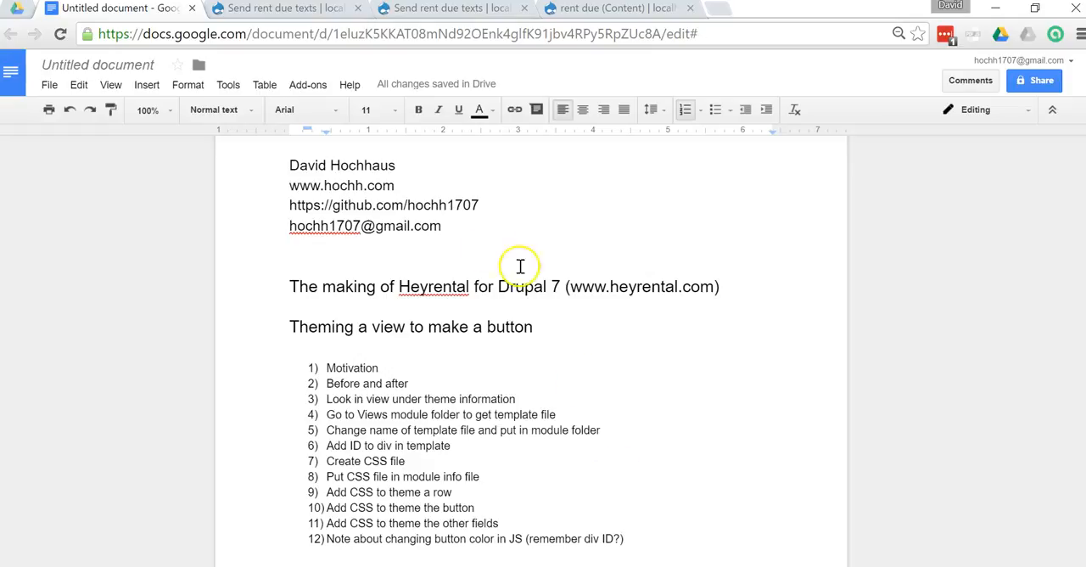